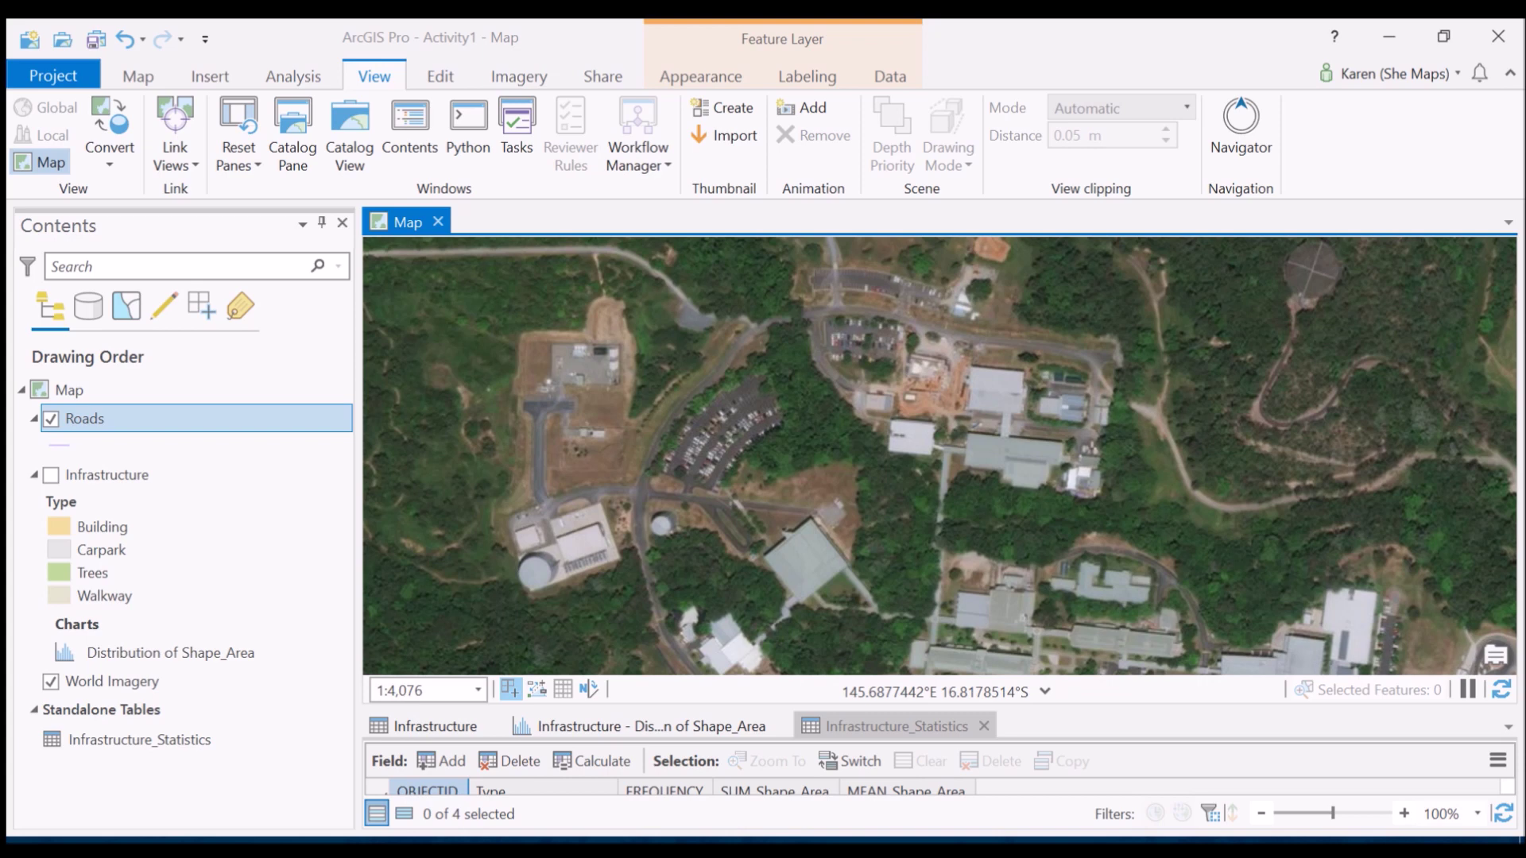
mouse_move(49, 477)
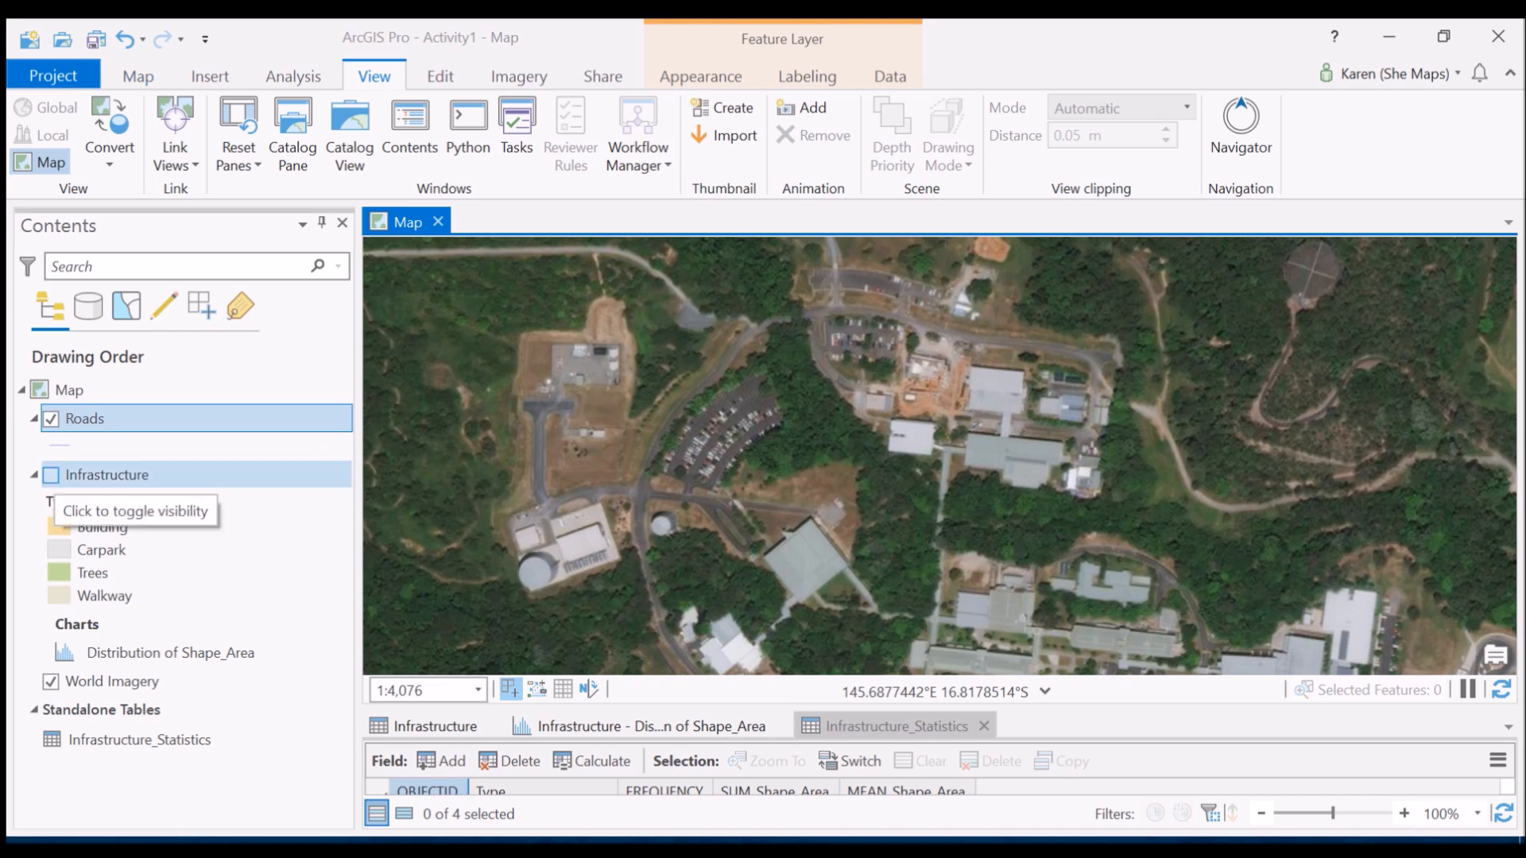
- Make the Infrastructure layer visible so buildings, carparks, trees and walkways draw over the imagery
click(48, 475)
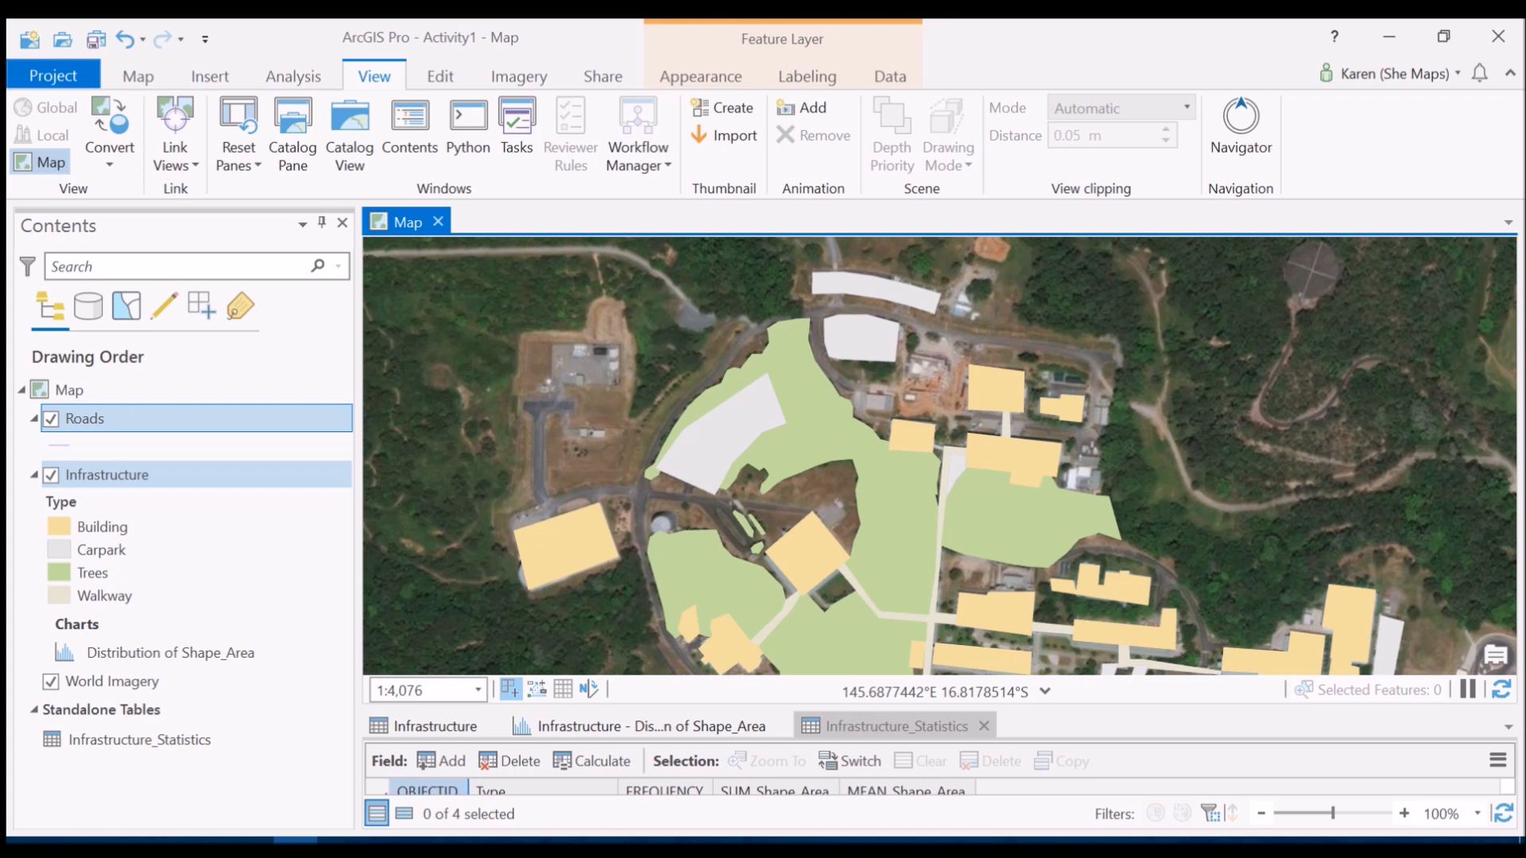
mouse_move(51, 475)
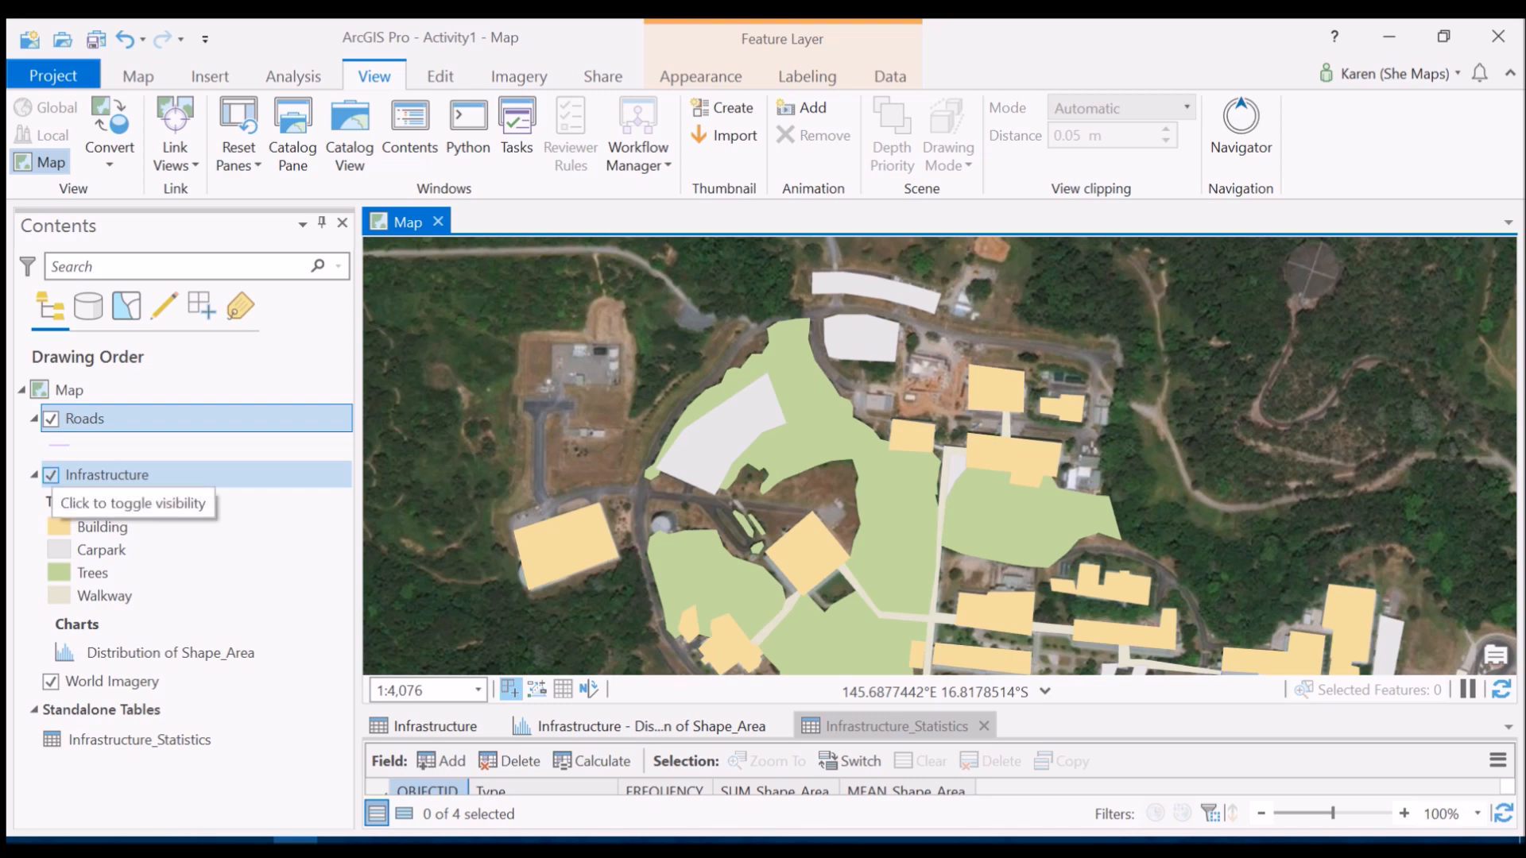
- Turn the Infrastructure layer off again, leaving only the campus imagery on the map
click(49, 475)
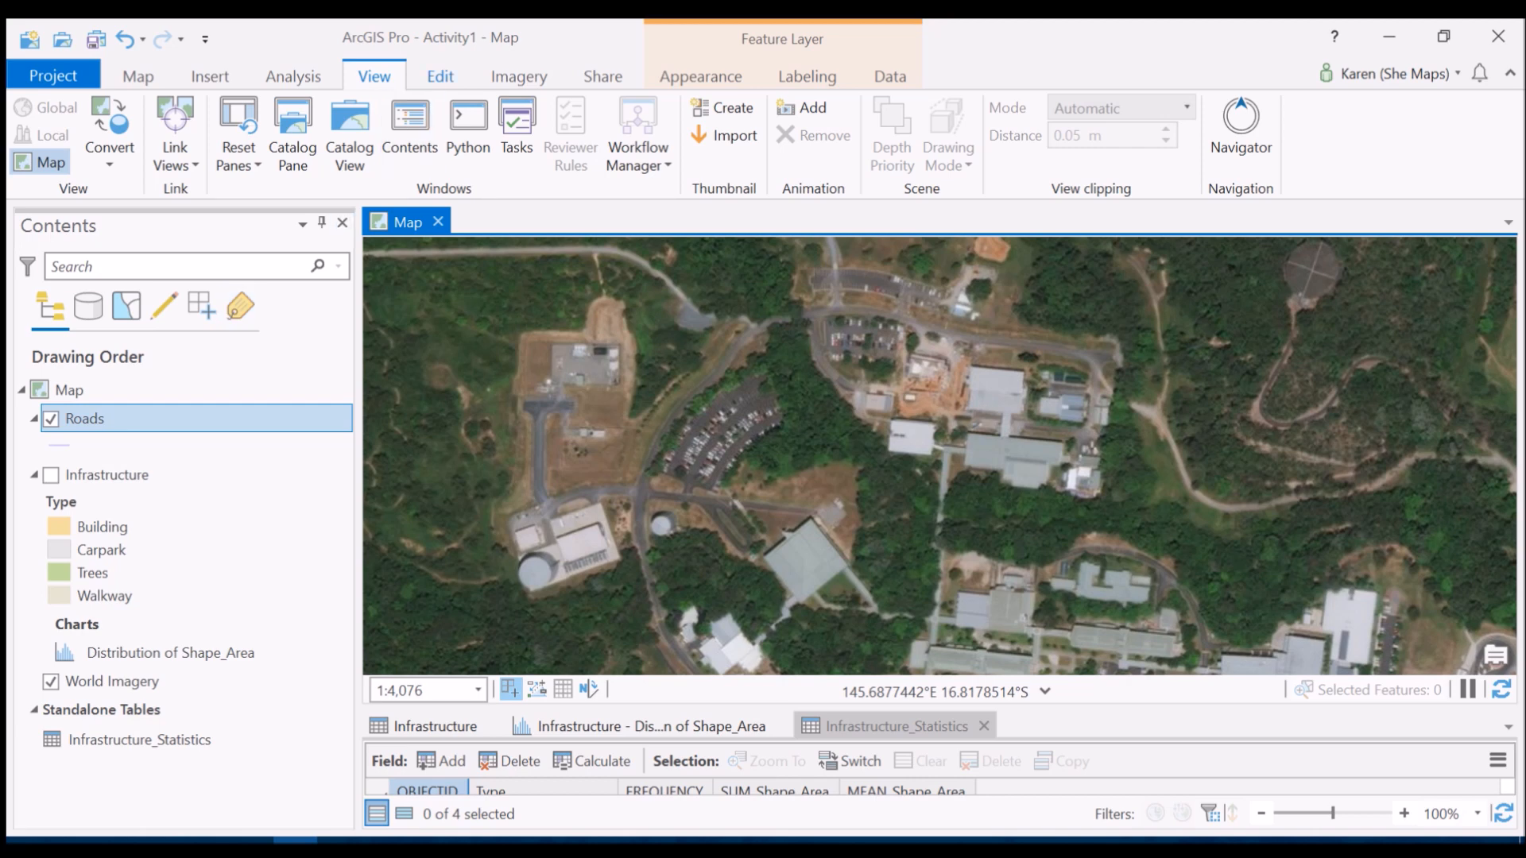
- Start an edit session in Create Features with the Roads line template selected
click(441, 76)
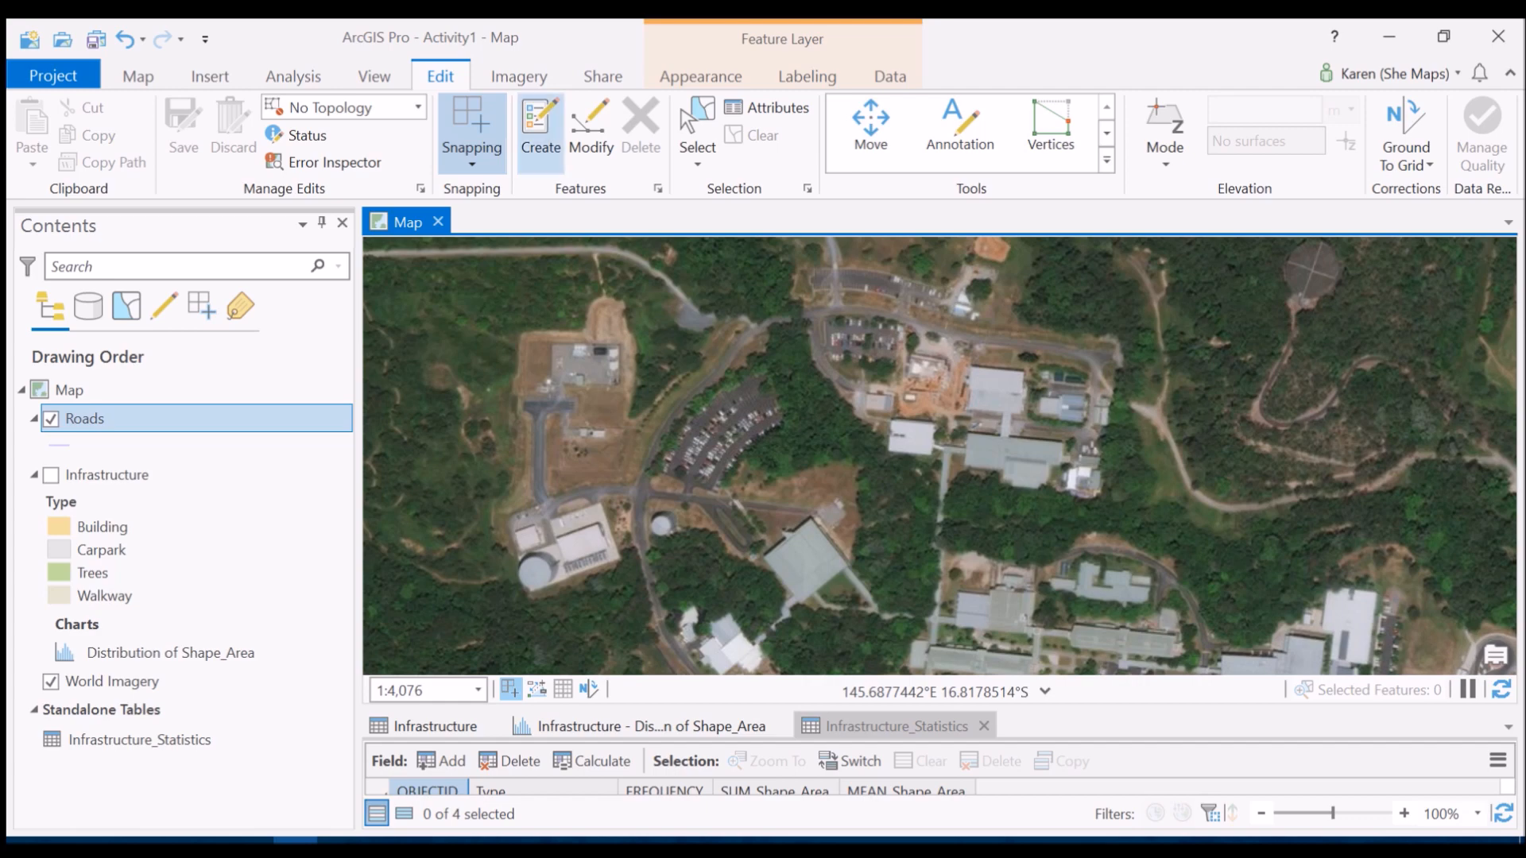
click(539, 127)
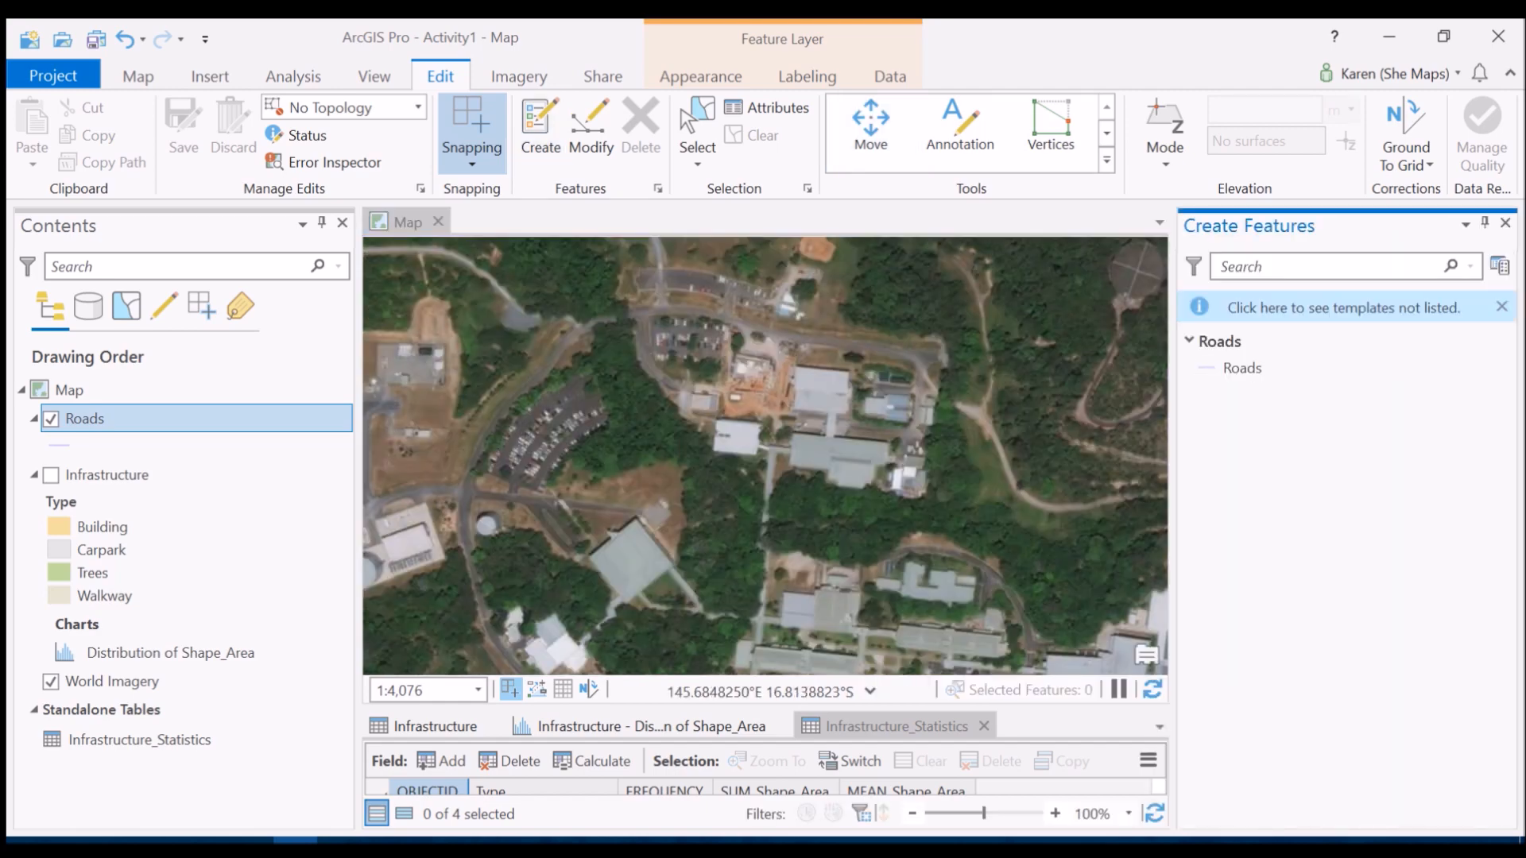
click(1247, 367)
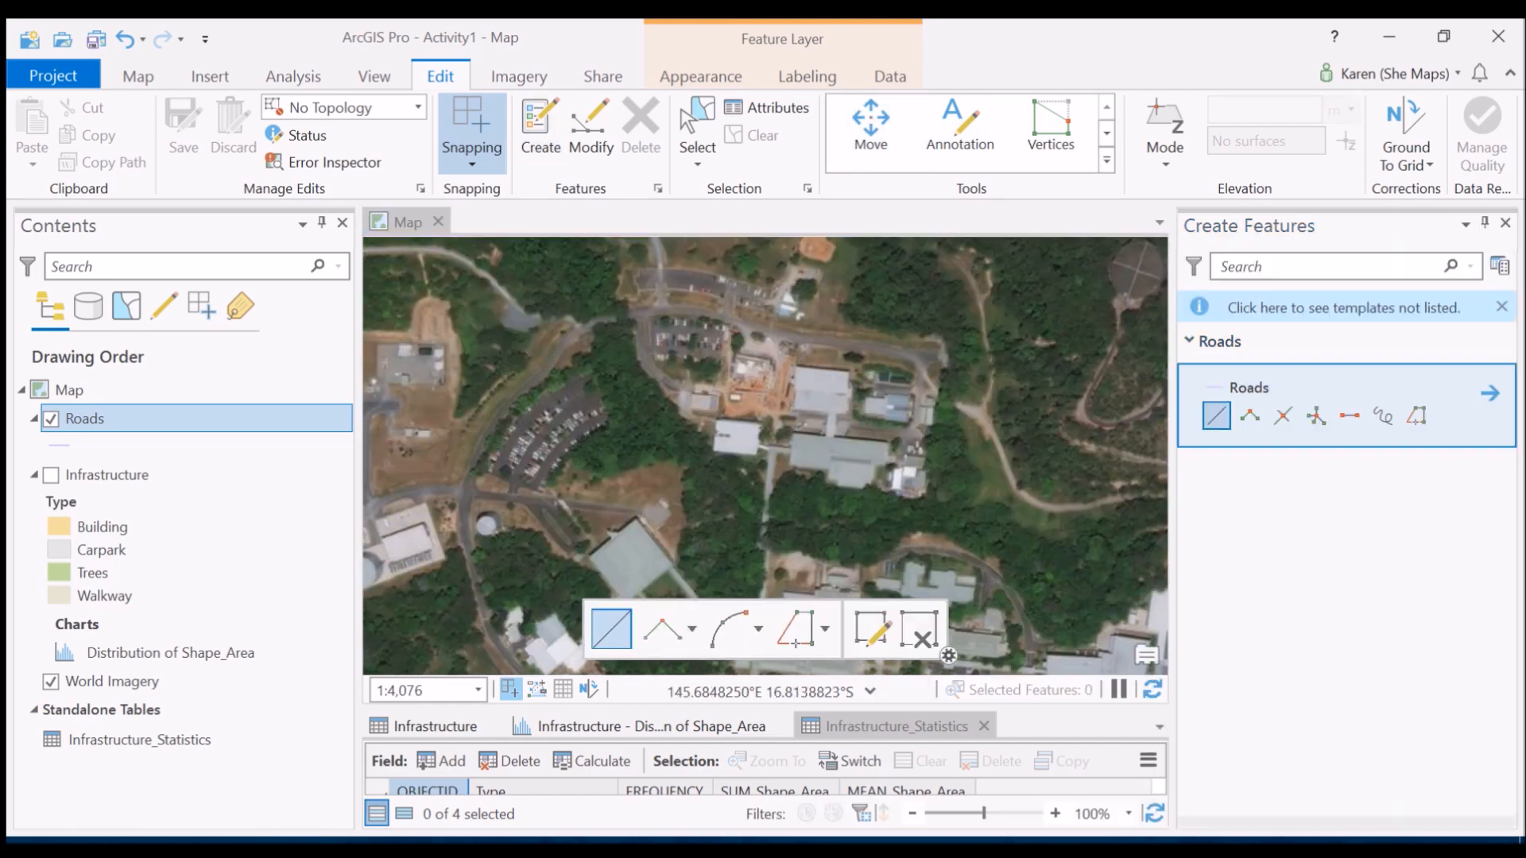
mouse_move(1216, 416)
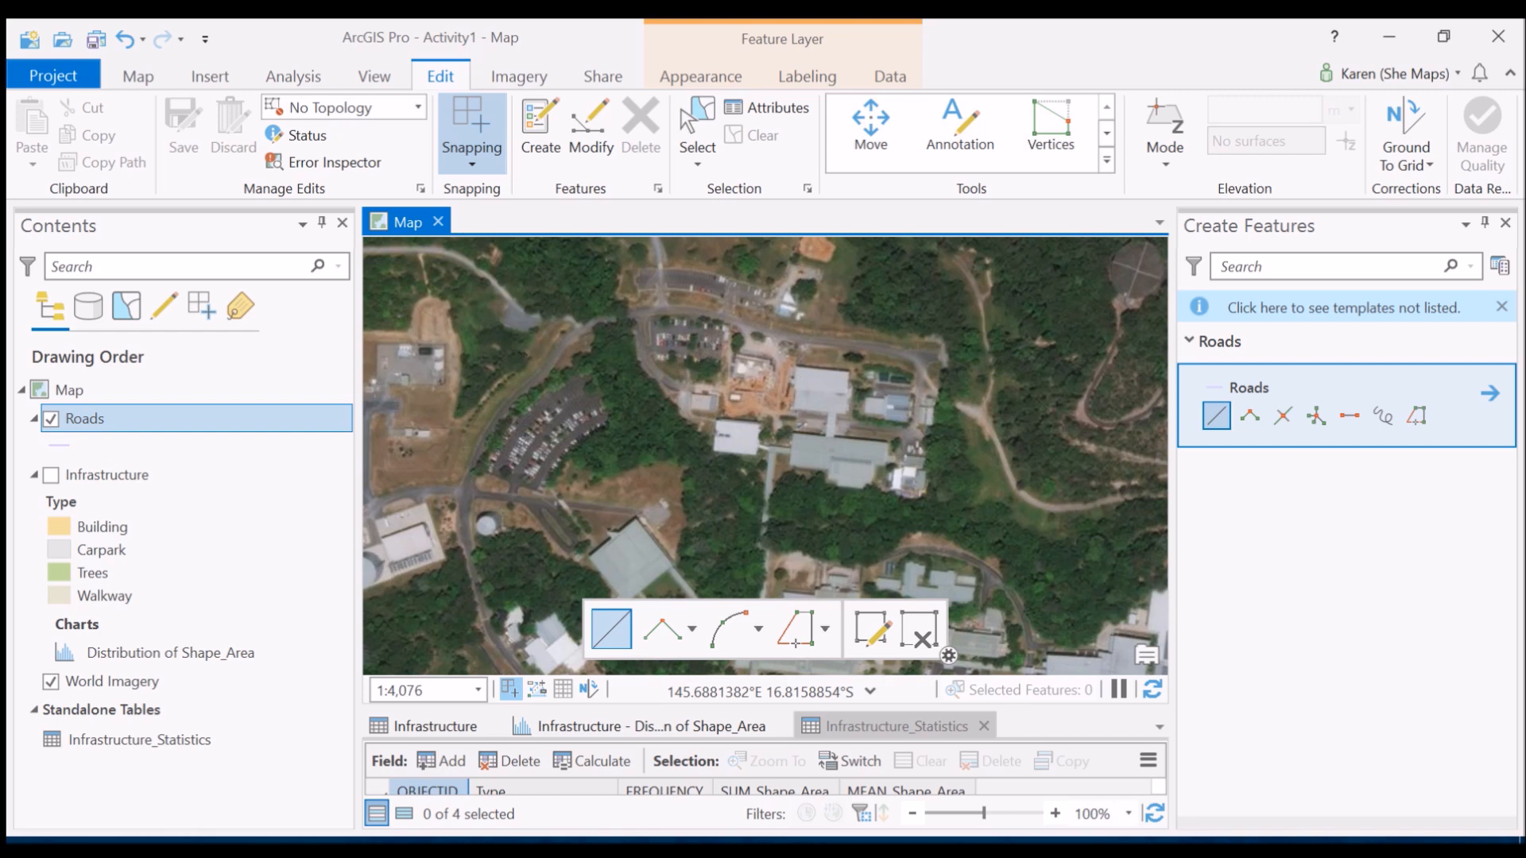
mouse_move(471, 132)
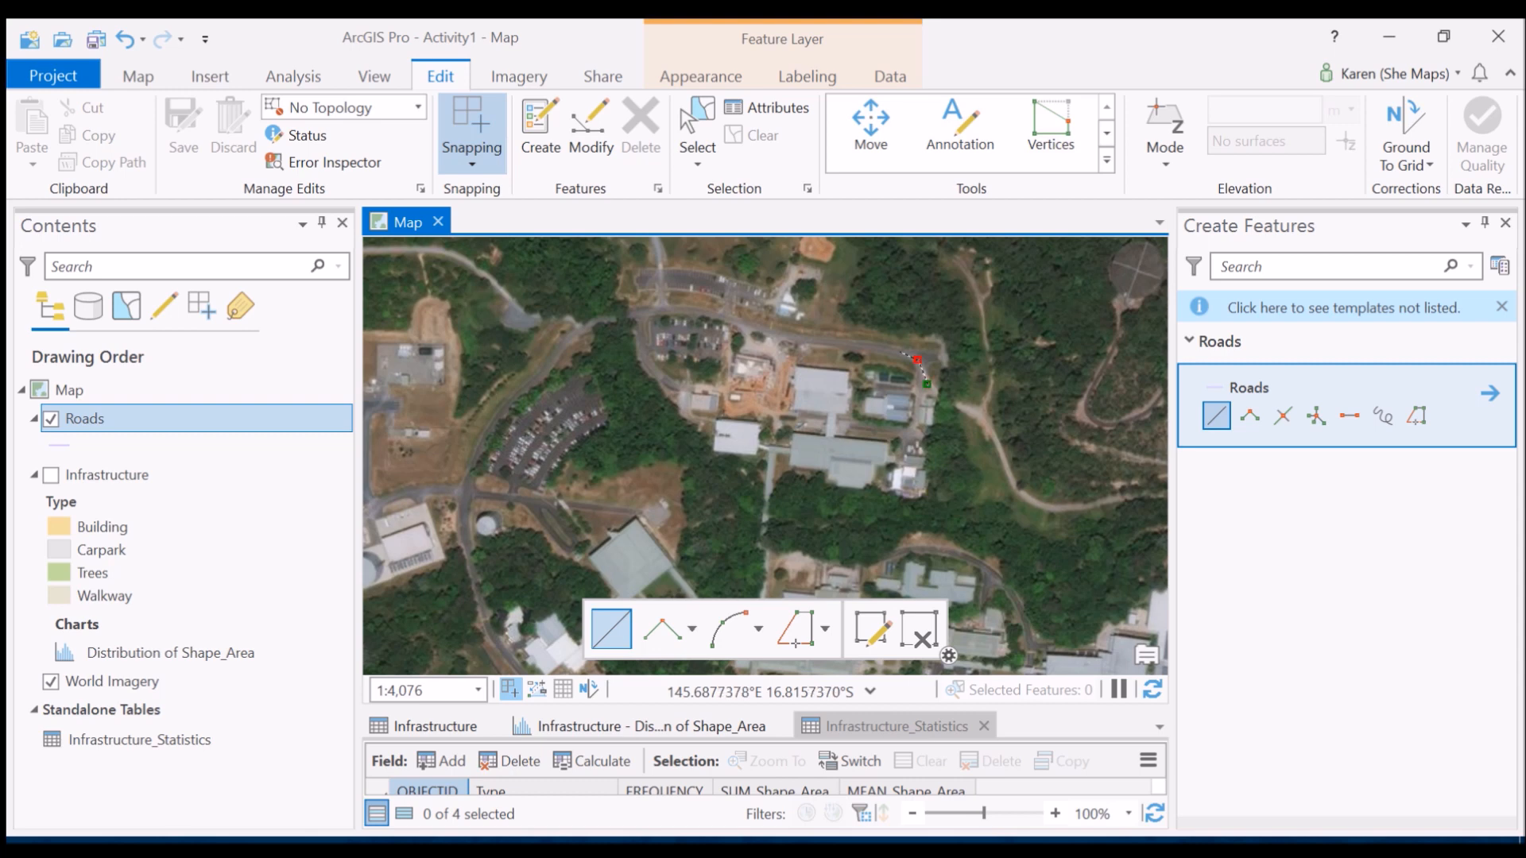
- Sketch a new Roads line tracing the curving road from south campus around to the northeast
click(857, 344)
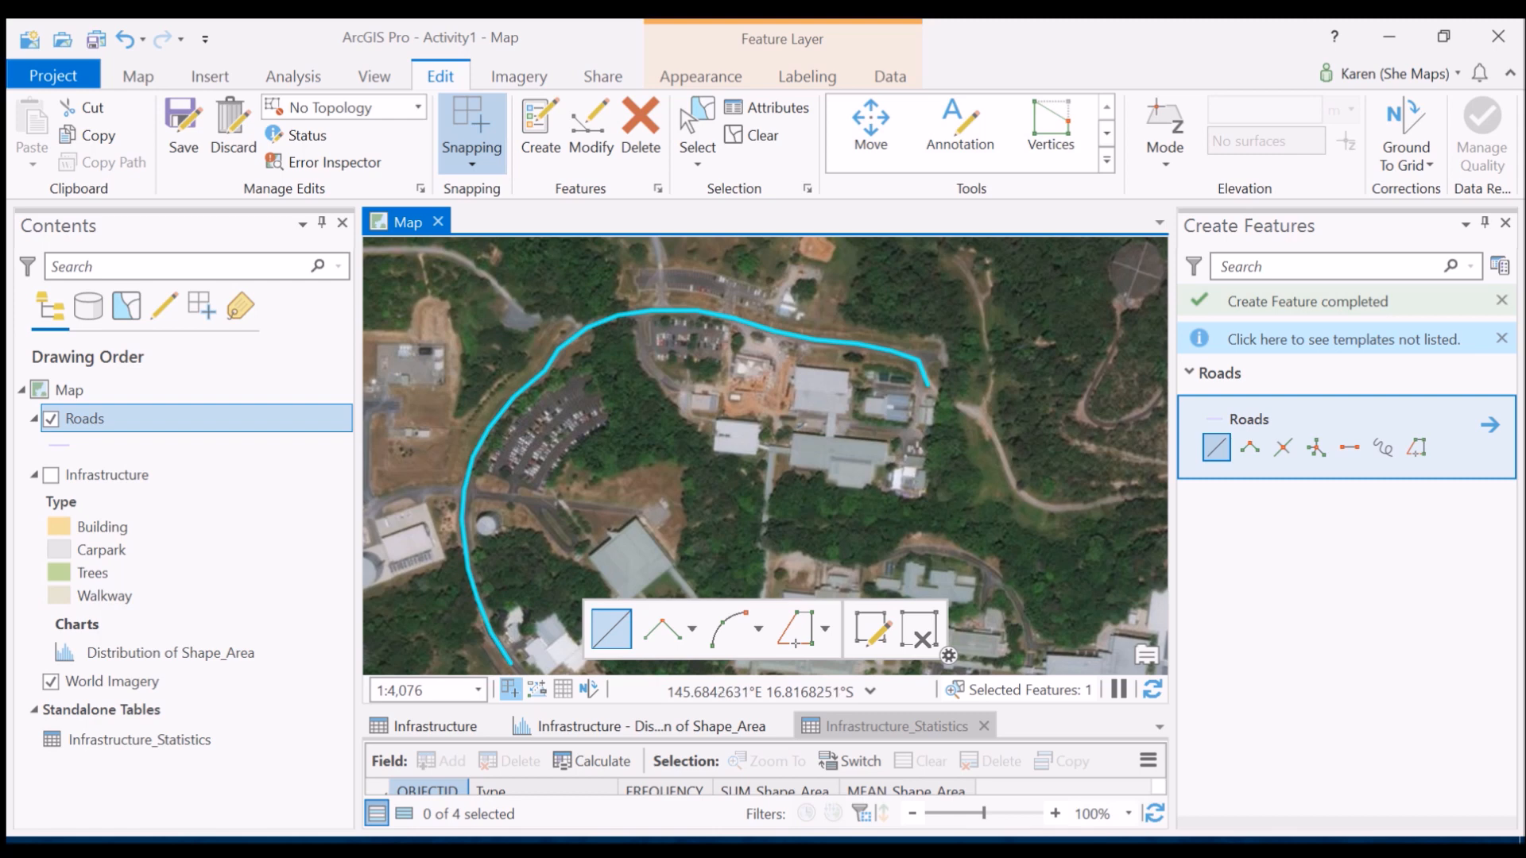
mouse_move(463, 490)
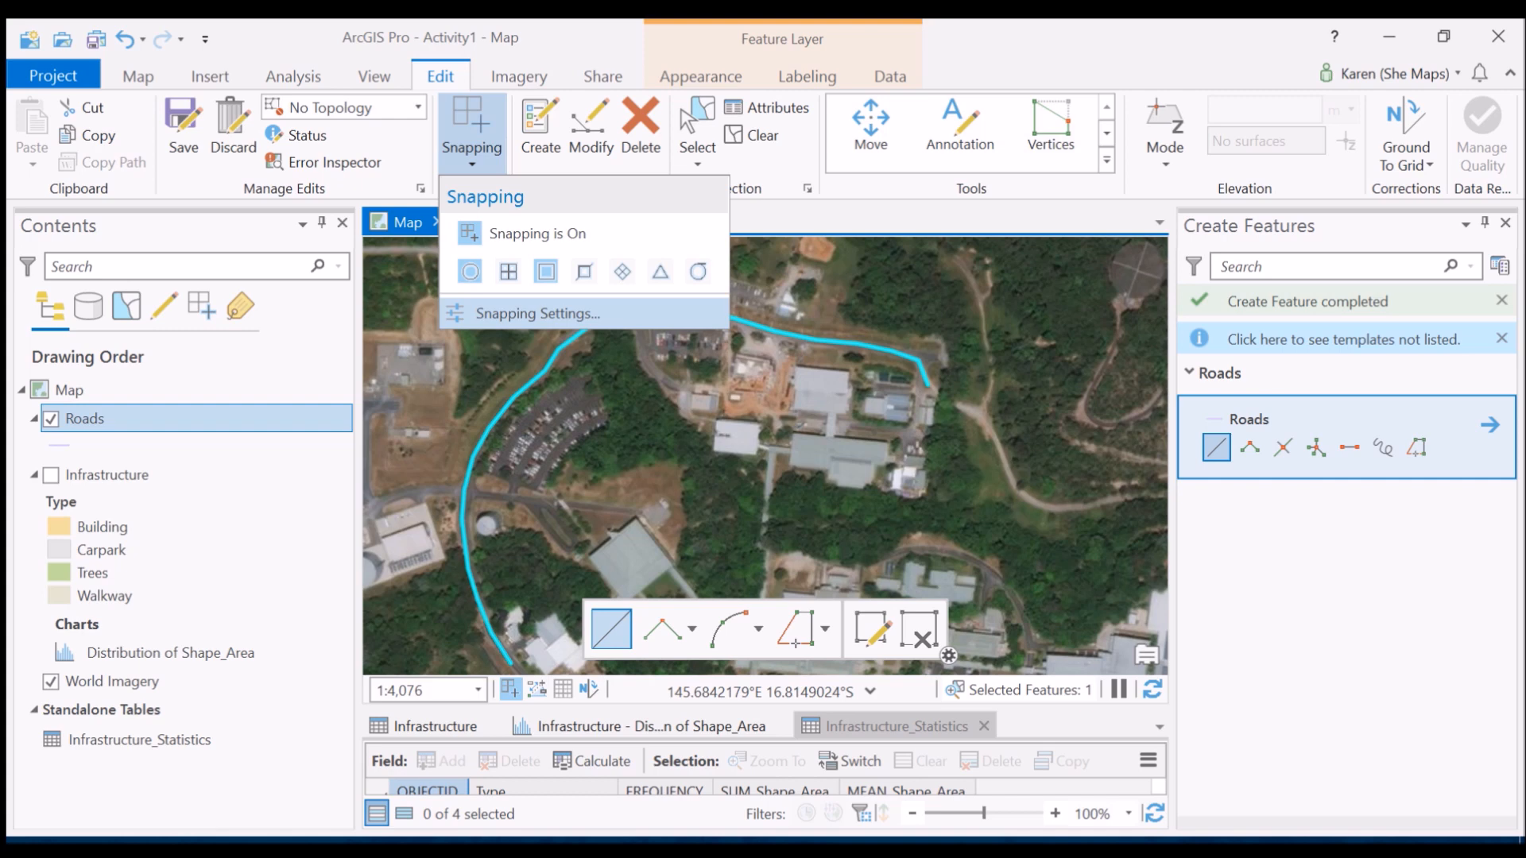
- Review the snapping tolerance in Snapping Settings and accept it unchanged
click(539, 313)
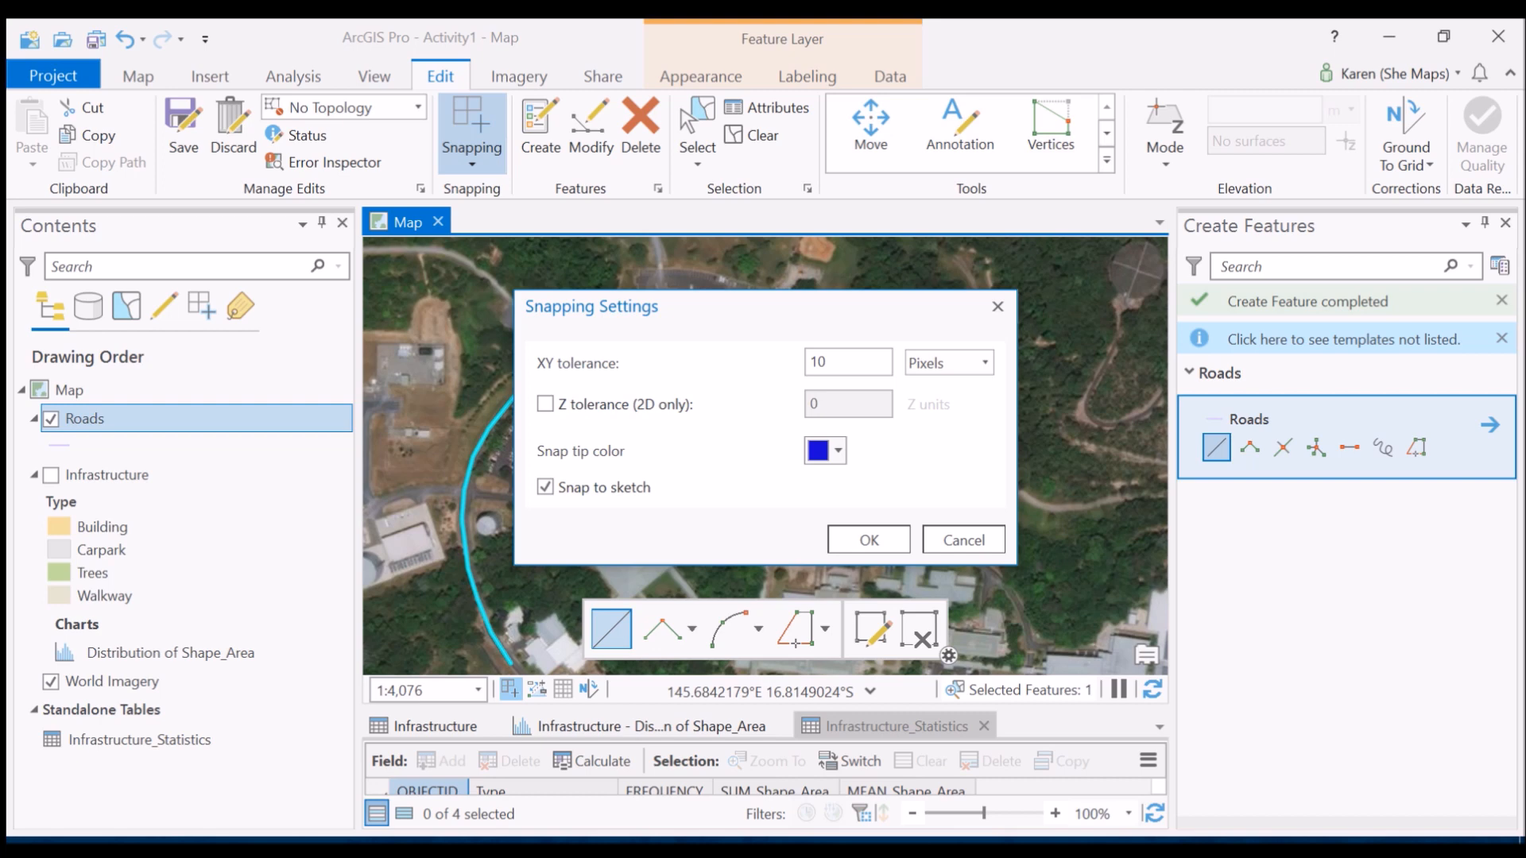
click(866, 539)
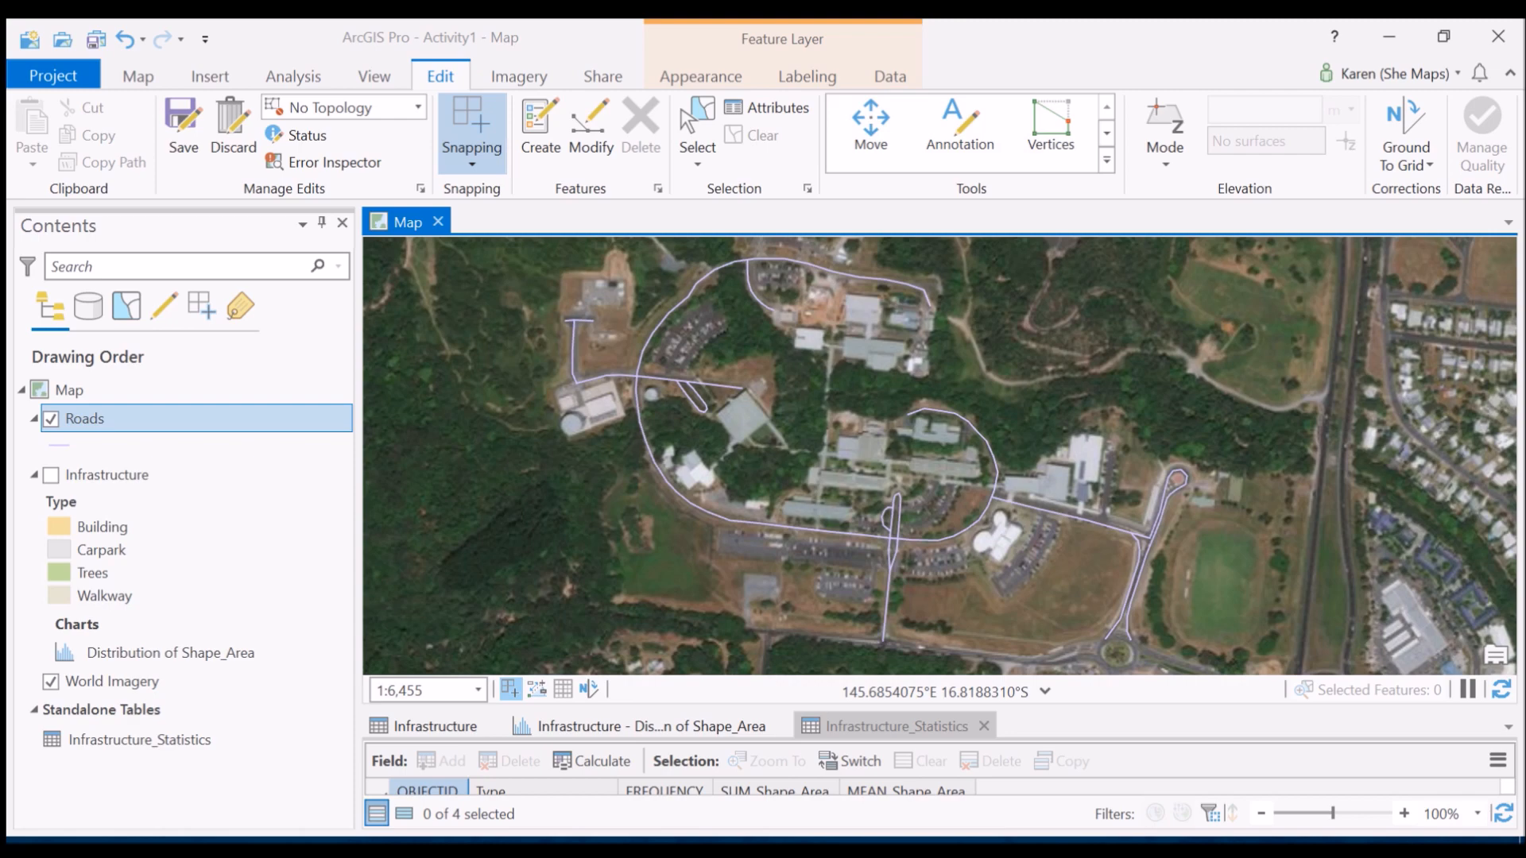
- Start the Measure tool with the Roads layer hidden to measure a road width of about 4.96 m
scroll(up, 3)
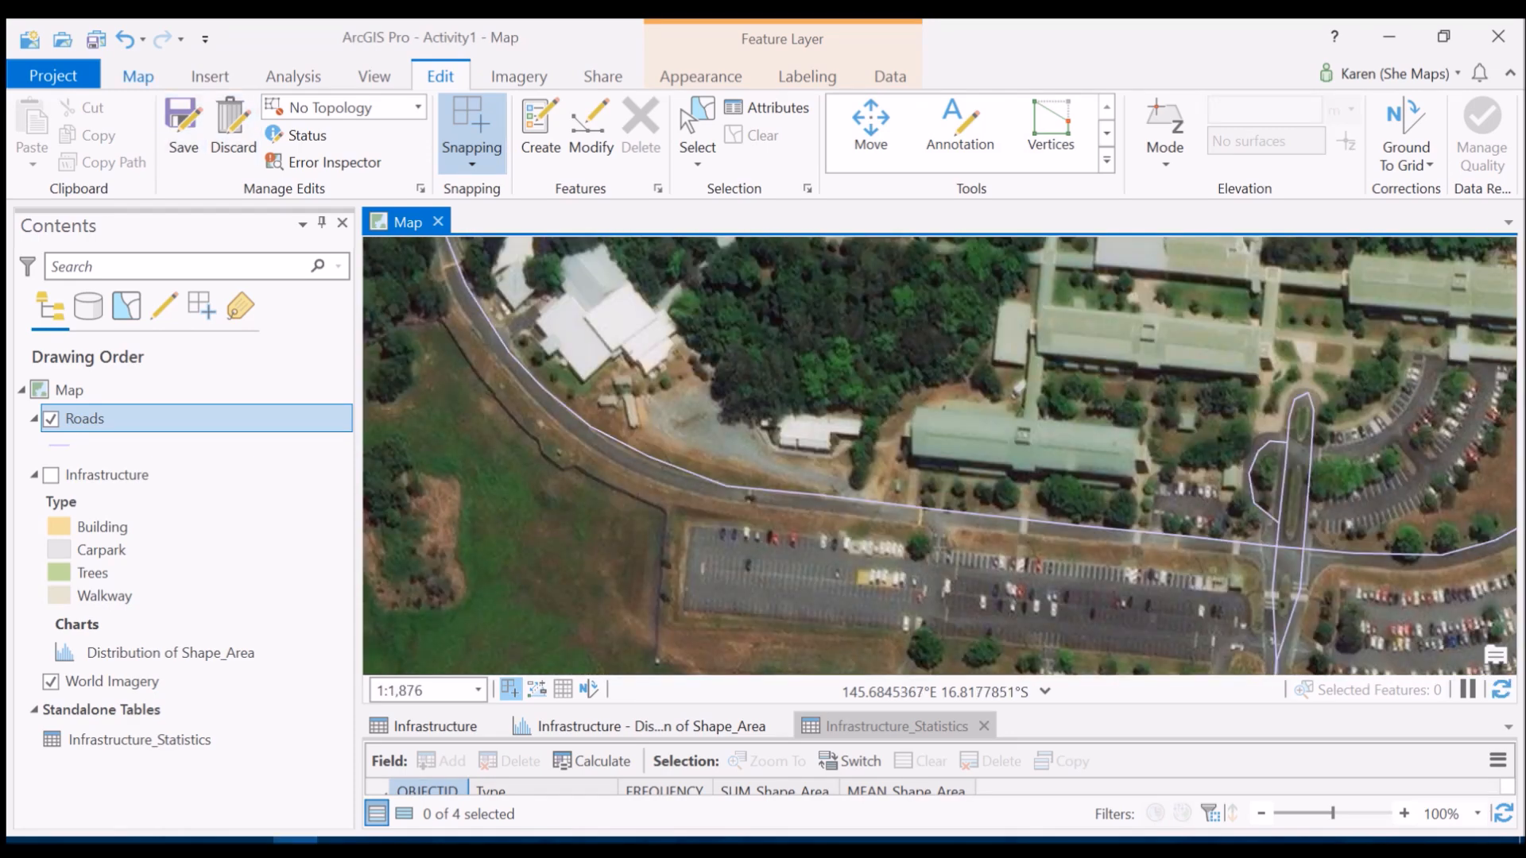
click(137, 76)
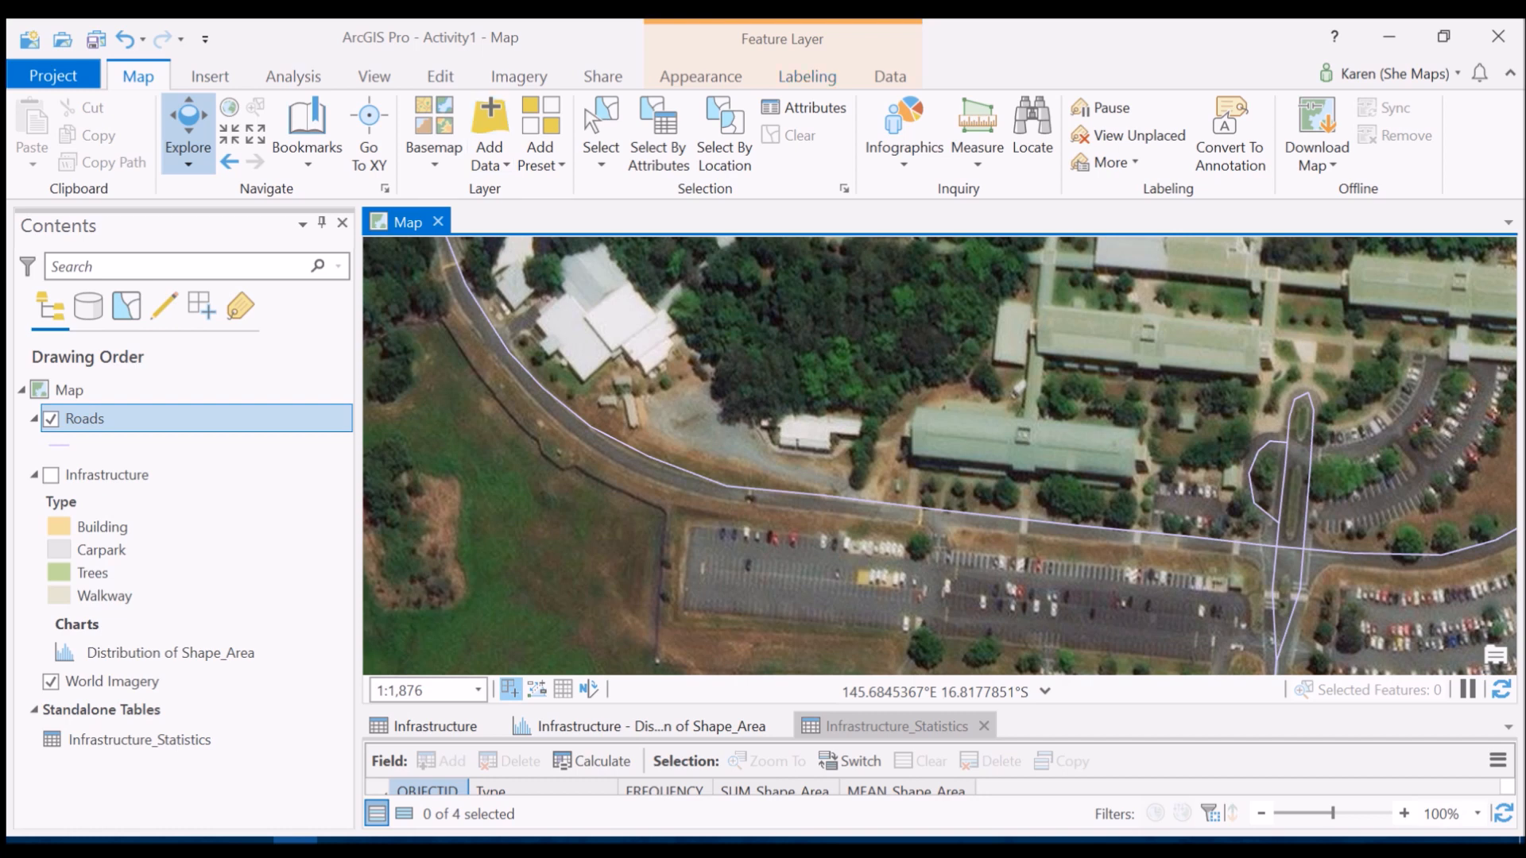
click(976, 127)
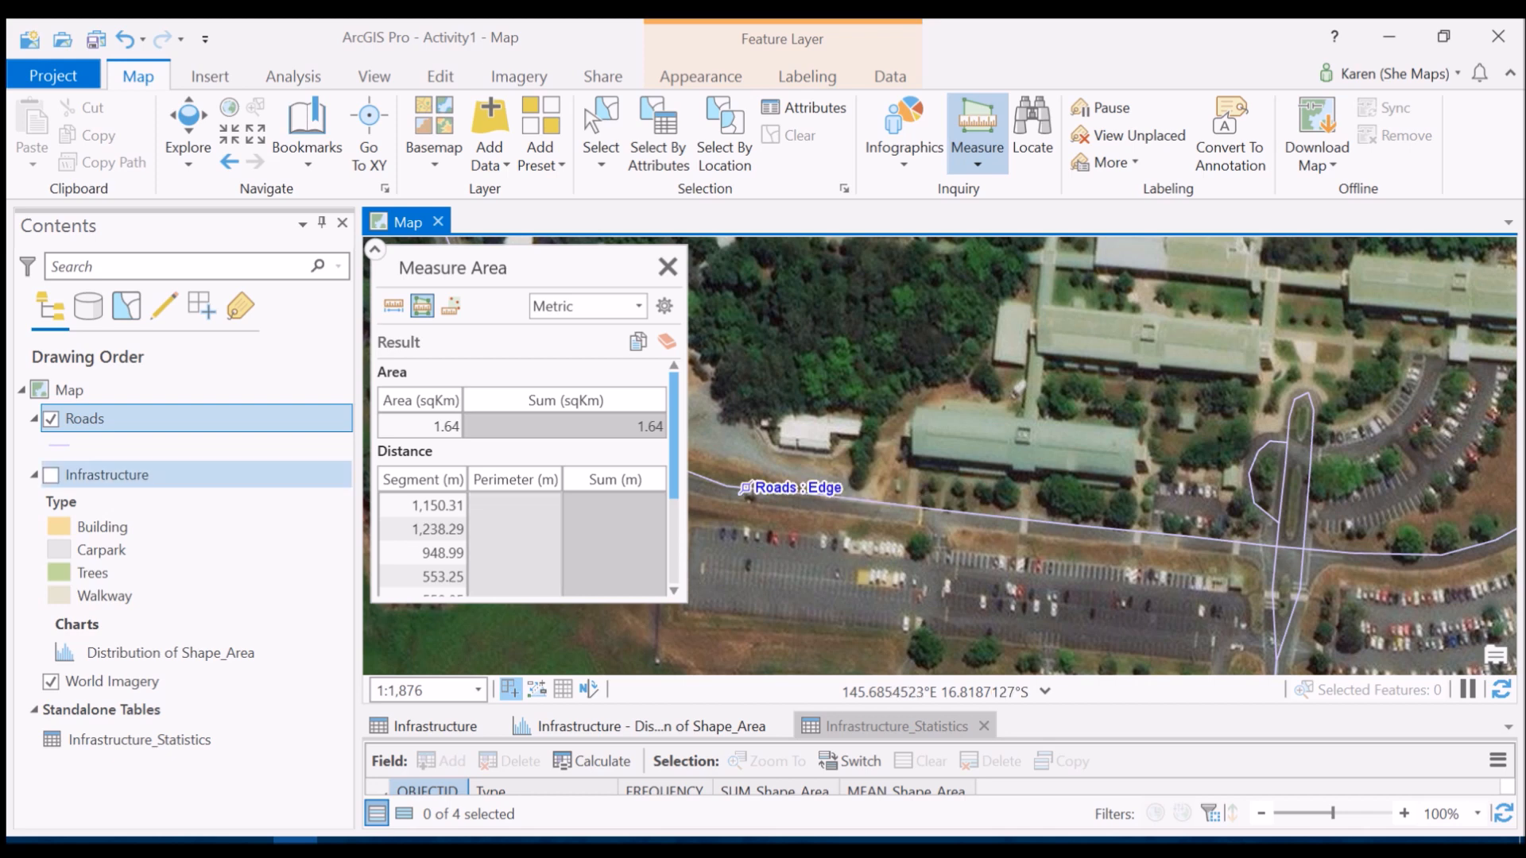
click(51, 418)
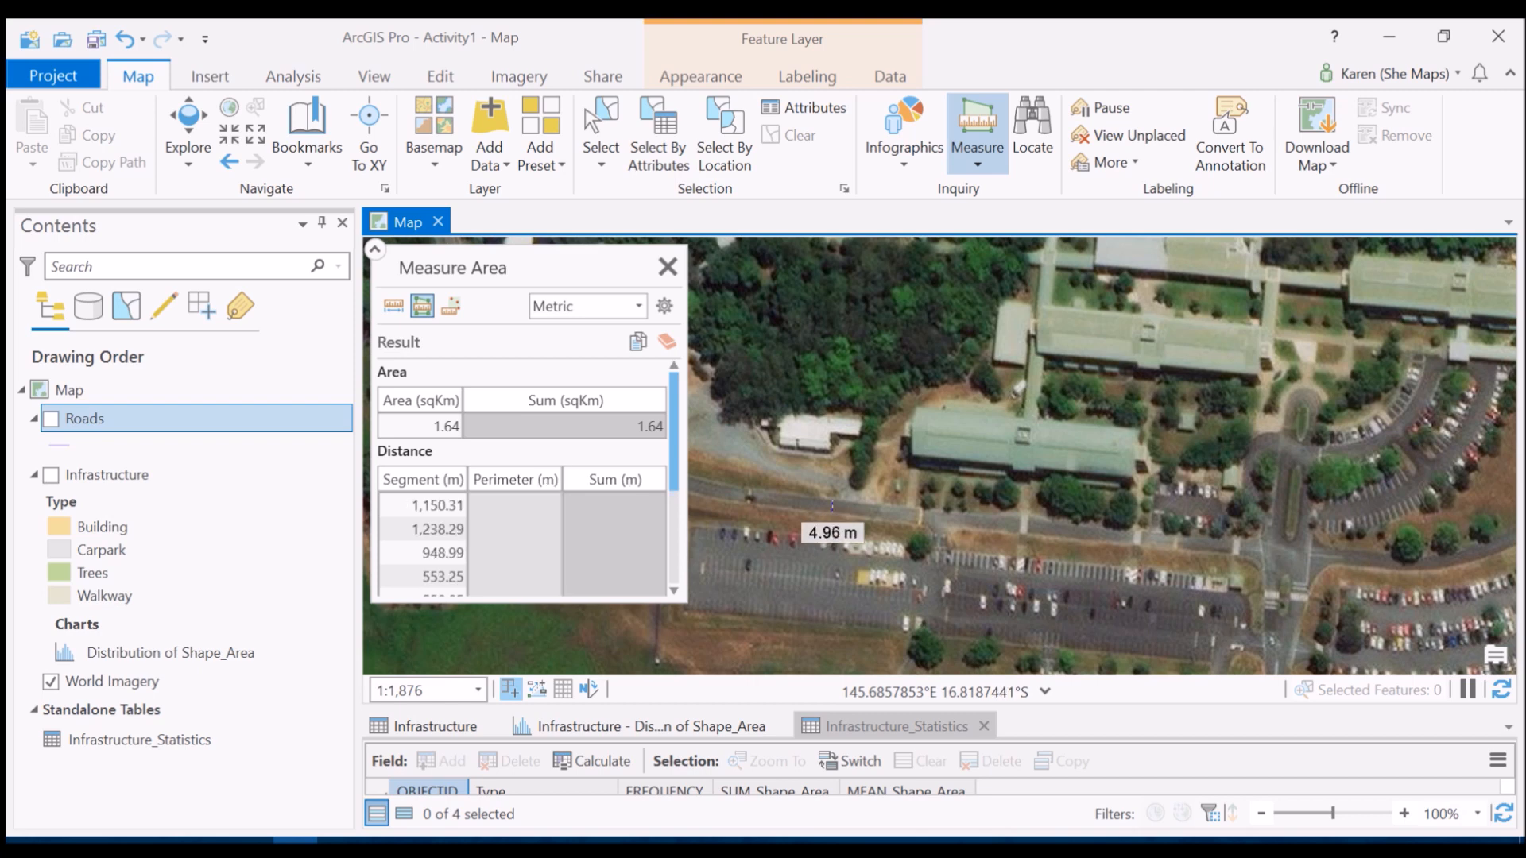
mouse_move(830, 505)
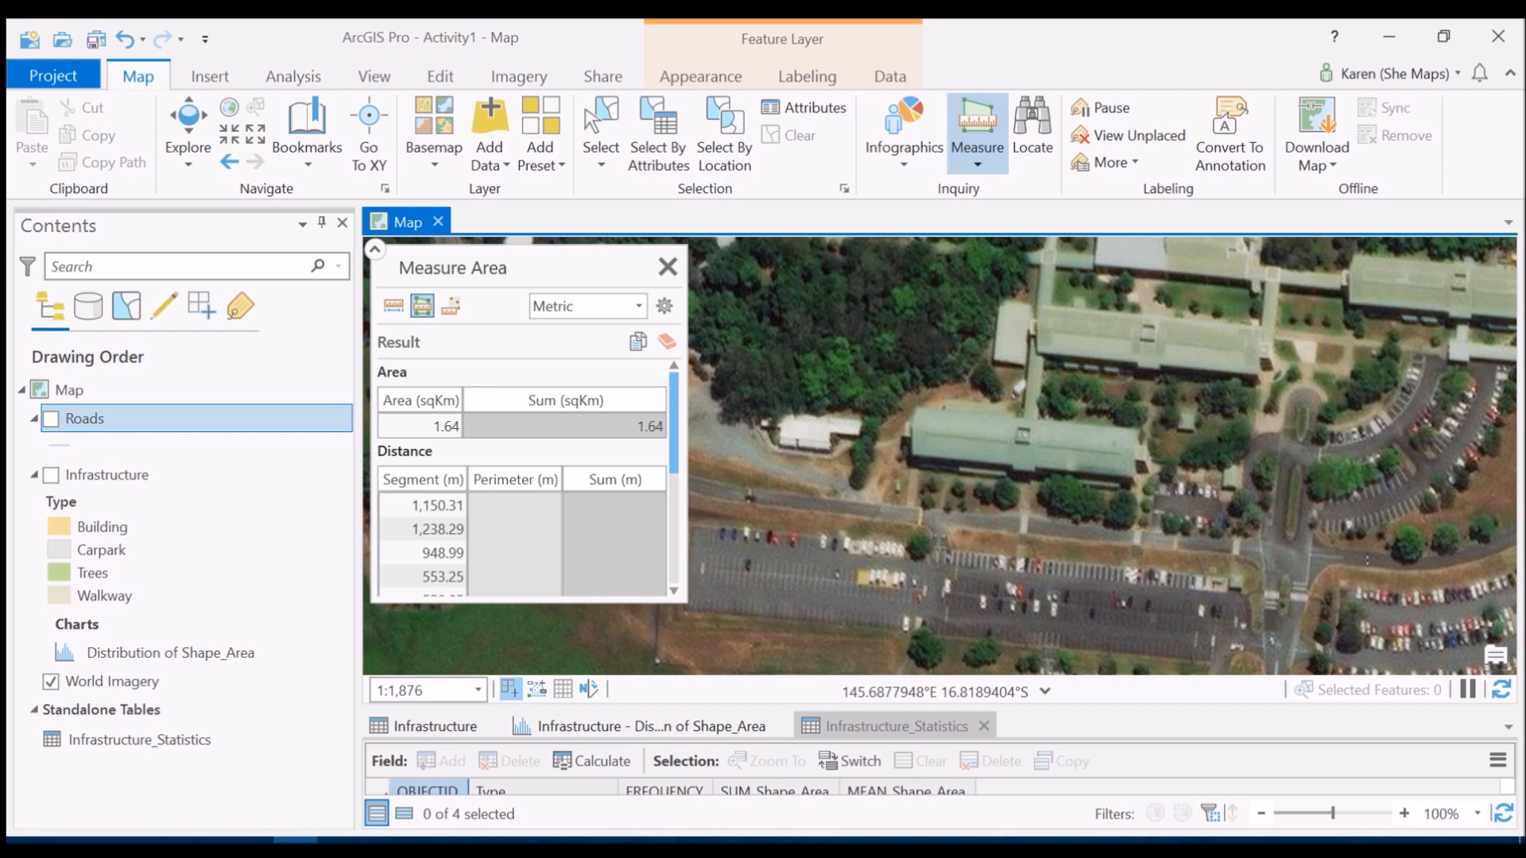
mouse_move(876, 560)
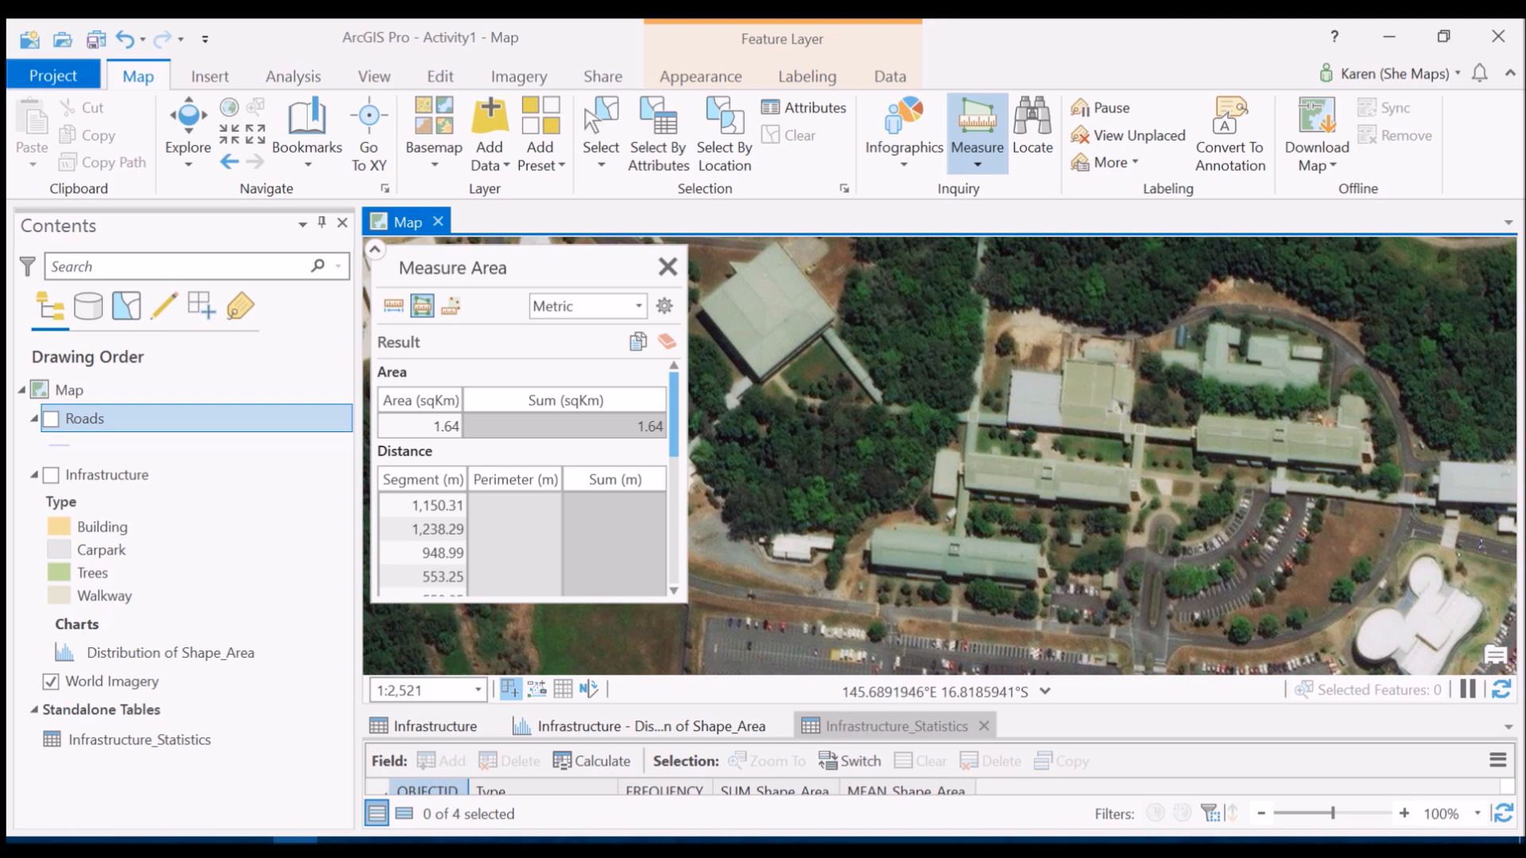
mouse_move(668, 267)
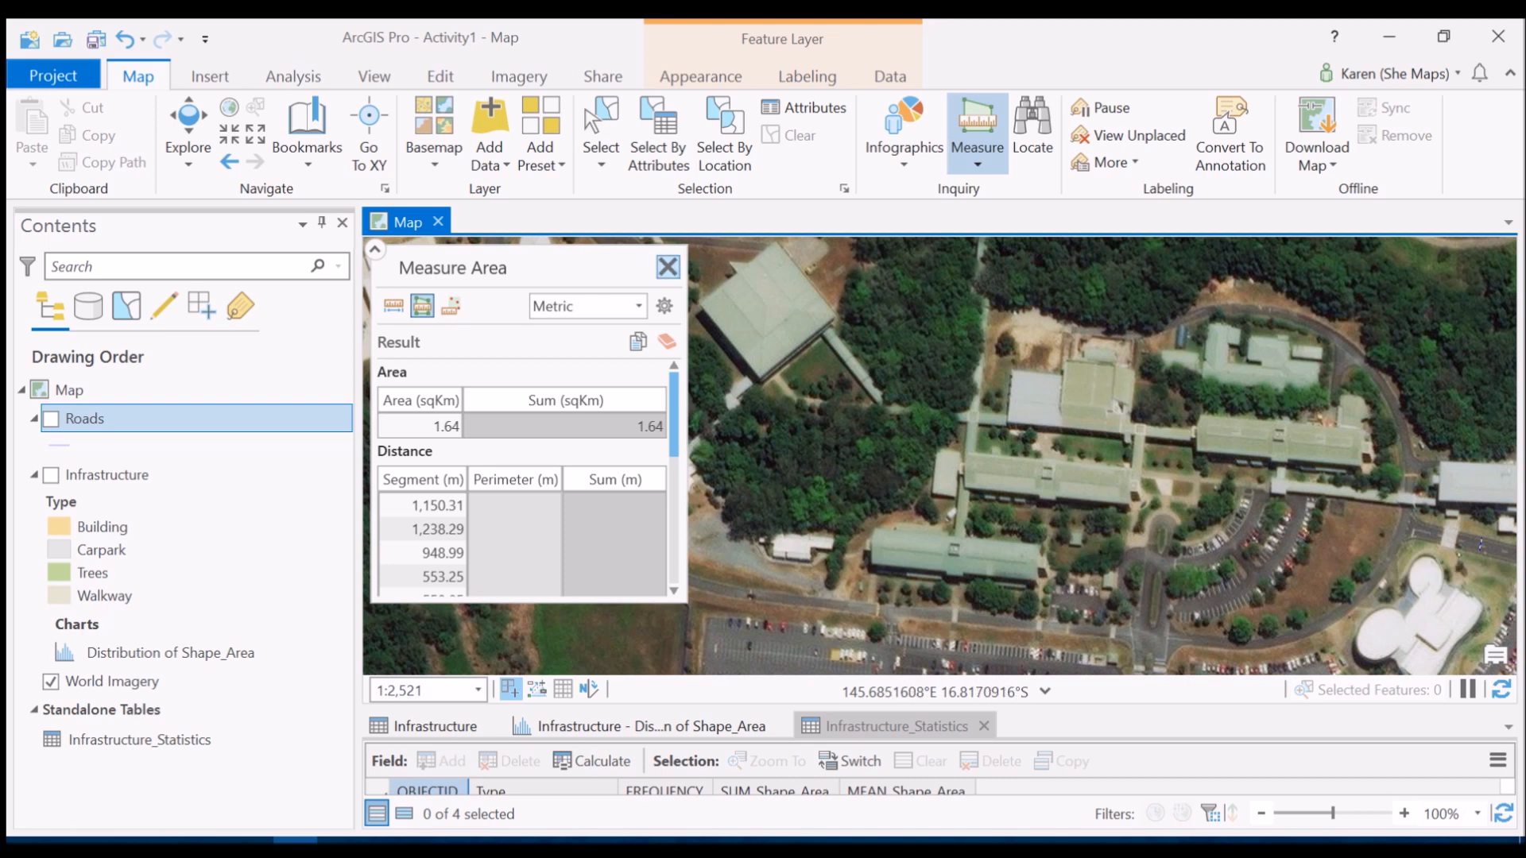
- Dismiss the measurement, zoom to the Roads layer's full extent and show the road lines again
click(669, 267)
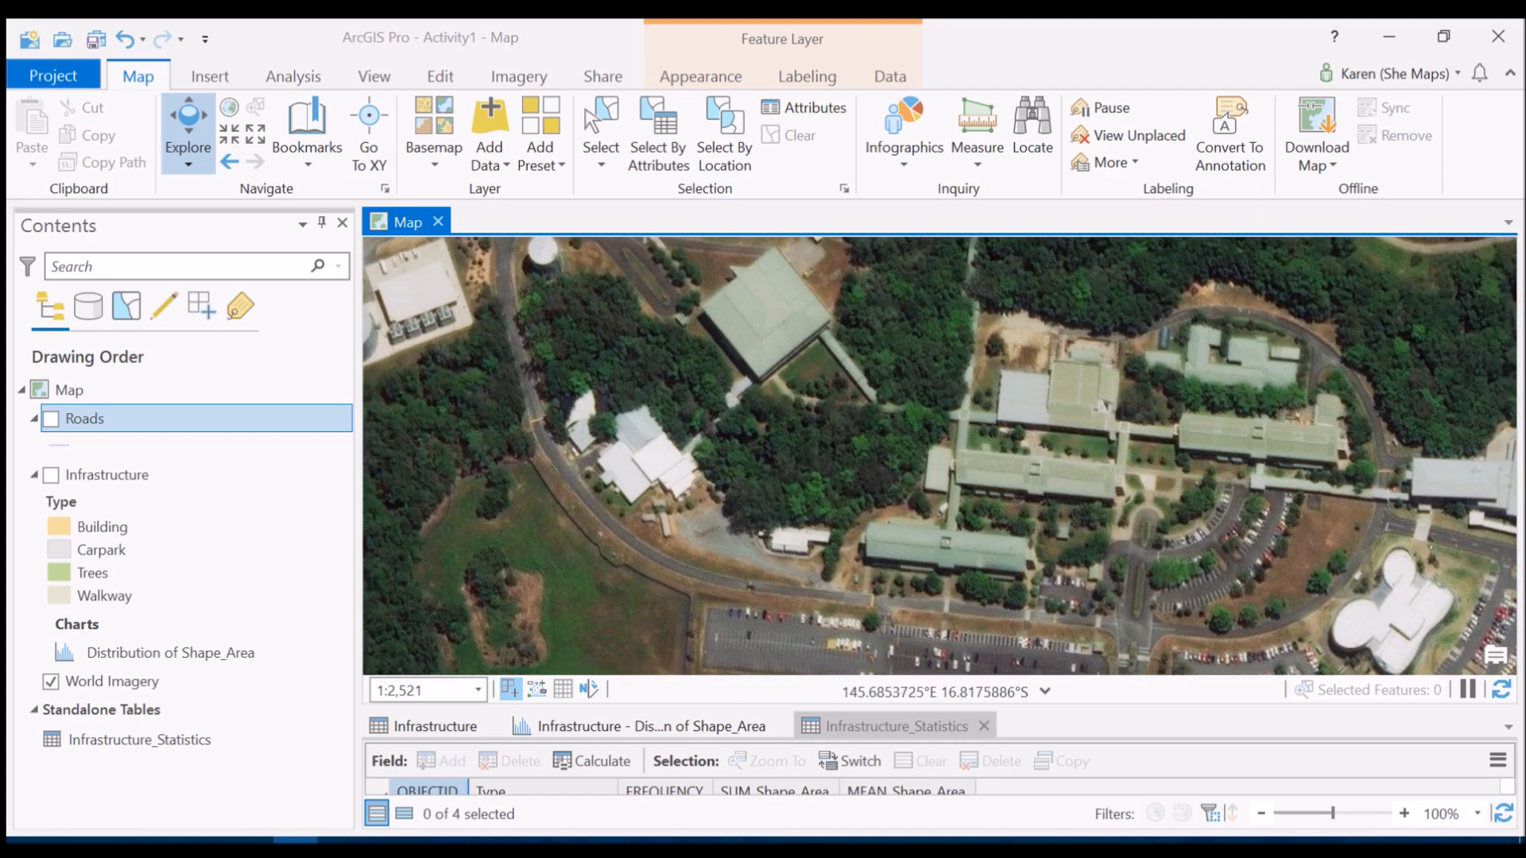
scroll(down, 3)
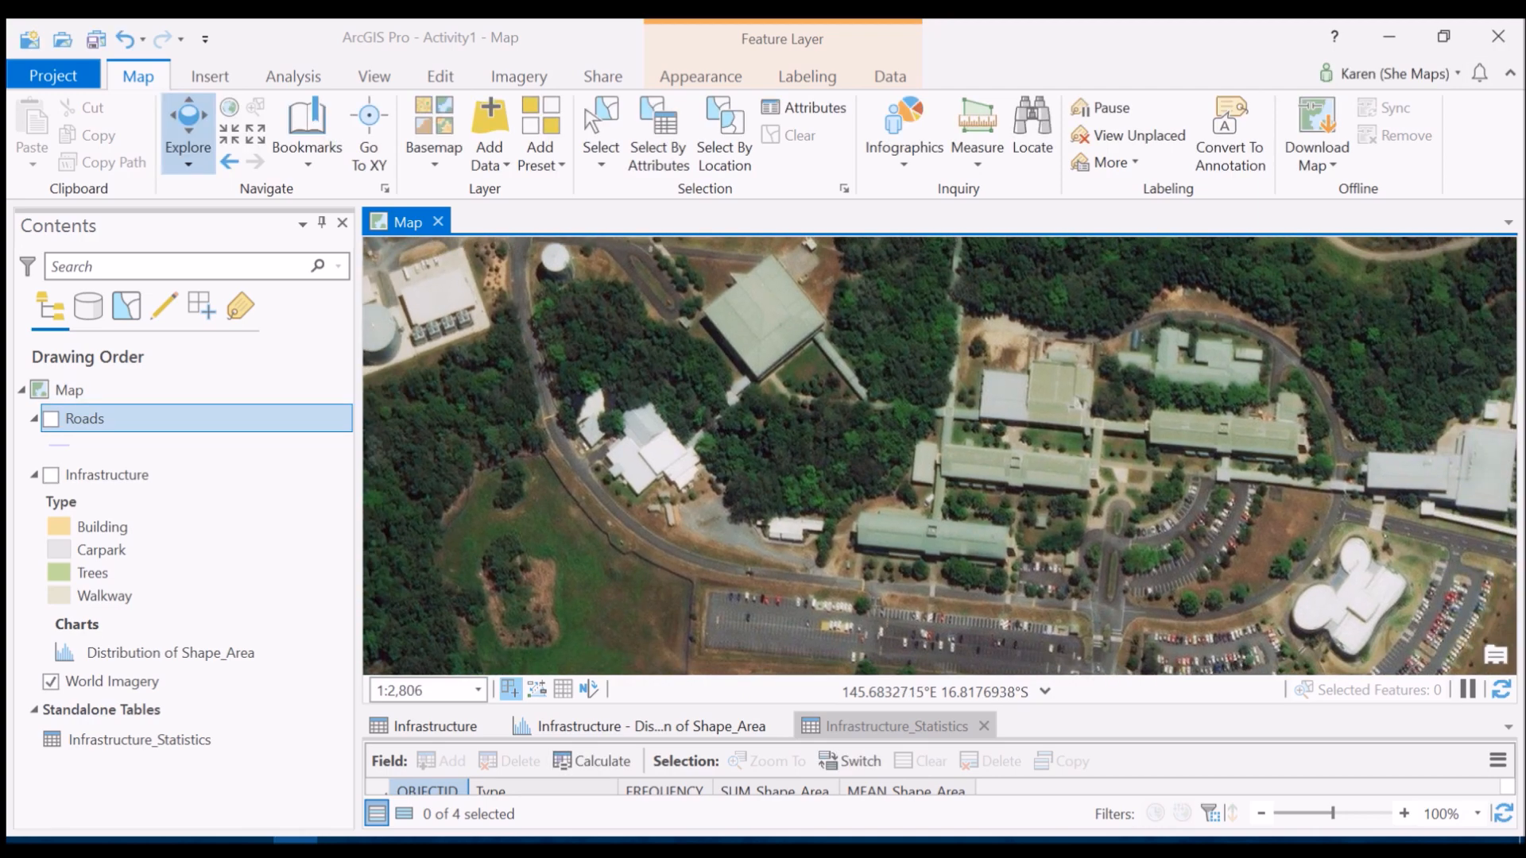
right_click(84, 418)
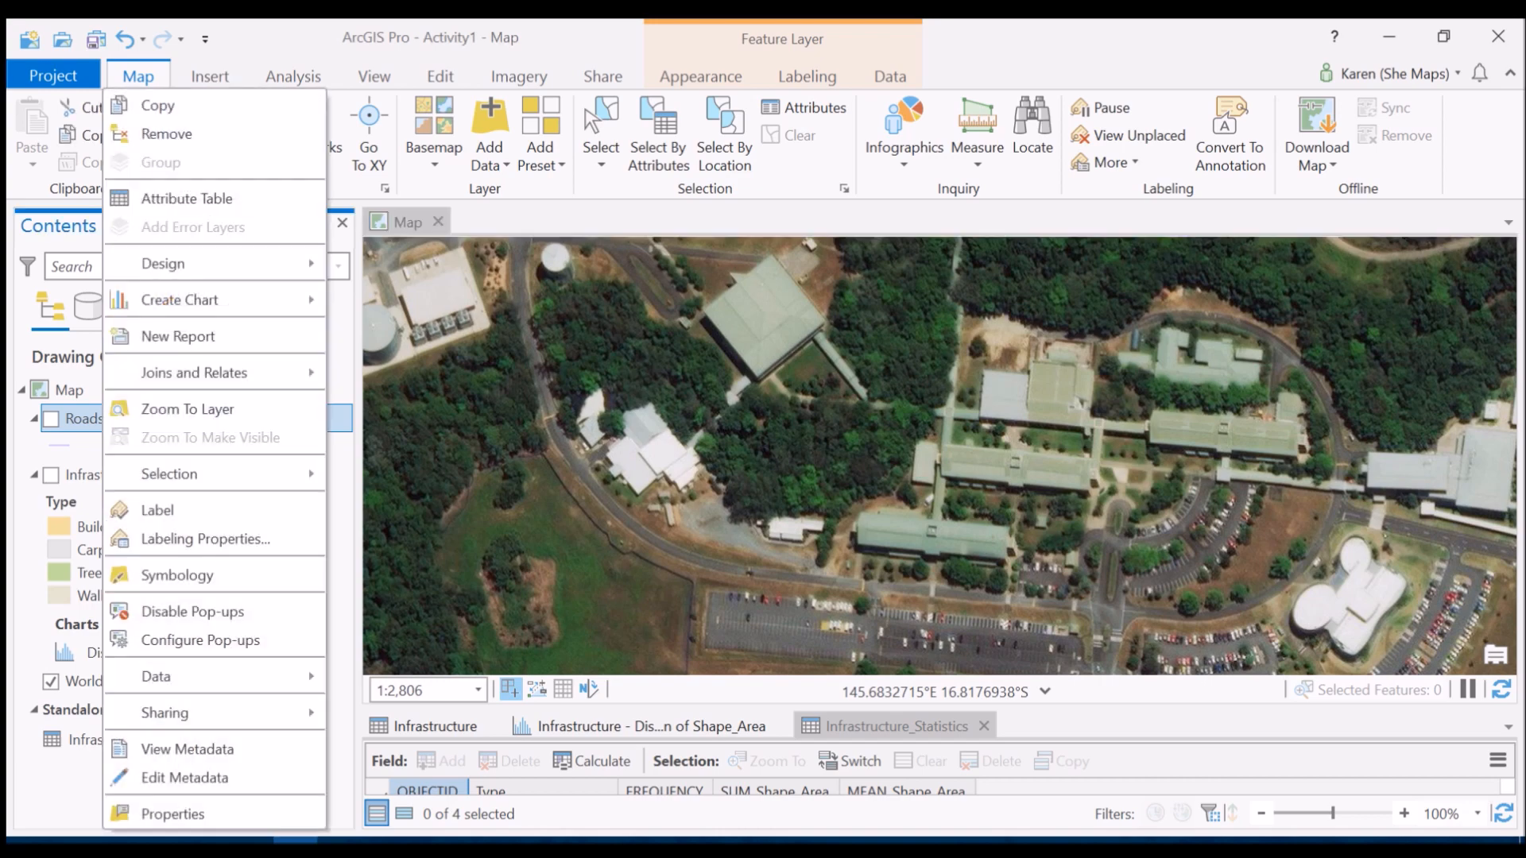
mouse_move(187, 409)
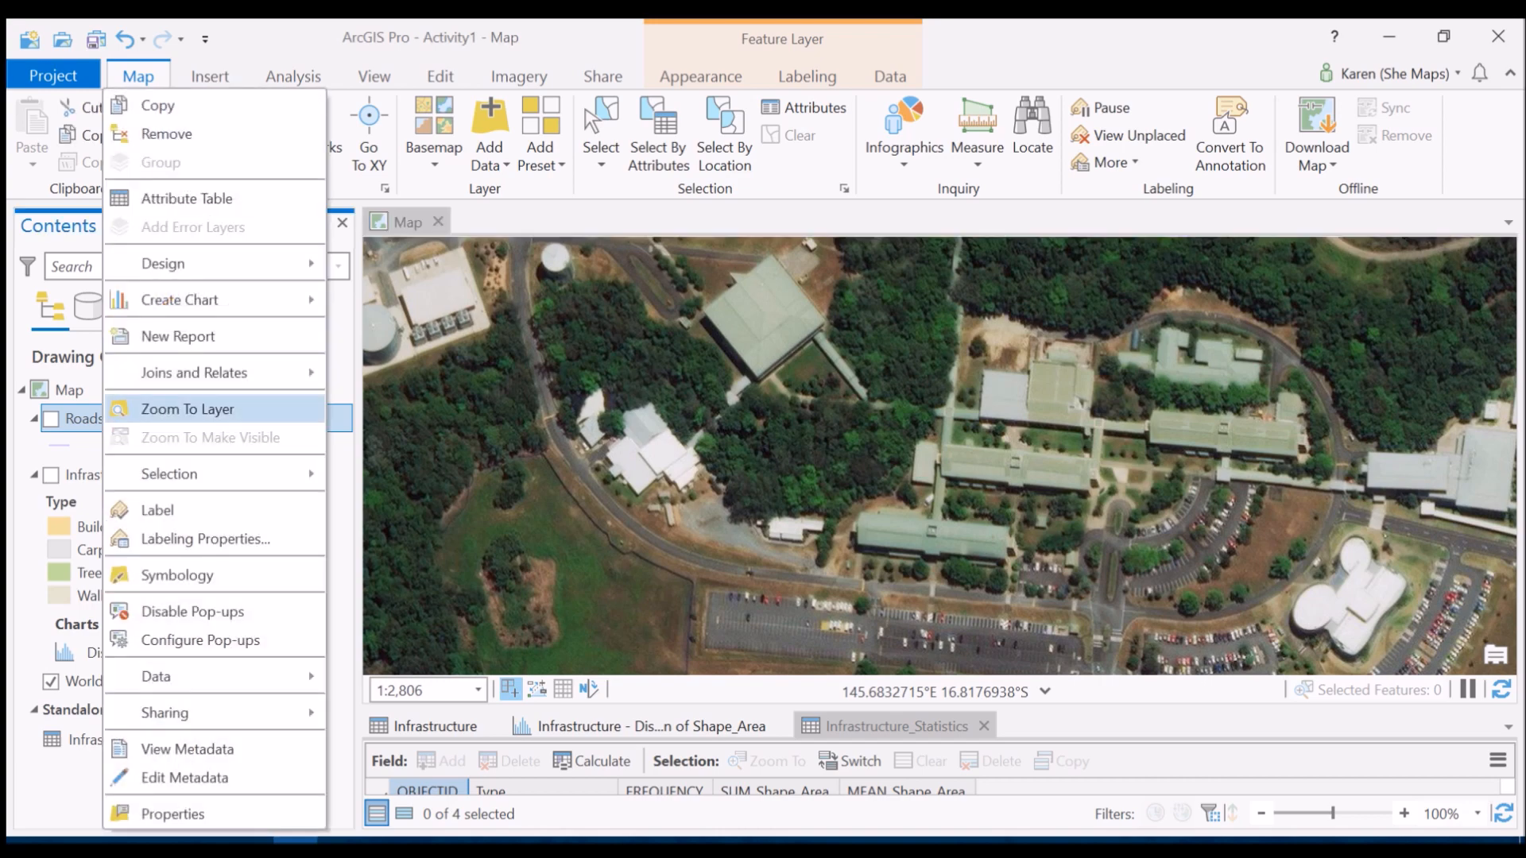
click(189, 409)
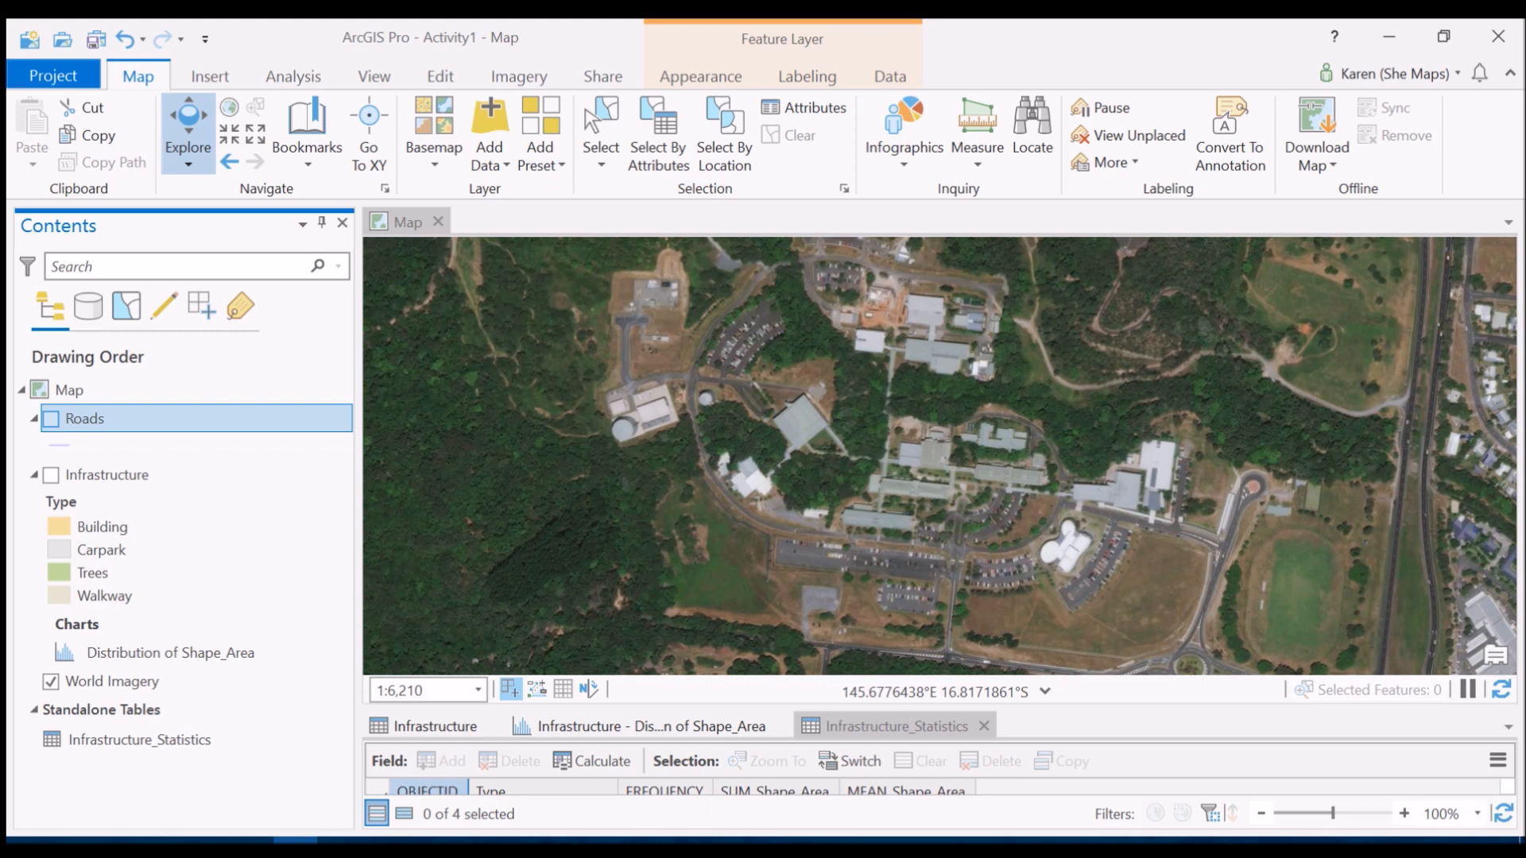
click(50, 419)
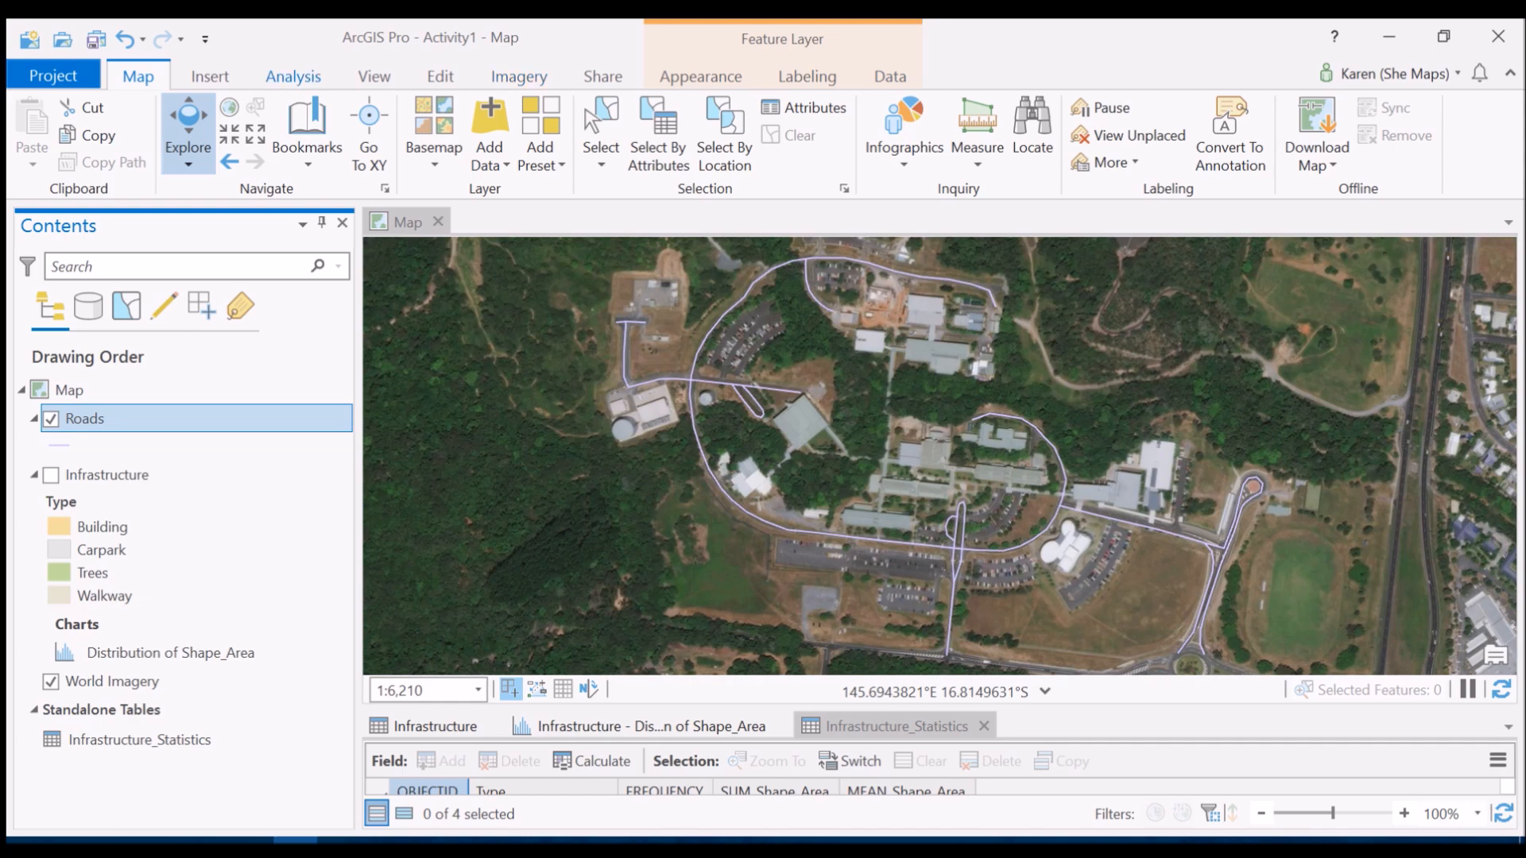
- Launch the Buffer (Analysis Tools) tool from the Geoprocessing pane's Favorites list
click(292, 77)
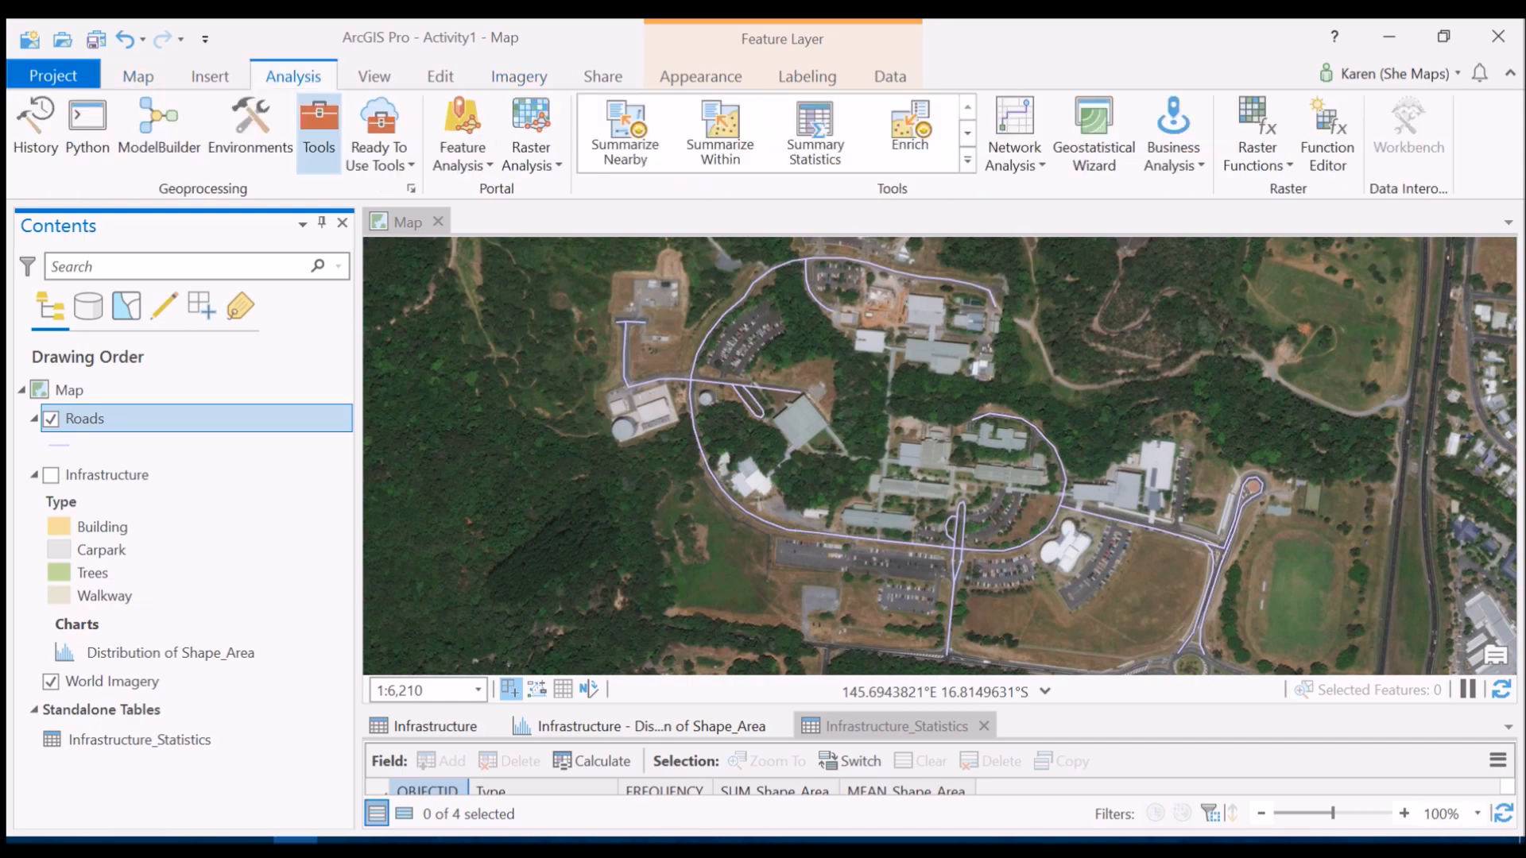
click(318, 127)
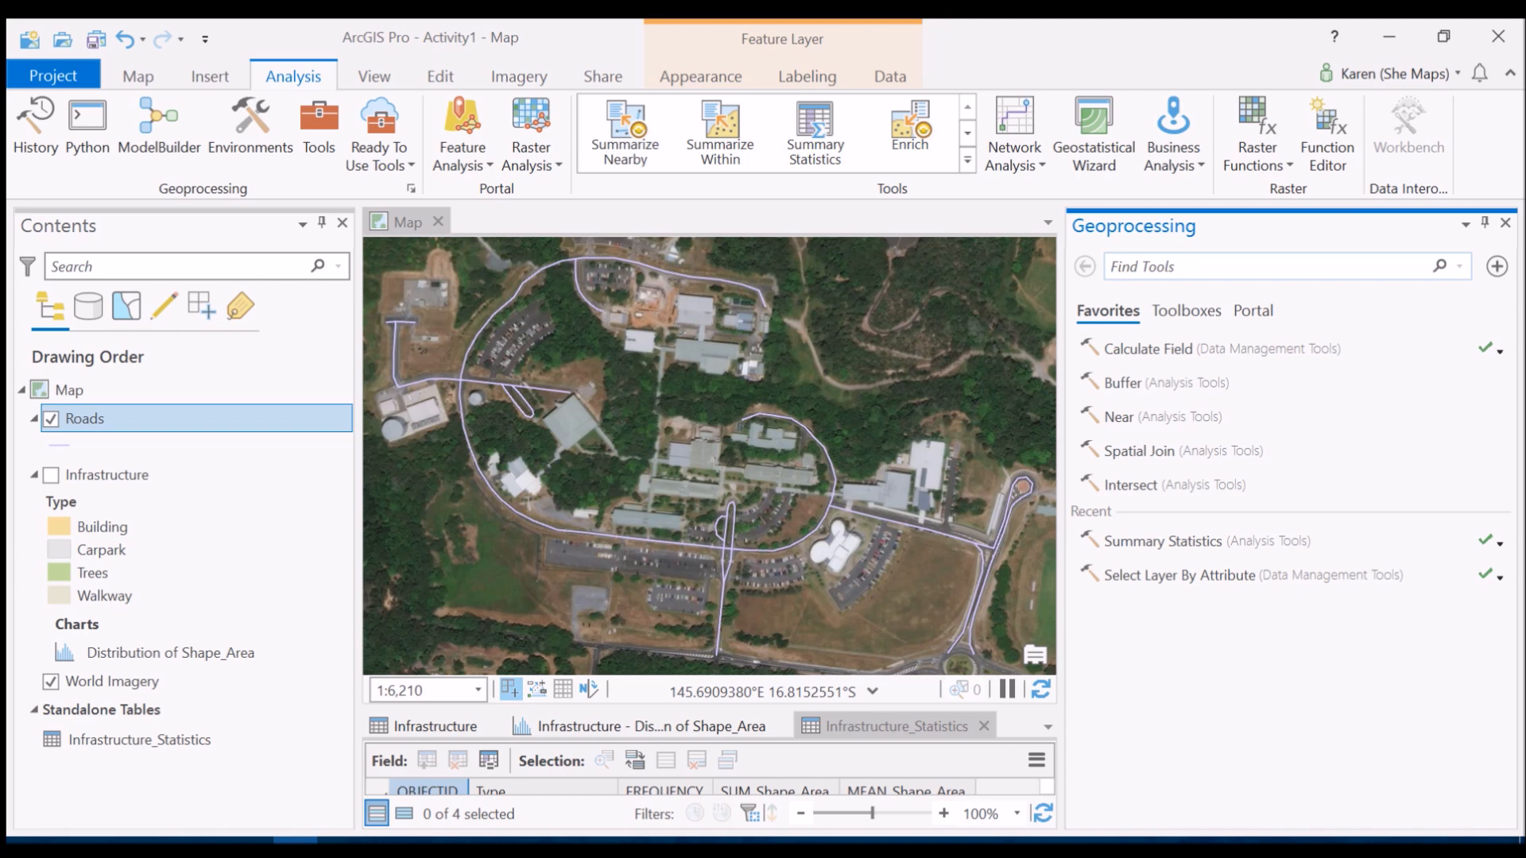
mouse_move(1154, 382)
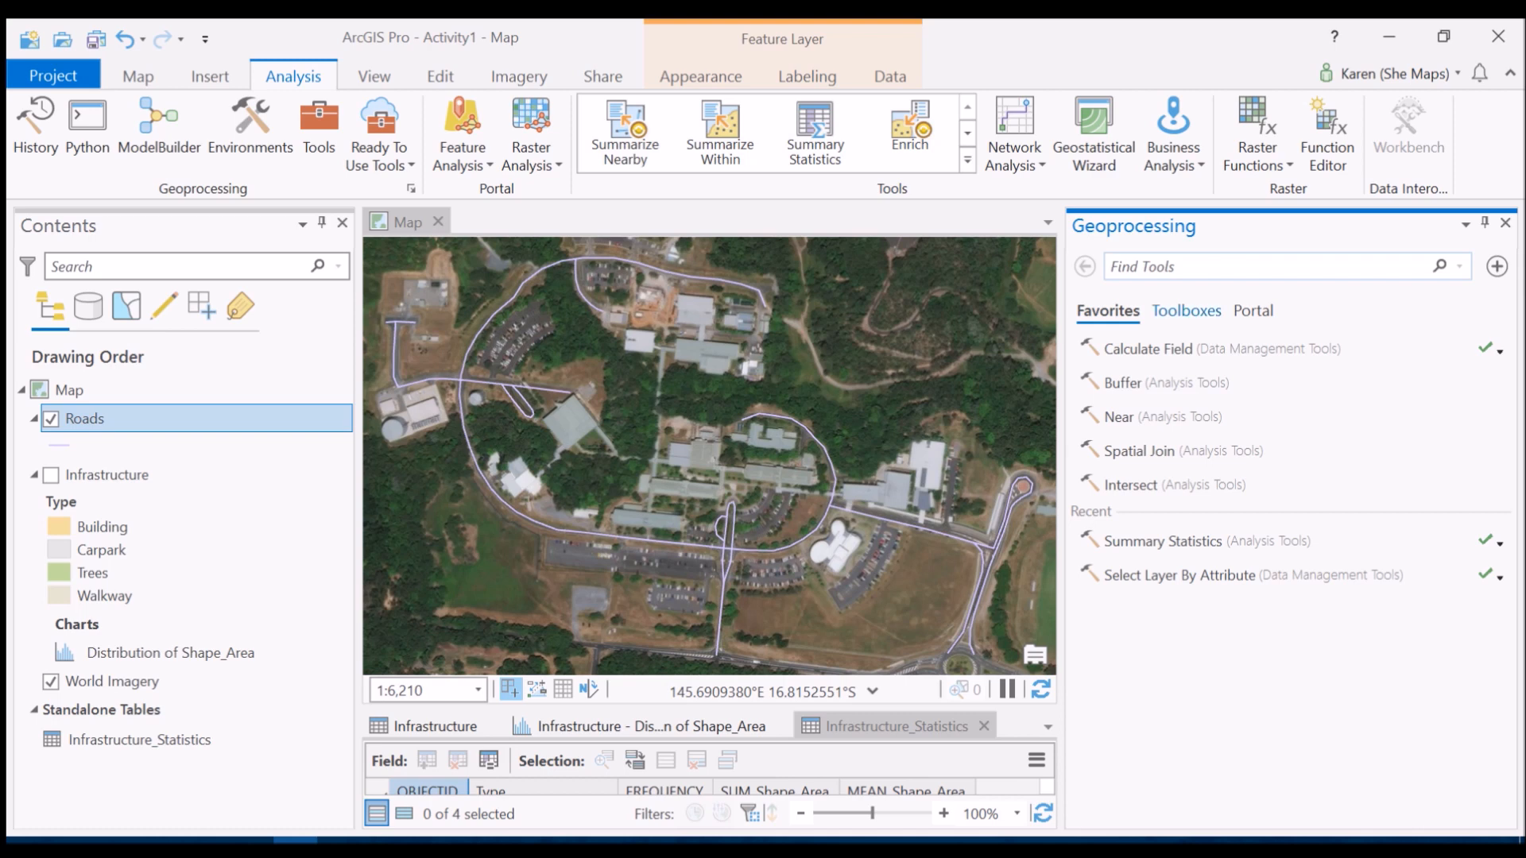
click(1186, 310)
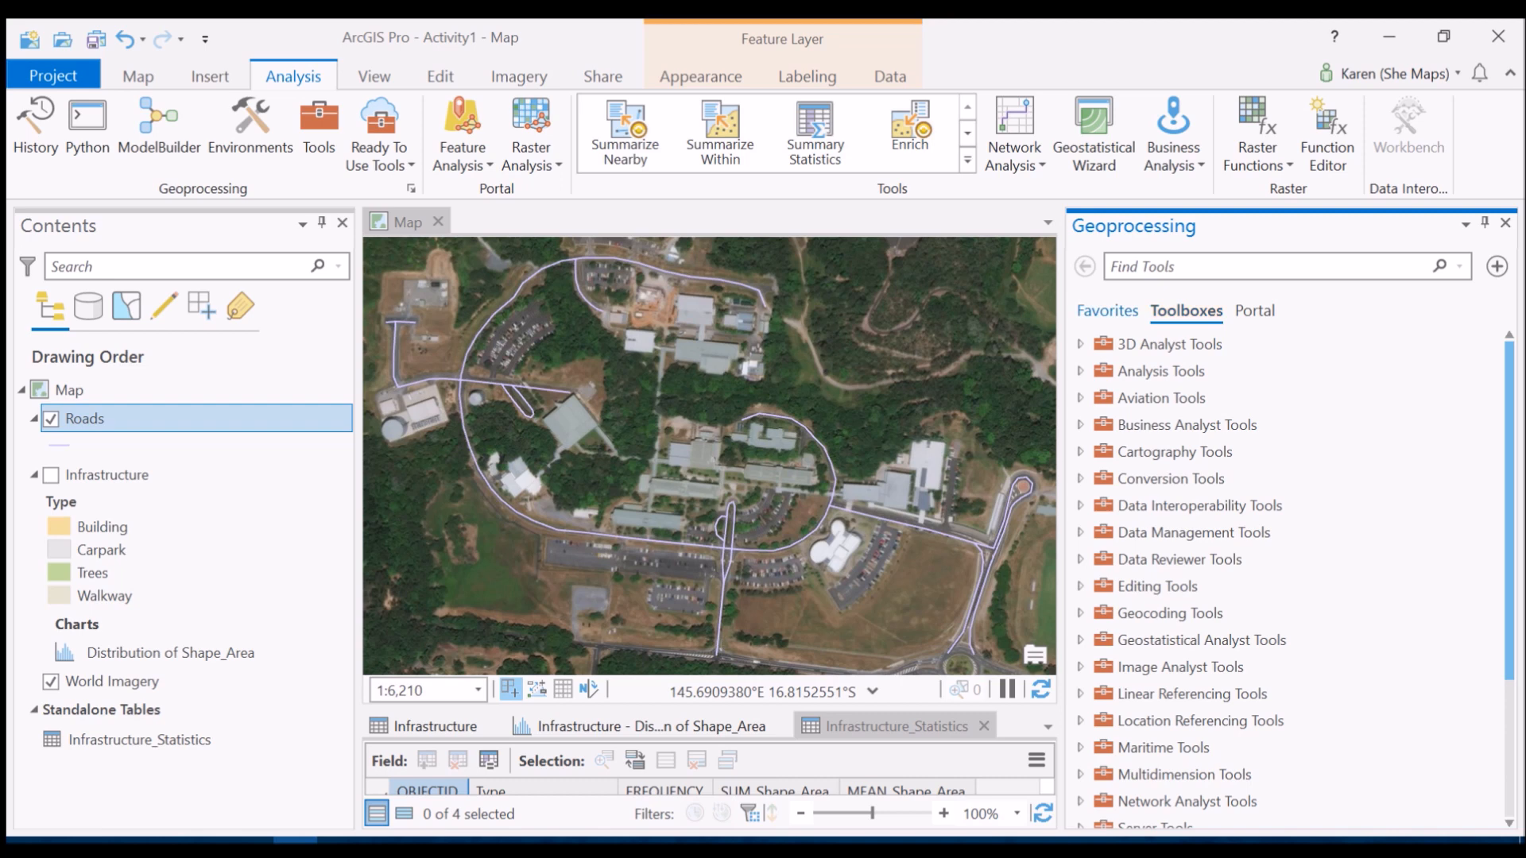
click(1107, 310)
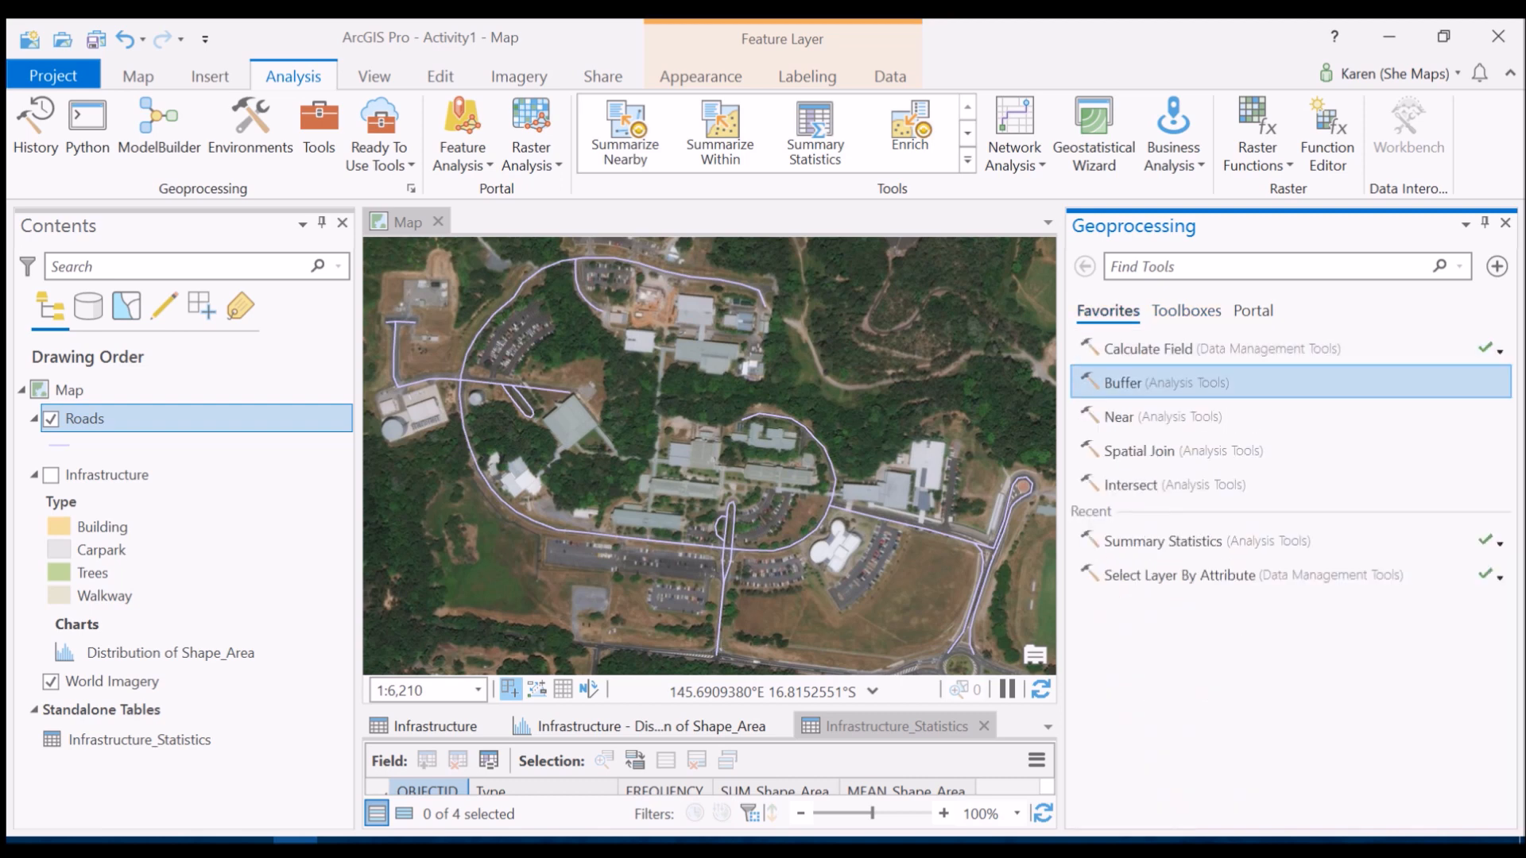
mouse_move(1160, 381)
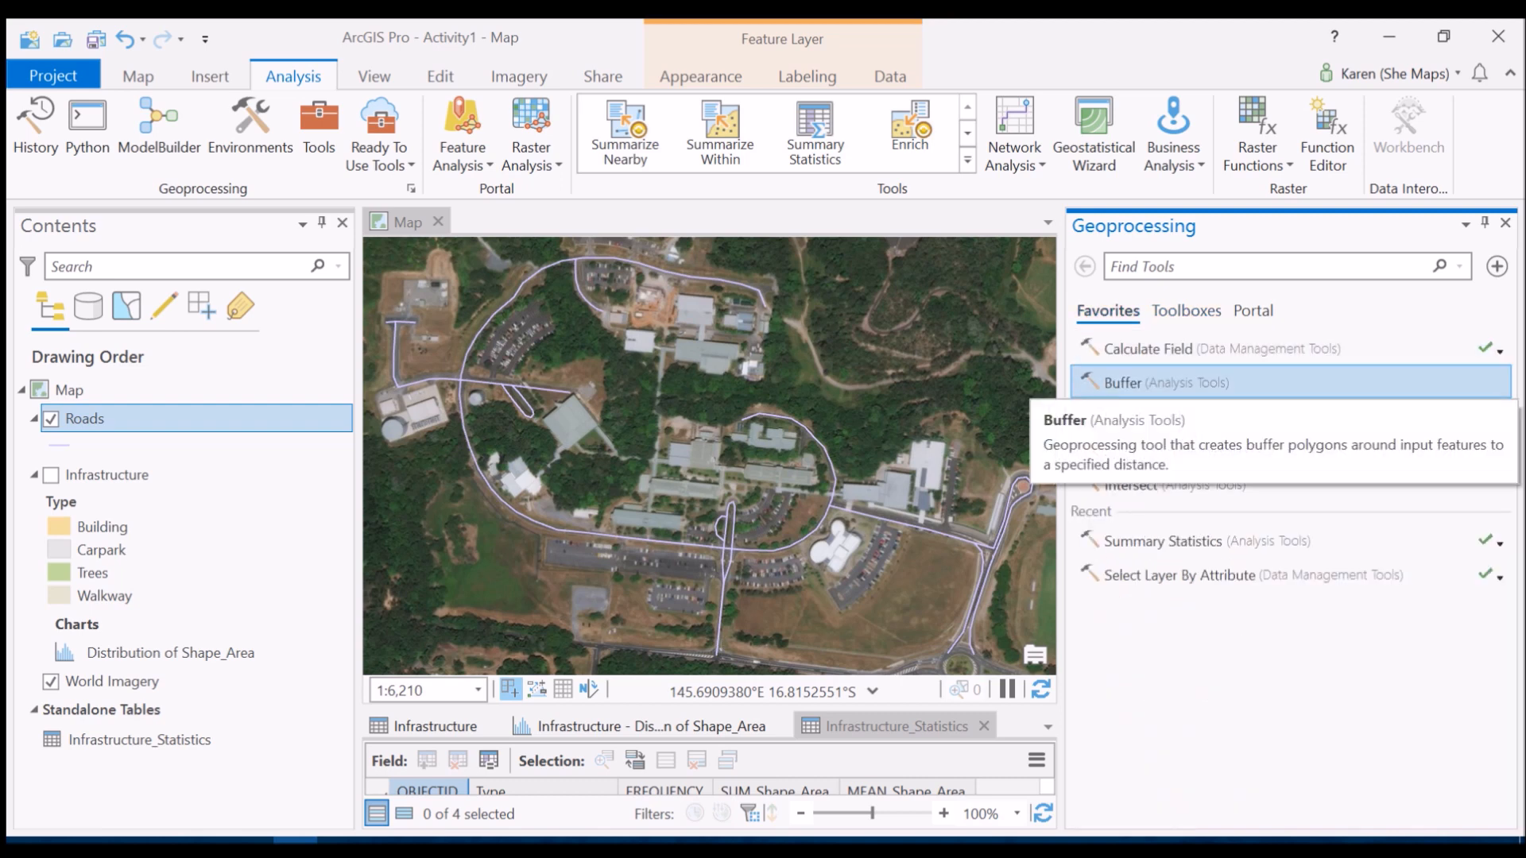
click(1121, 383)
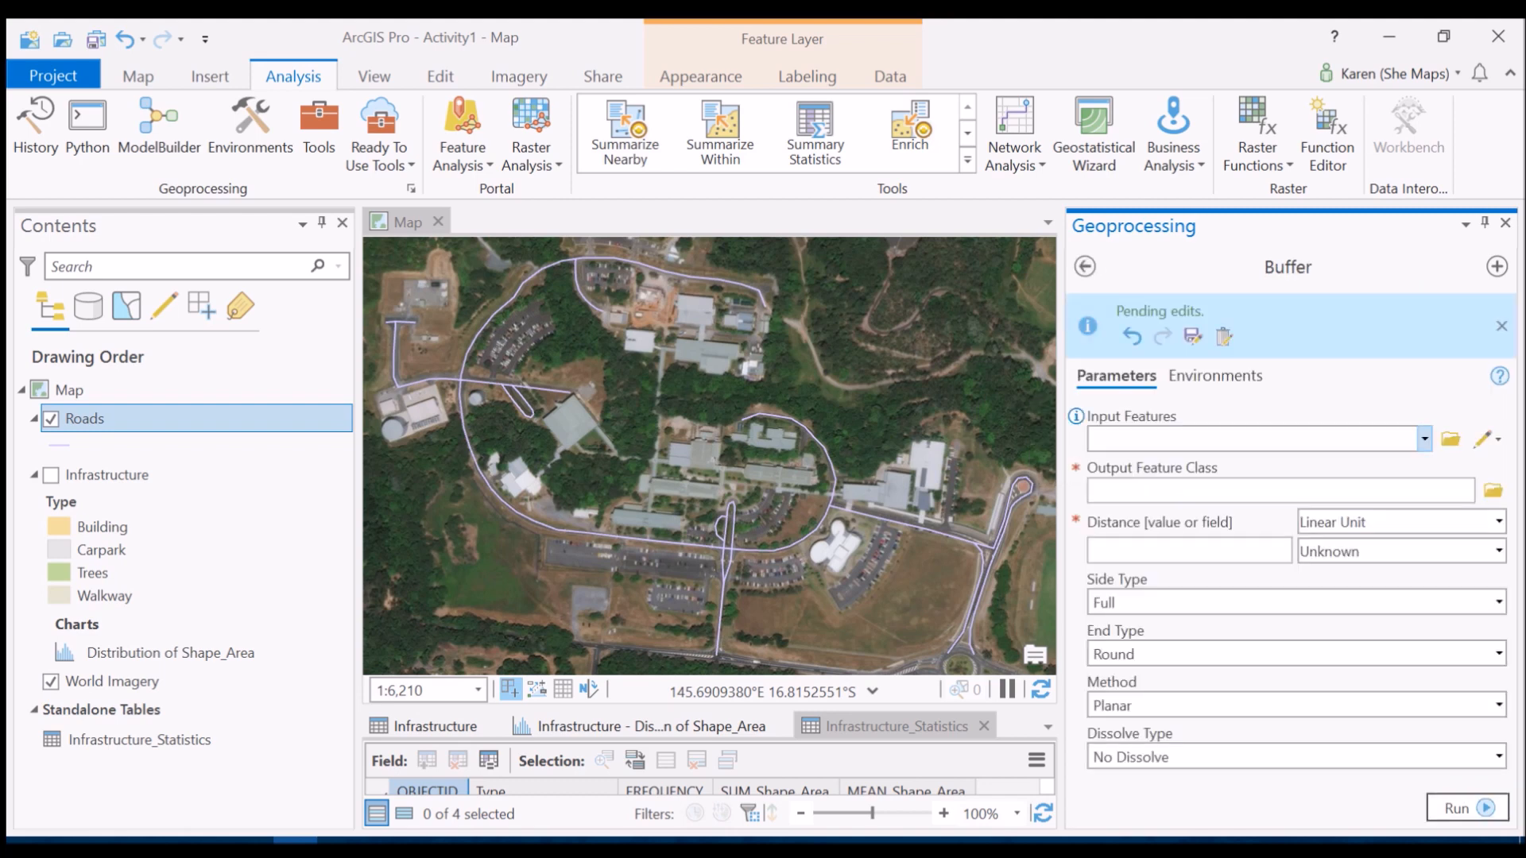
- Set Buffer input to Roads, output Roads_Buffer, and distance 2.5 Meters
click(1425, 439)
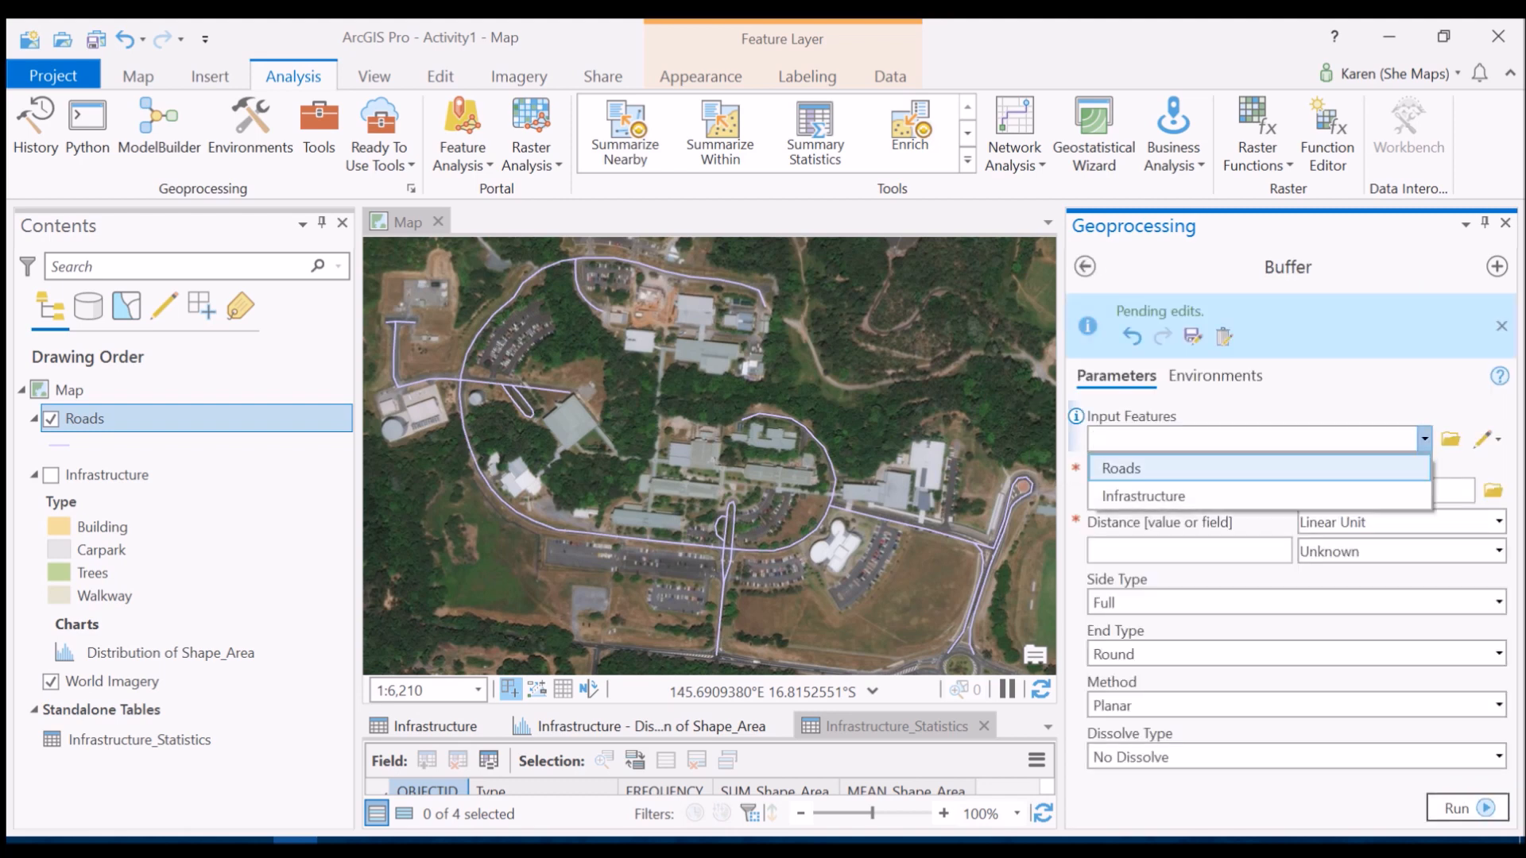
click(1121, 468)
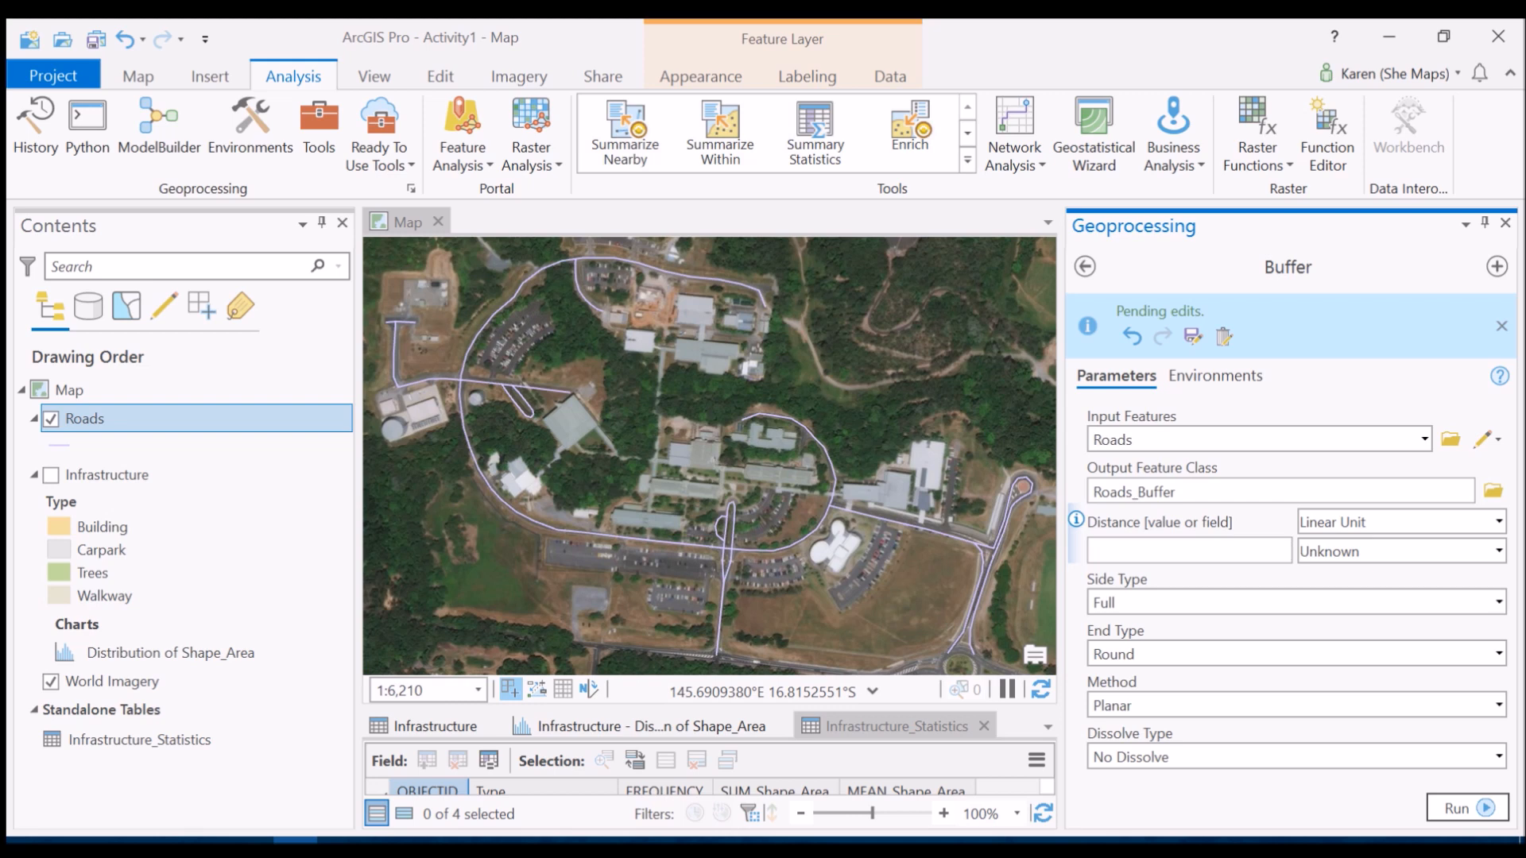
click(1189, 550)
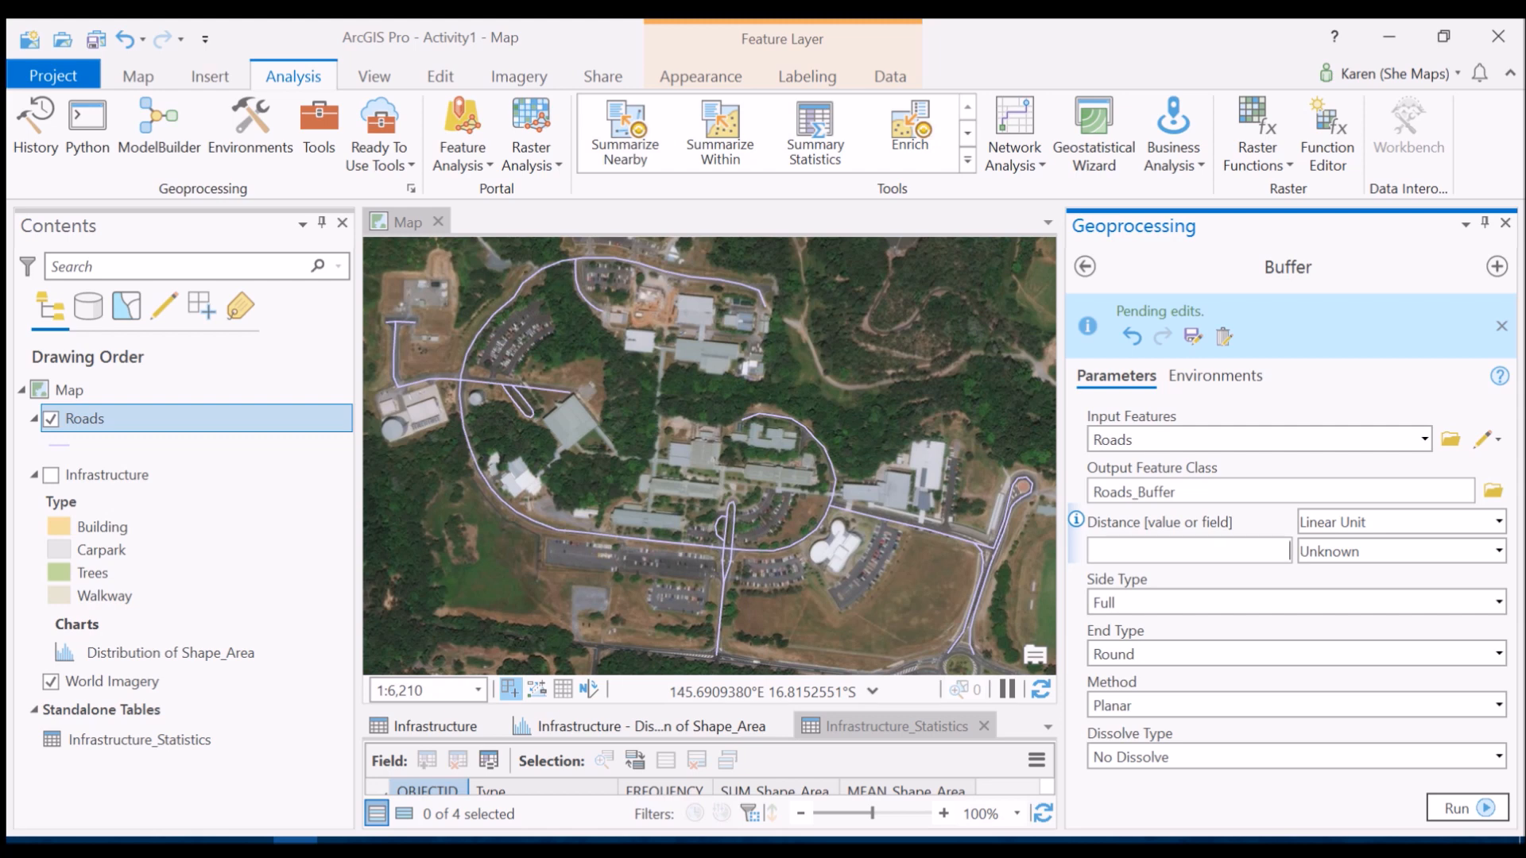
text(2.5)
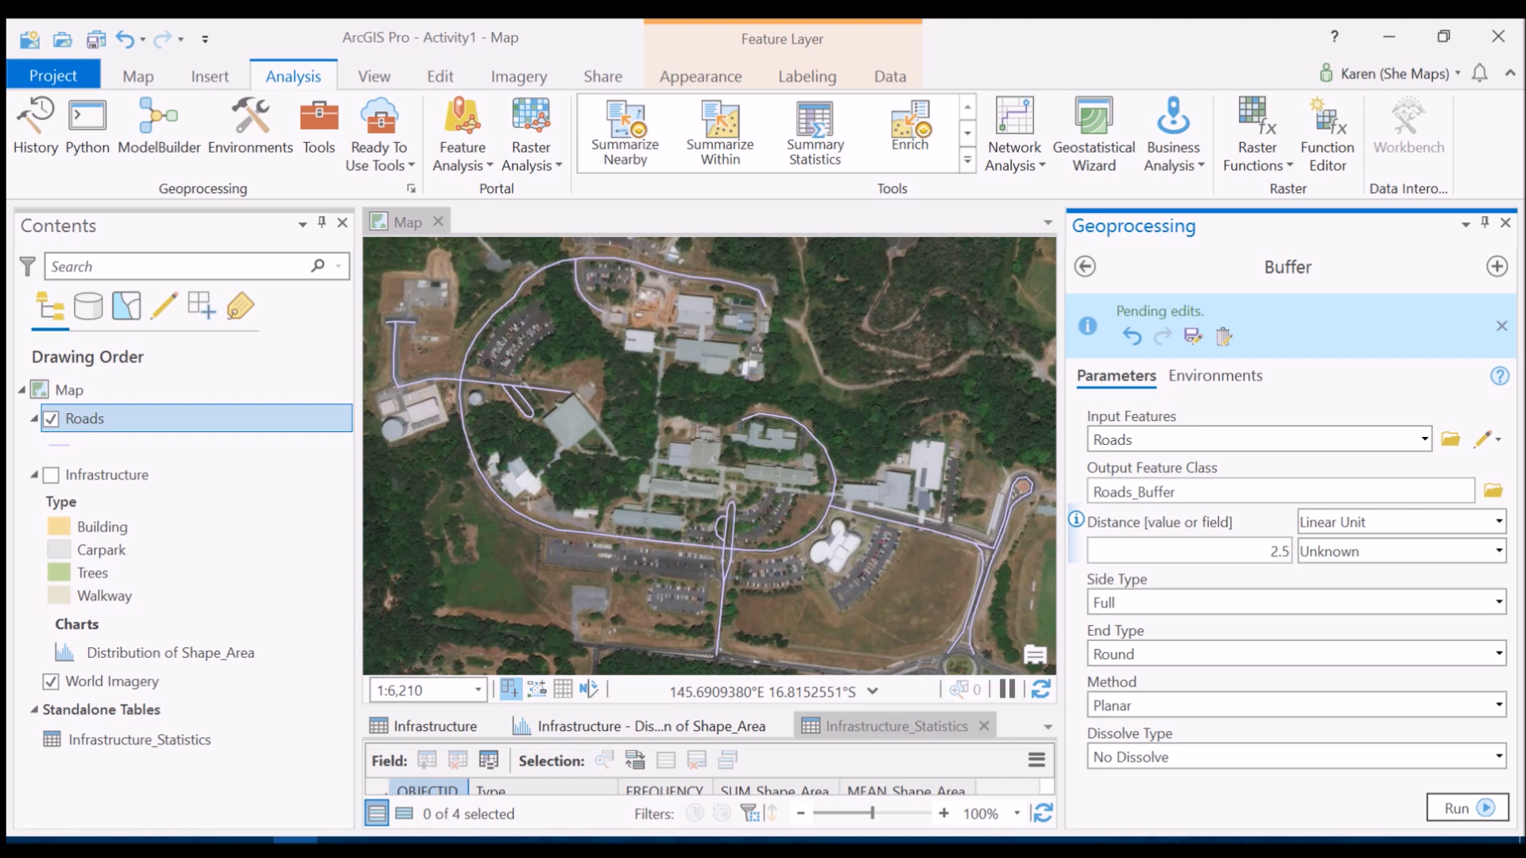
click(1499, 552)
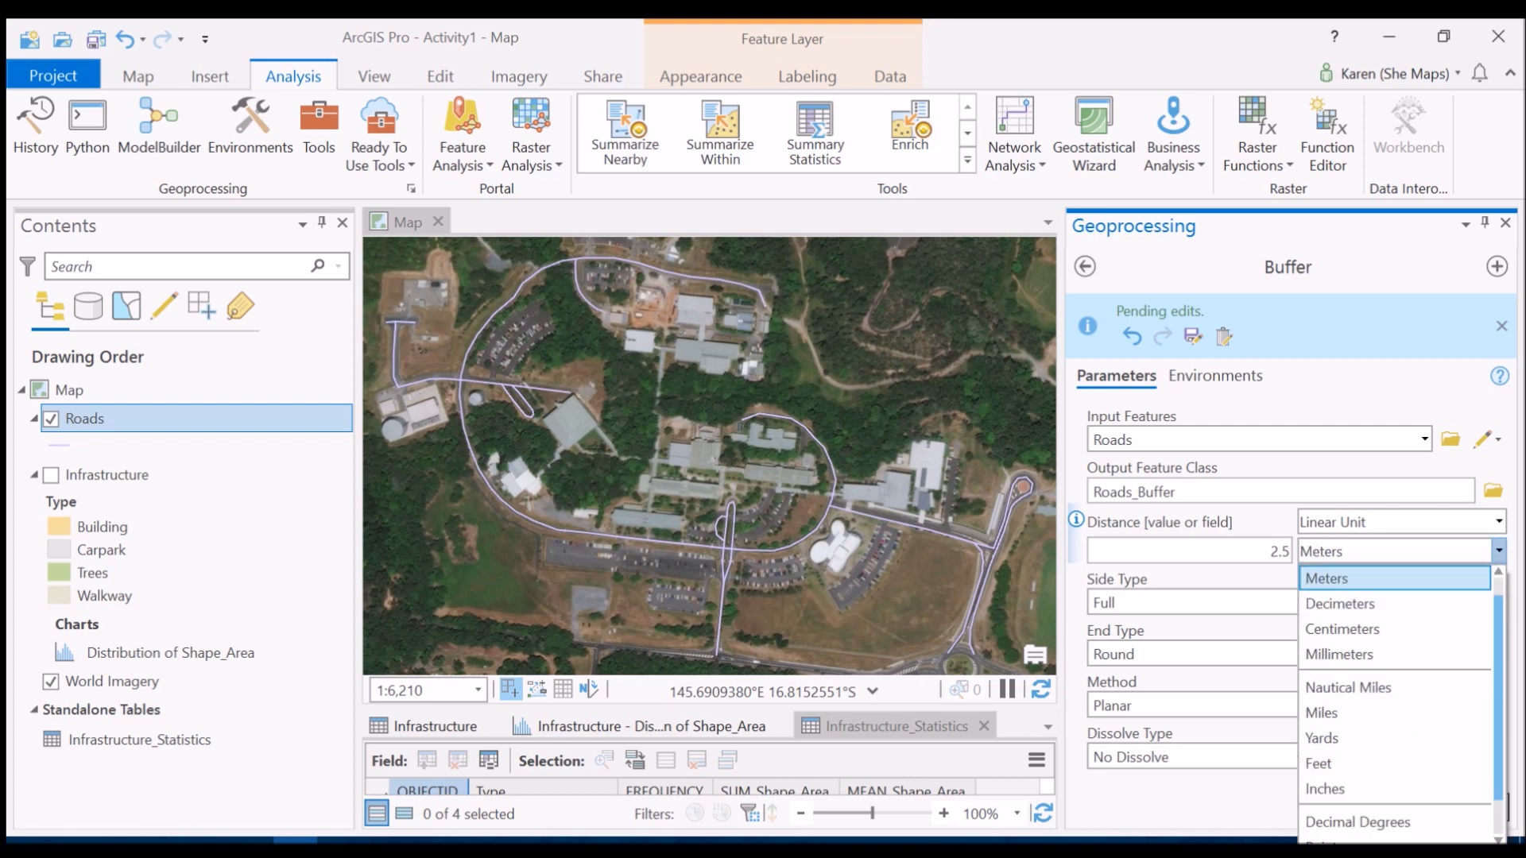
click(1324, 577)
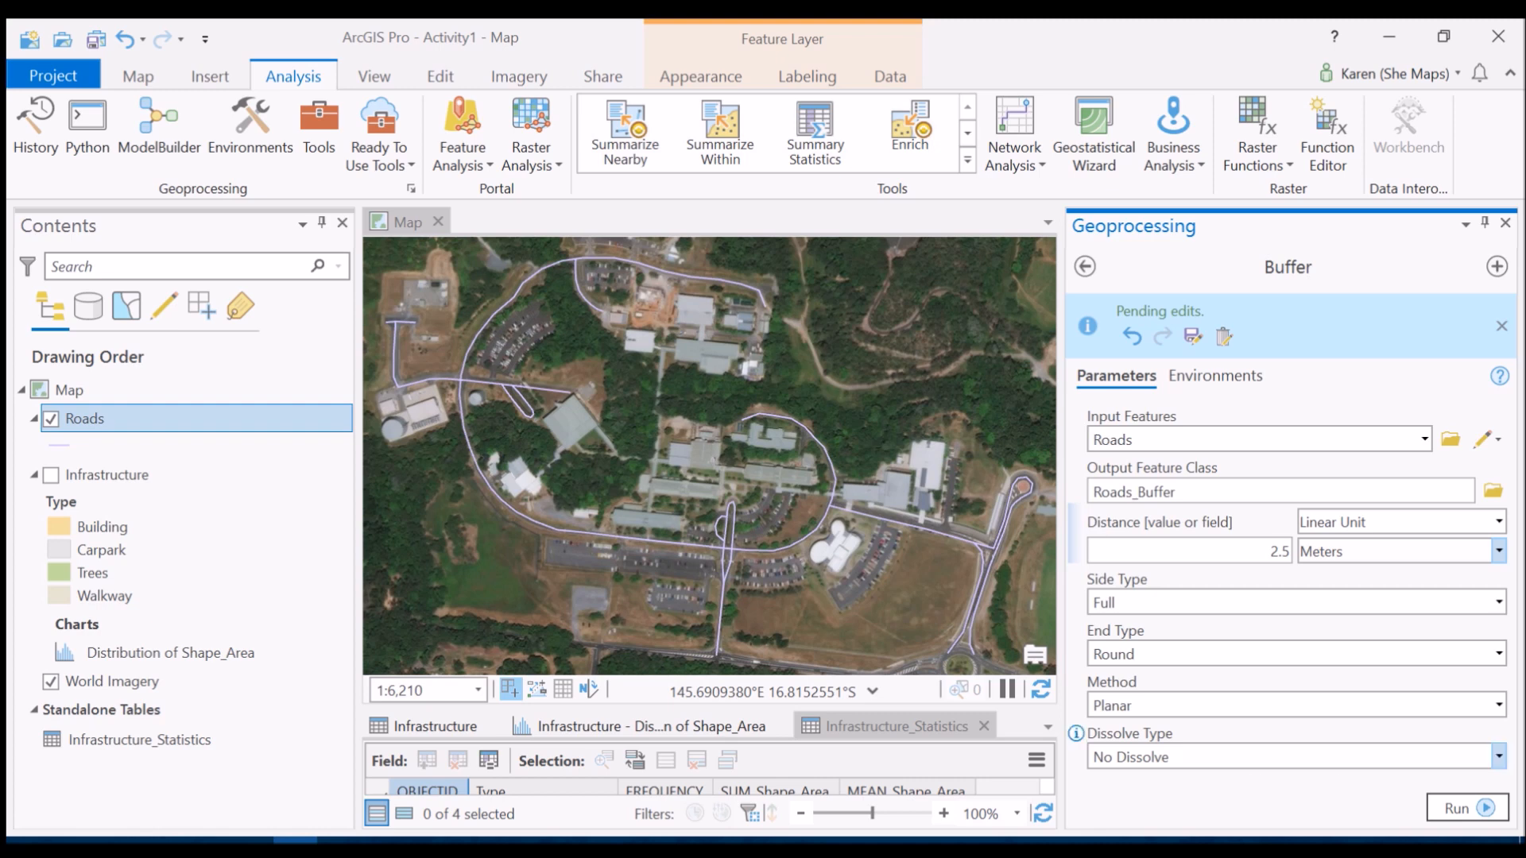
- Choose 'Dissolve all output features into a single feature' and run the buffer to create Roads_Buffer
click(1499, 757)
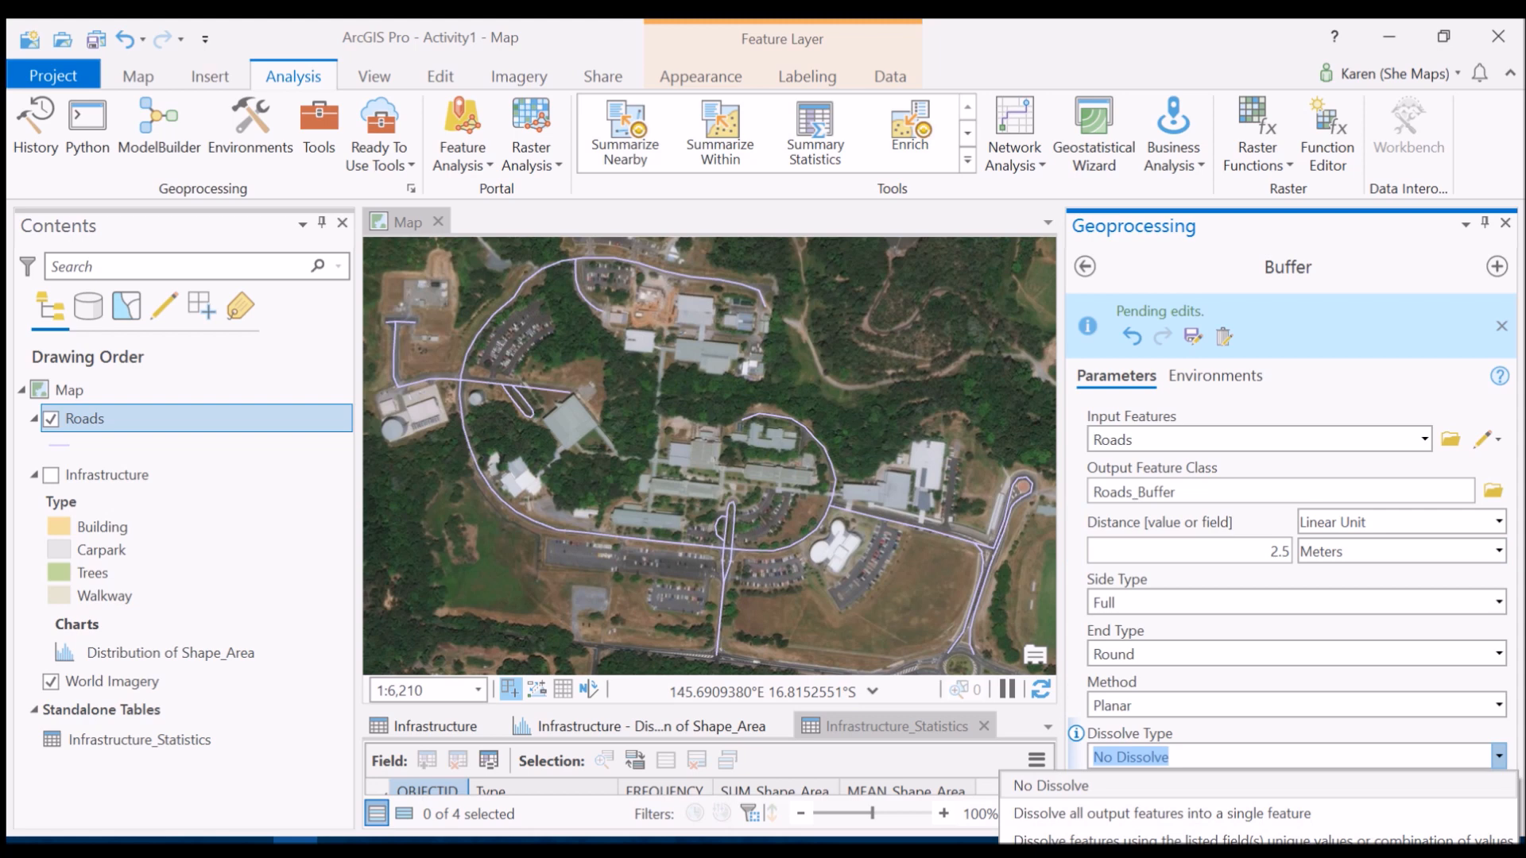
mouse_move(1159, 812)
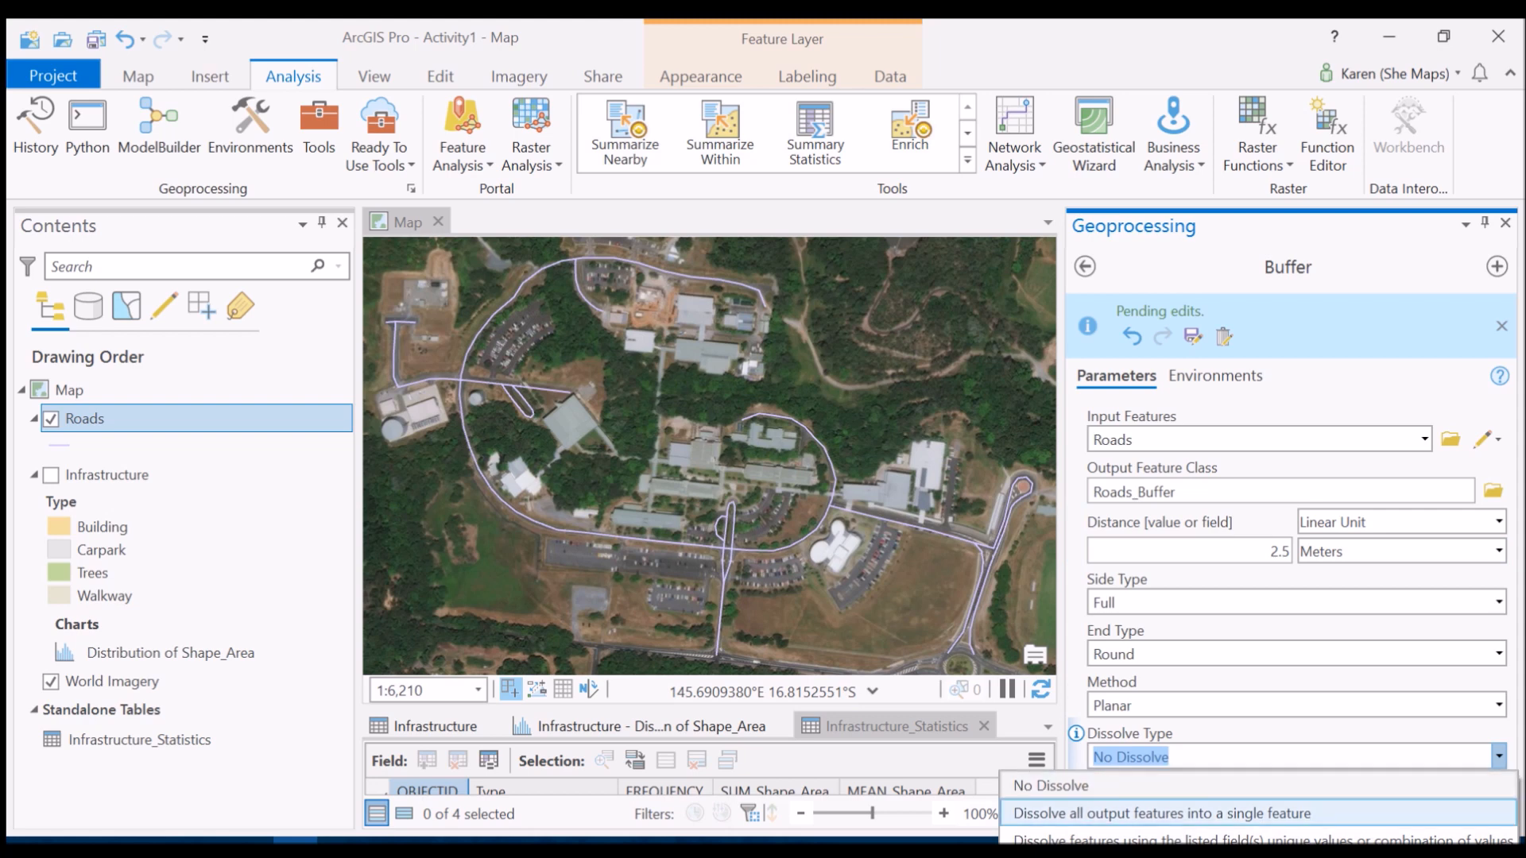
click(1175, 812)
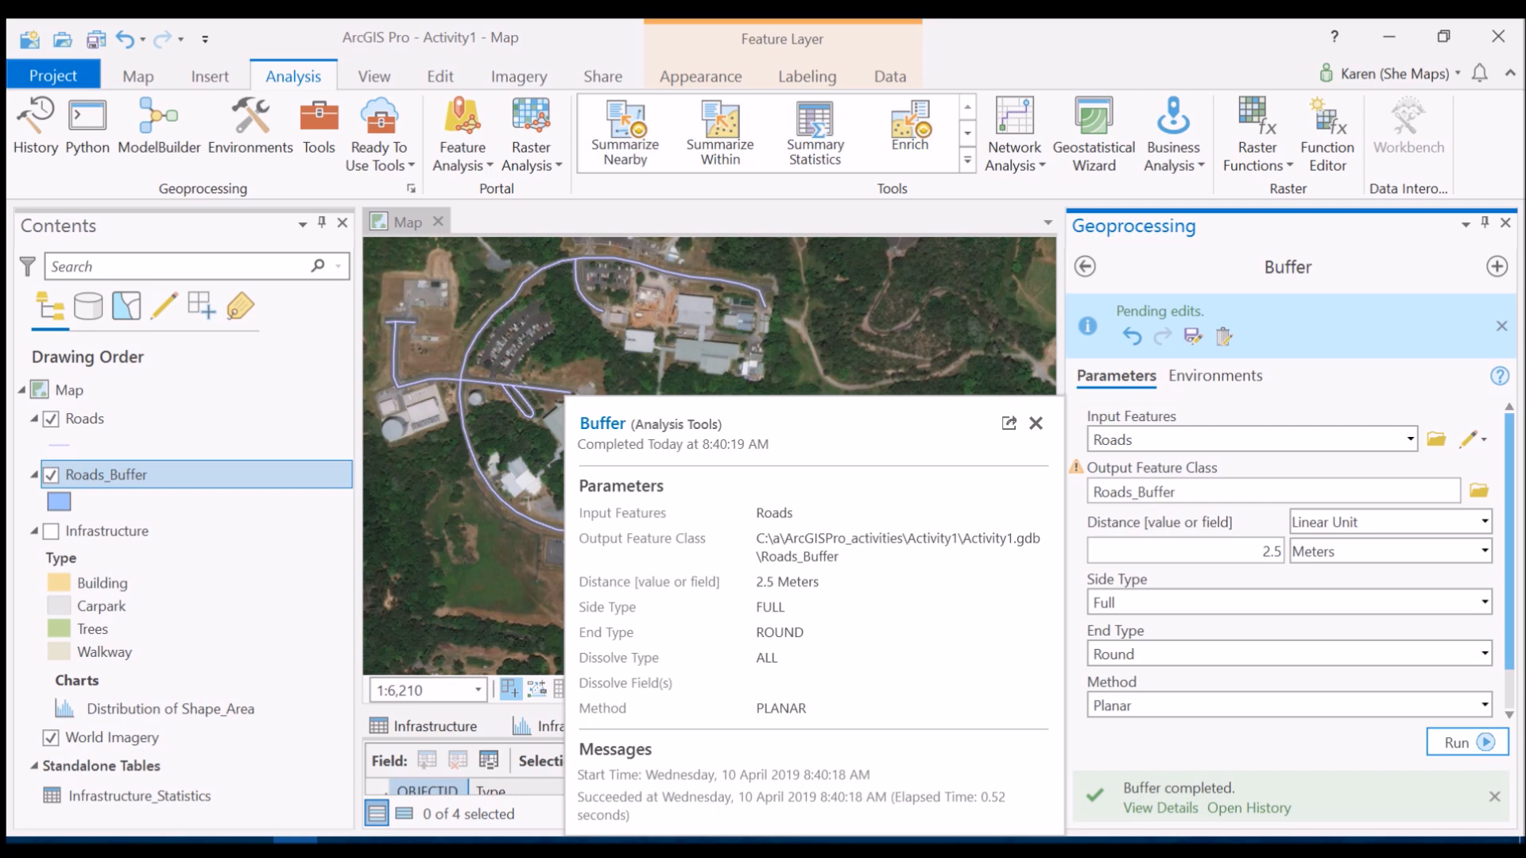
- Dismiss the Buffer run details and hide Roads, leaving only Roads_Buffer over the imagery
click(1035, 423)
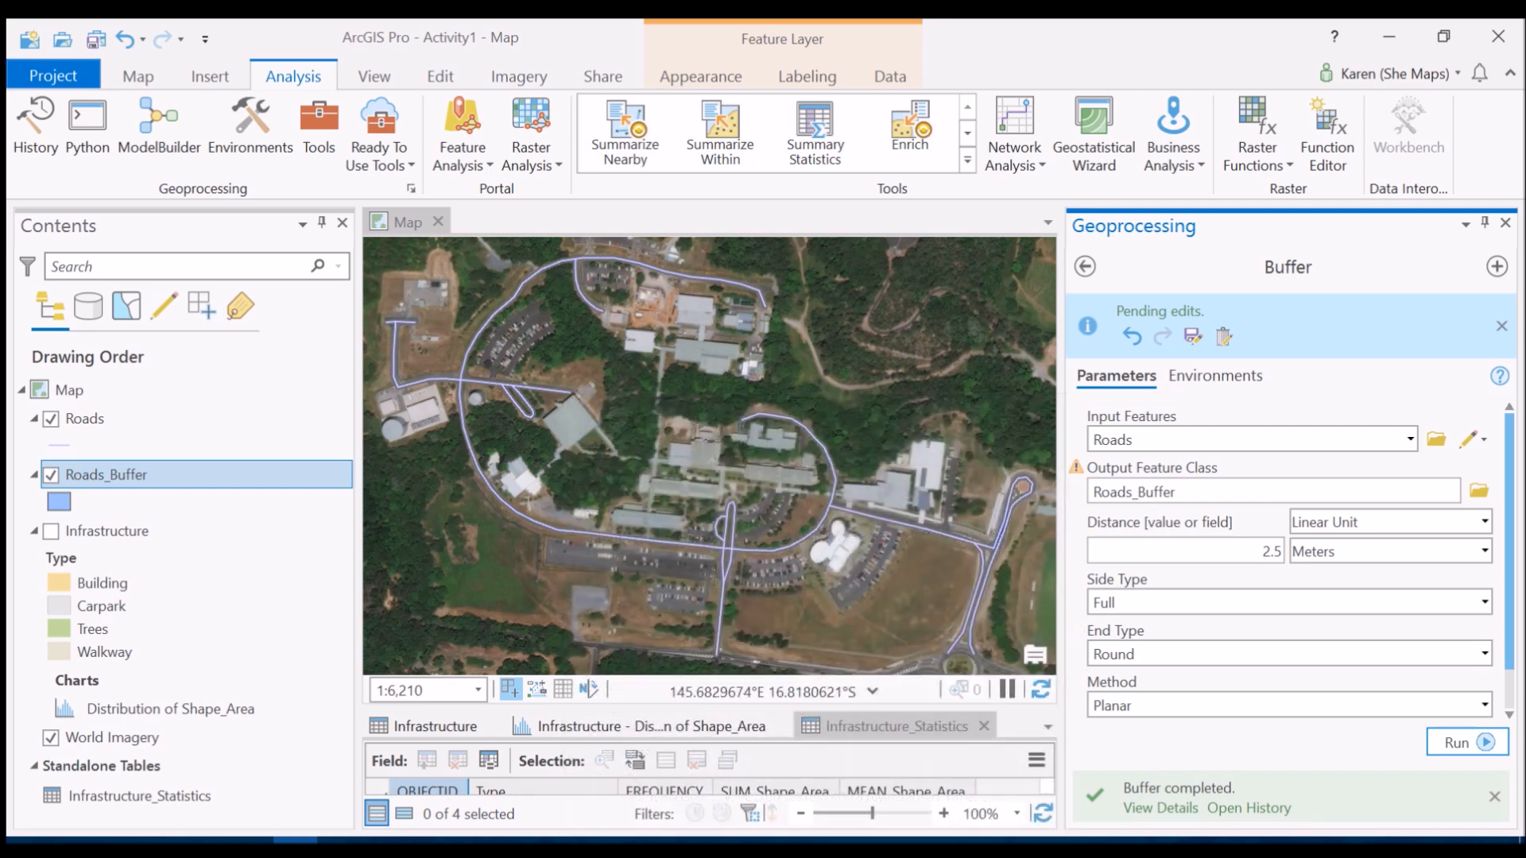
click(85, 418)
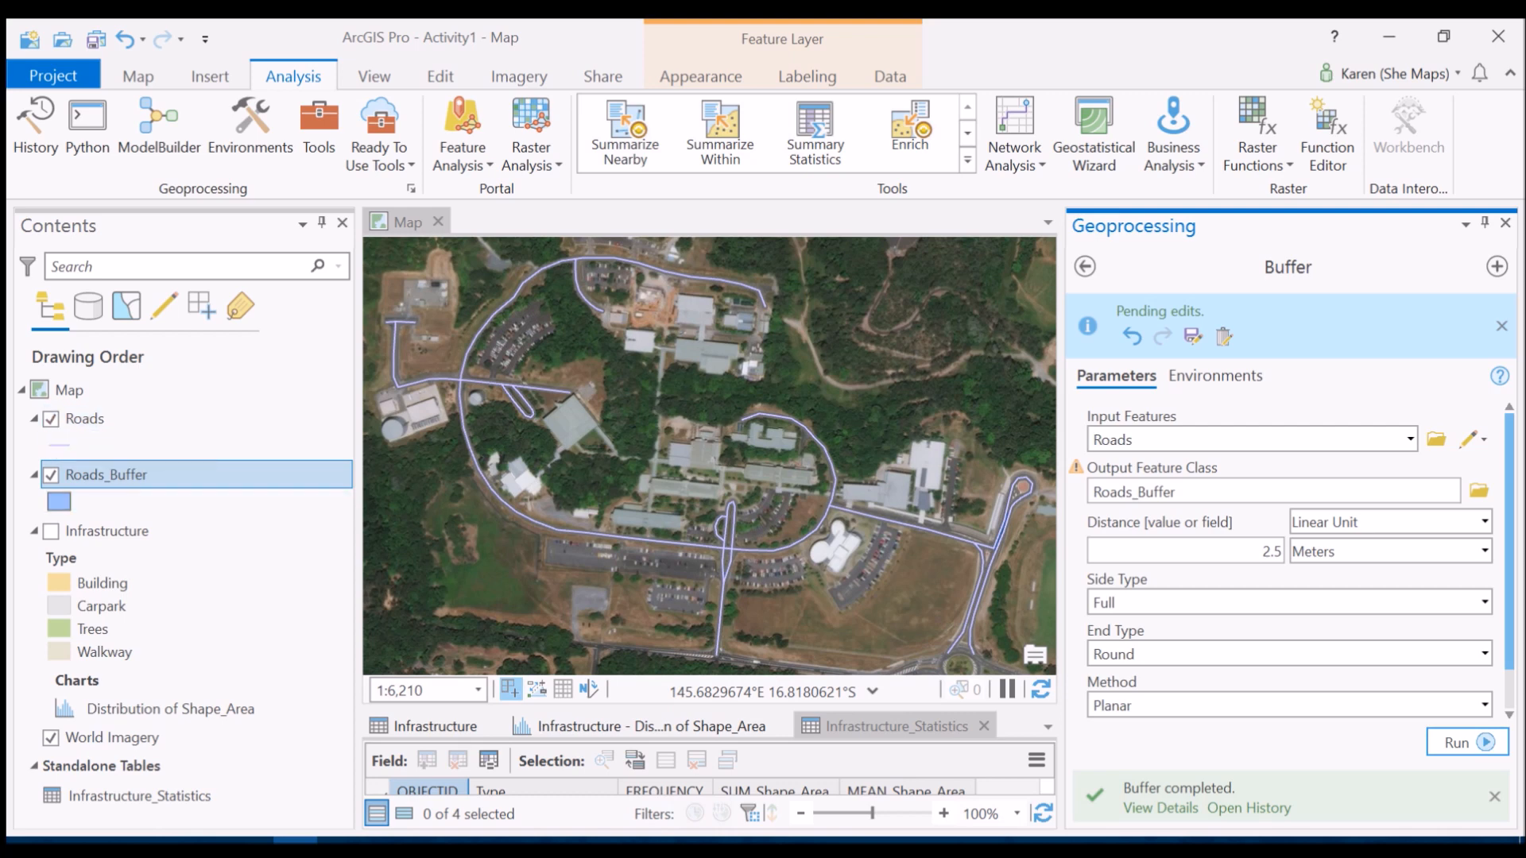
mouse_move(83, 418)
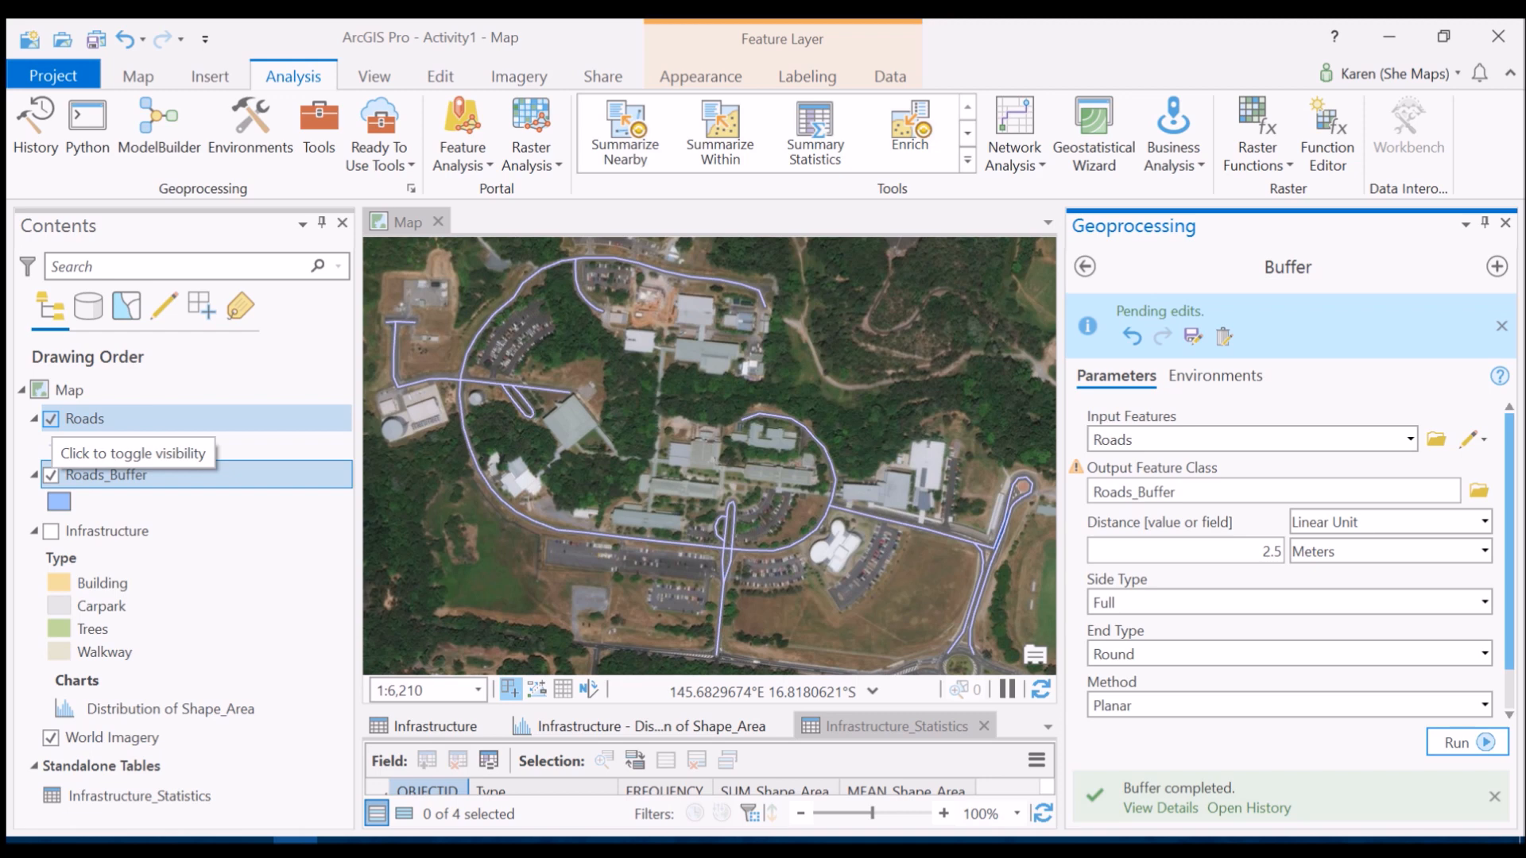
click(51, 418)
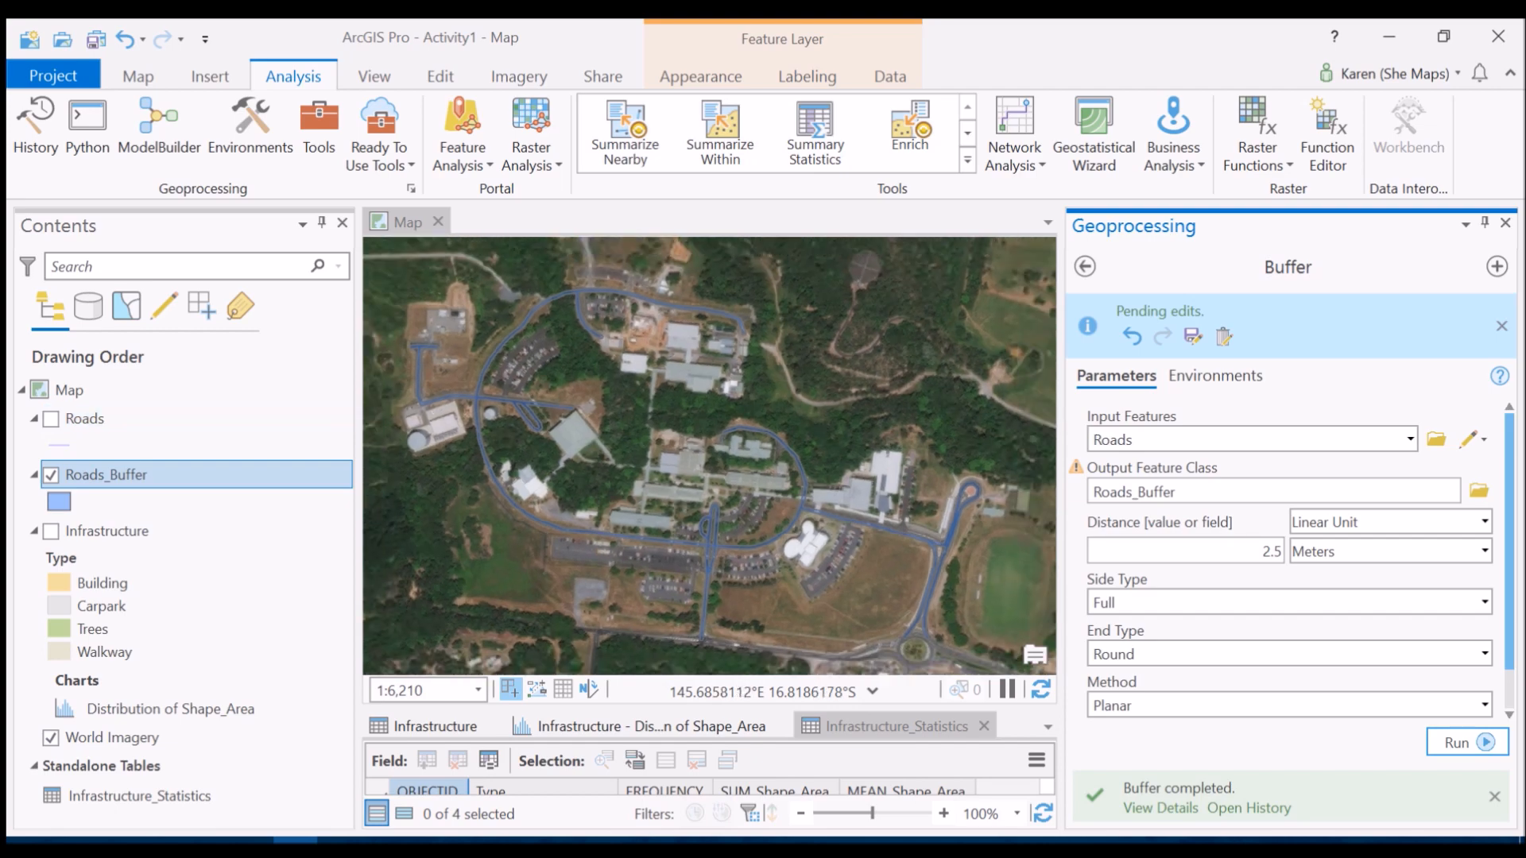
scroll(up, 3)
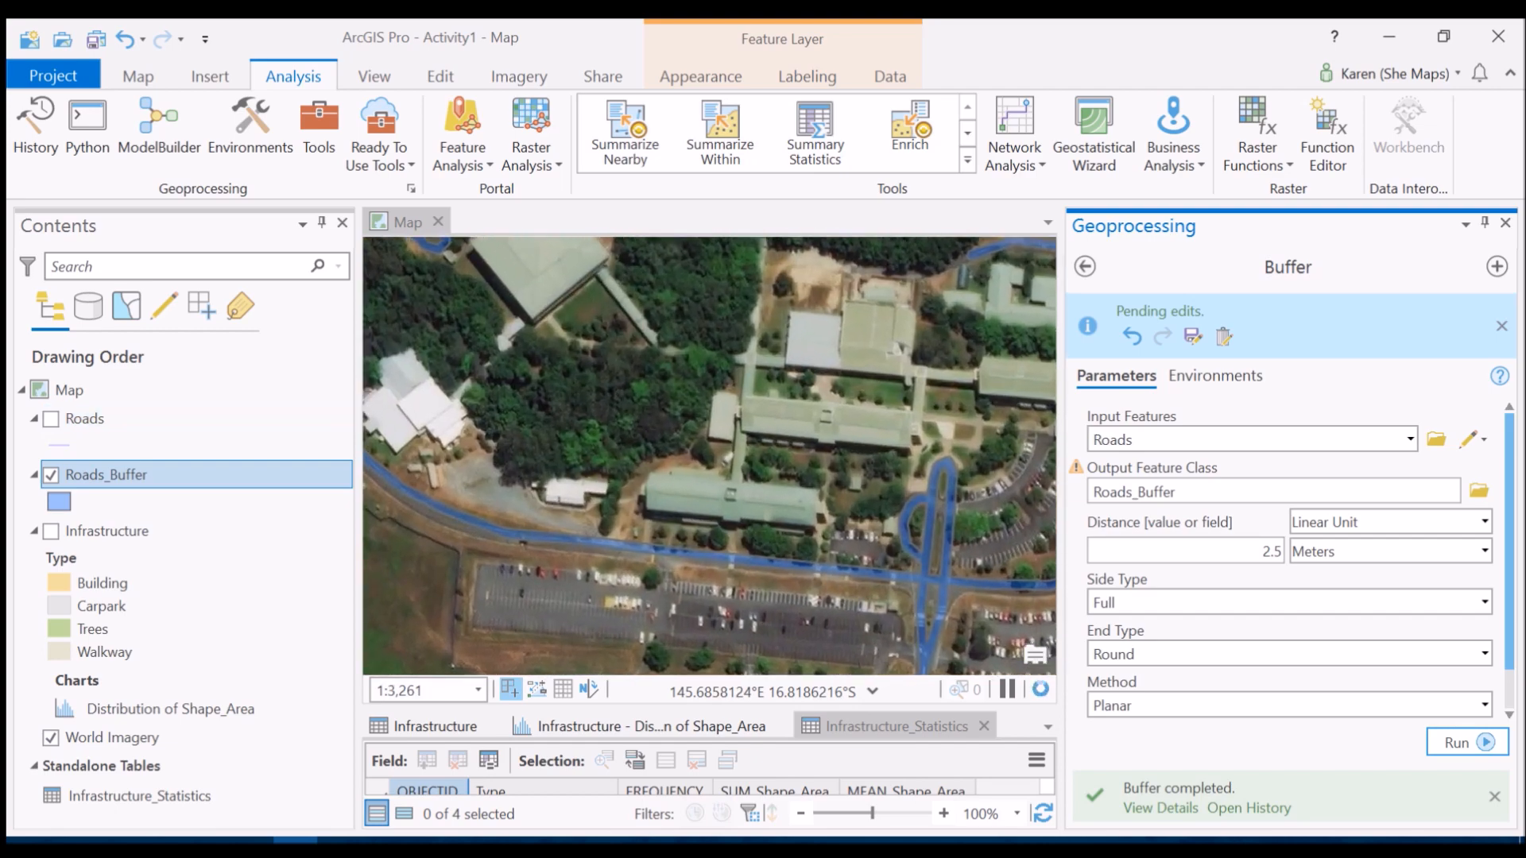
scroll(up, 3)
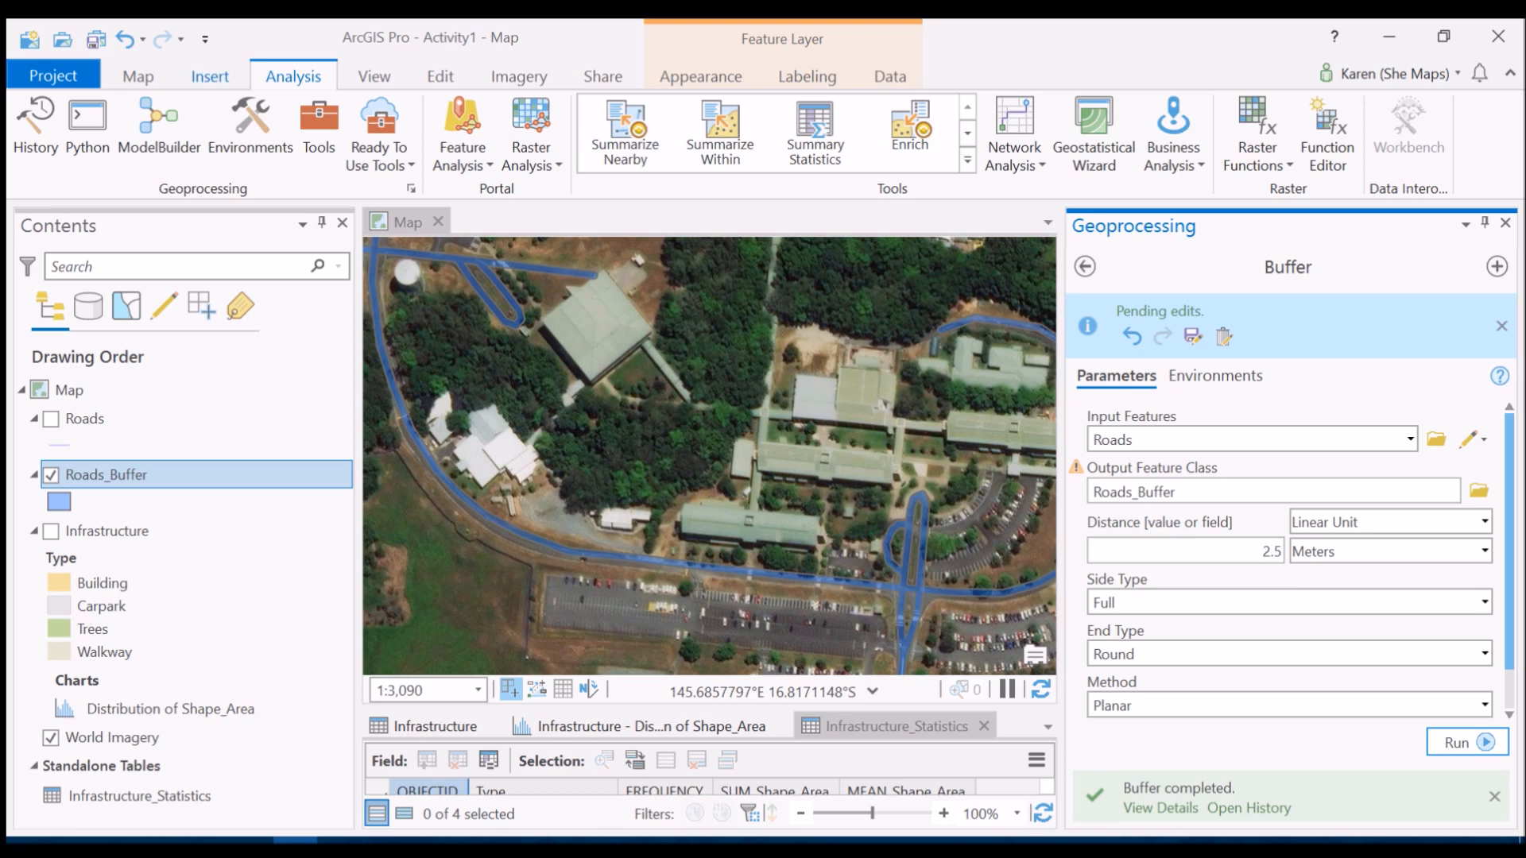
- Select the Roads_Buffer polygon on the map to confirm it is one dissolved feature
click(137, 76)
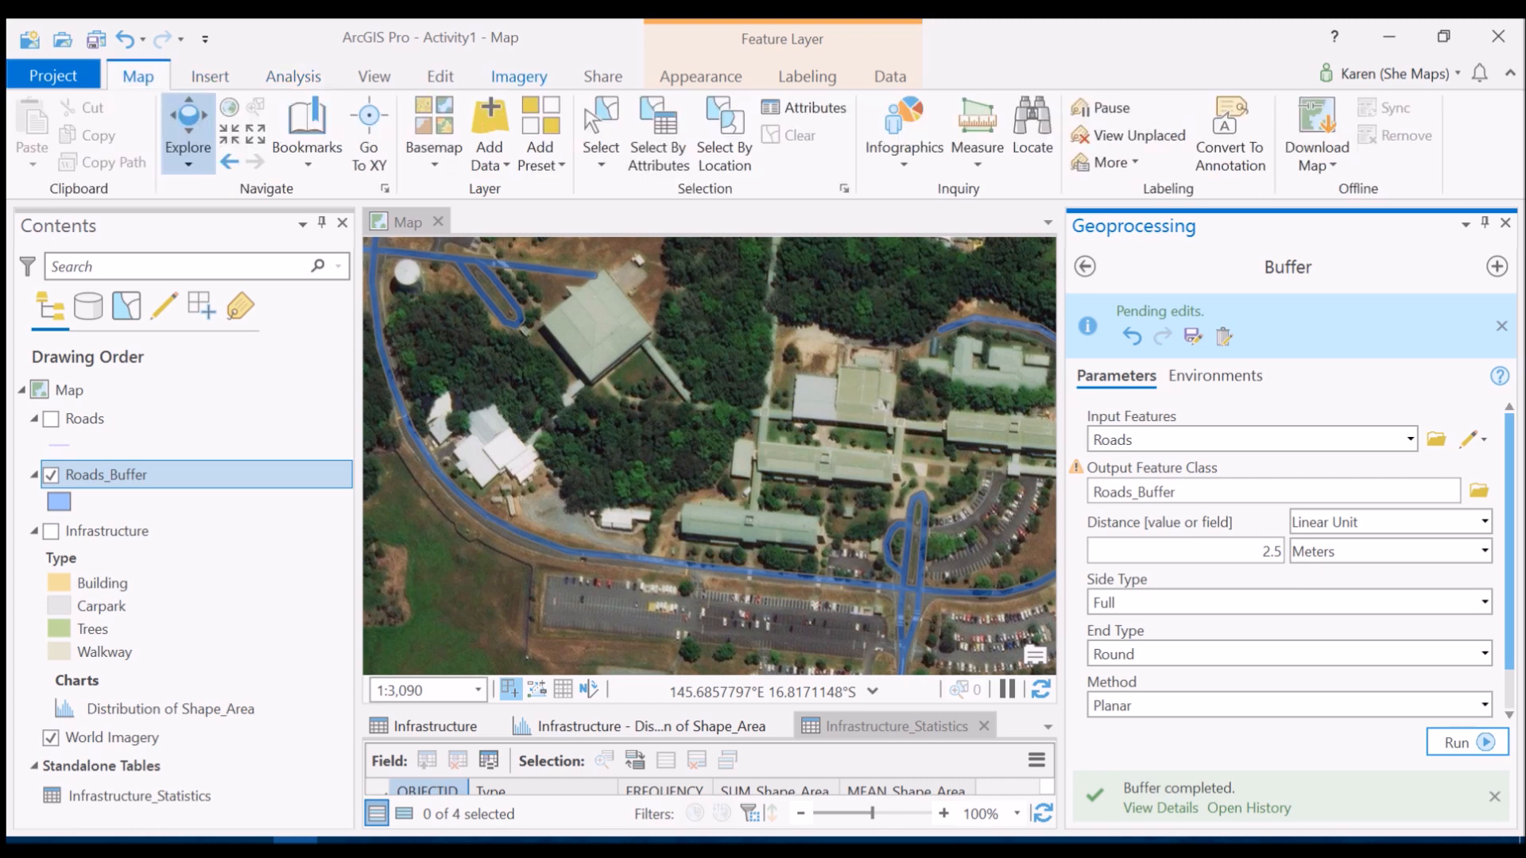
click(600, 127)
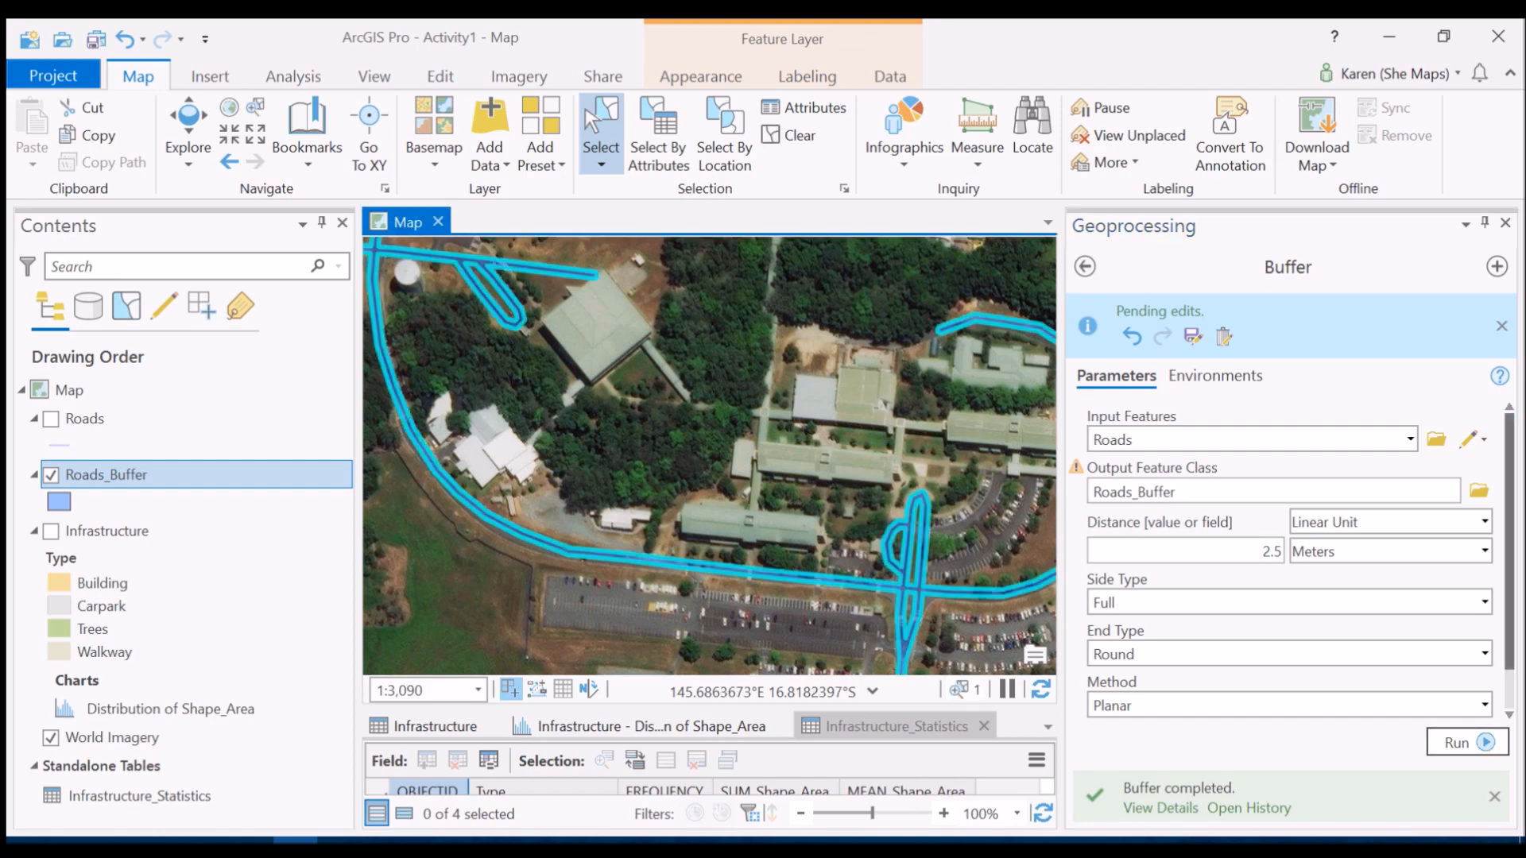
scroll(down, 3)
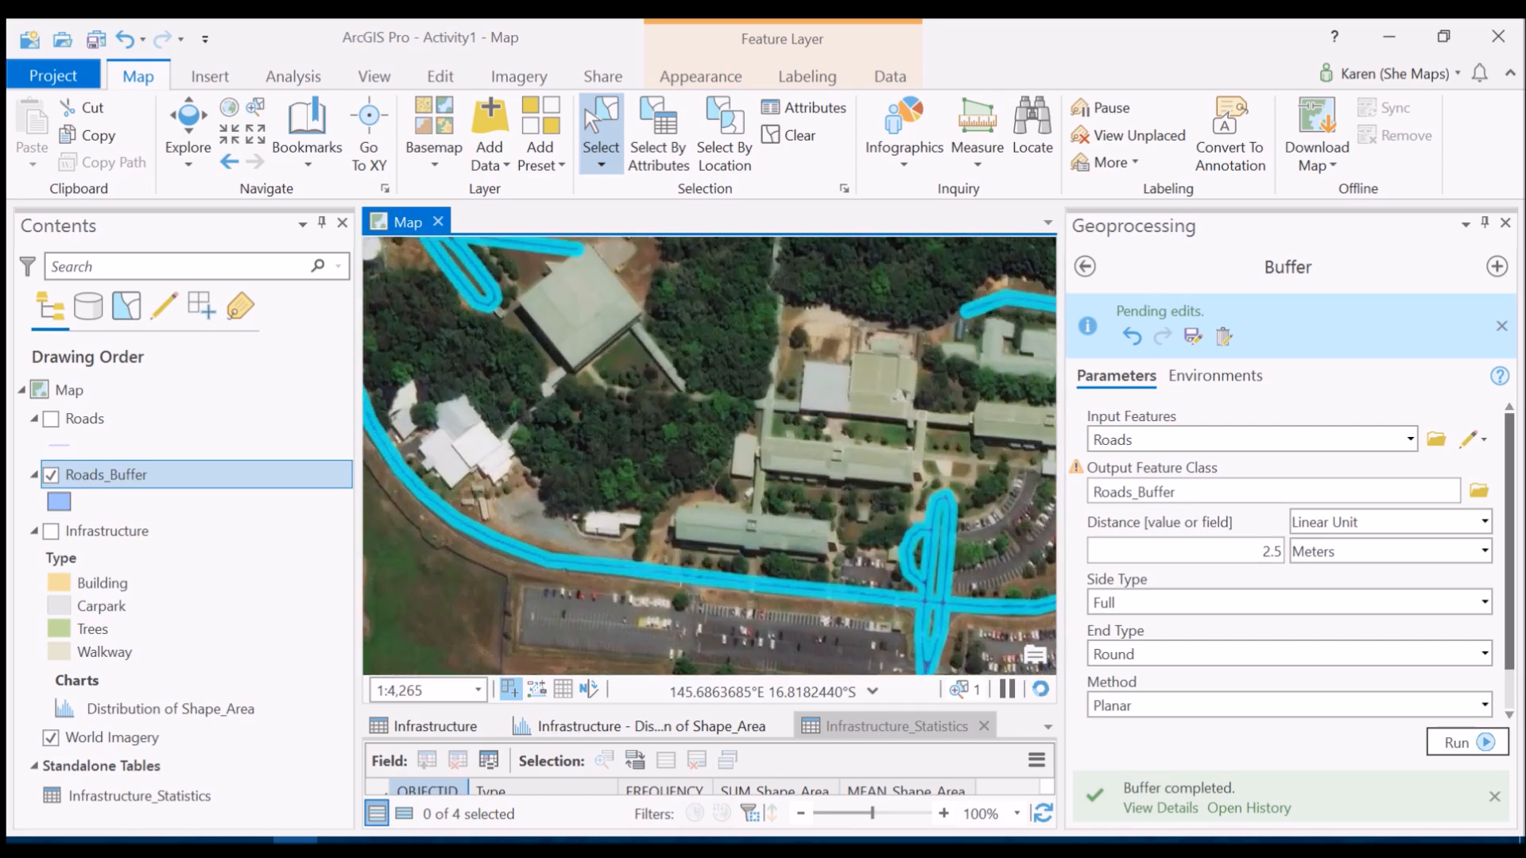
scroll(up, 3)
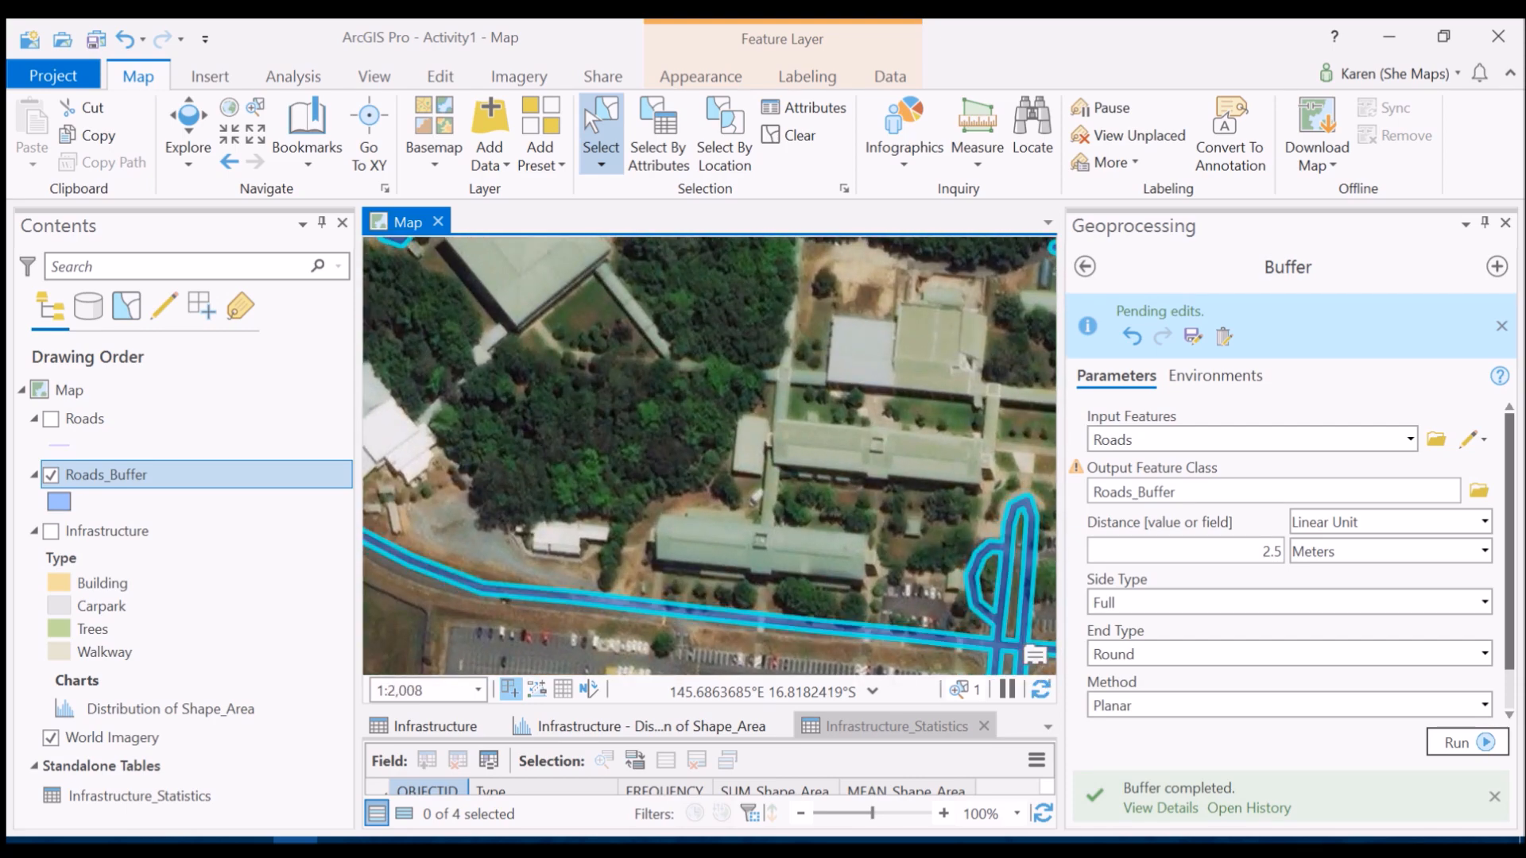
- Make the Roads line layer visible again alongside Roads_Buffer
click(84, 418)
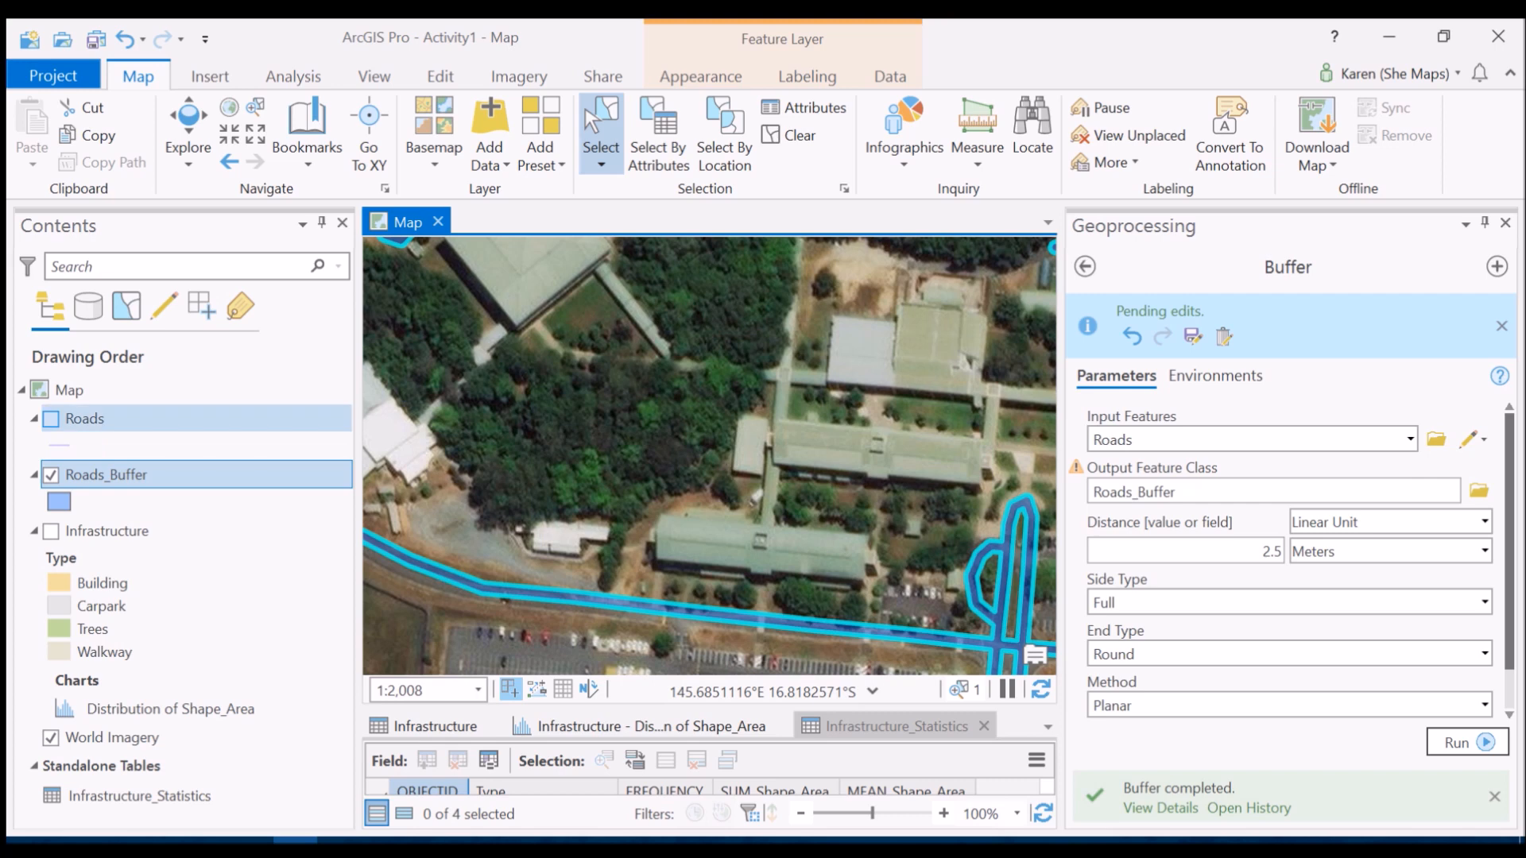
mouse_move(49, 418)
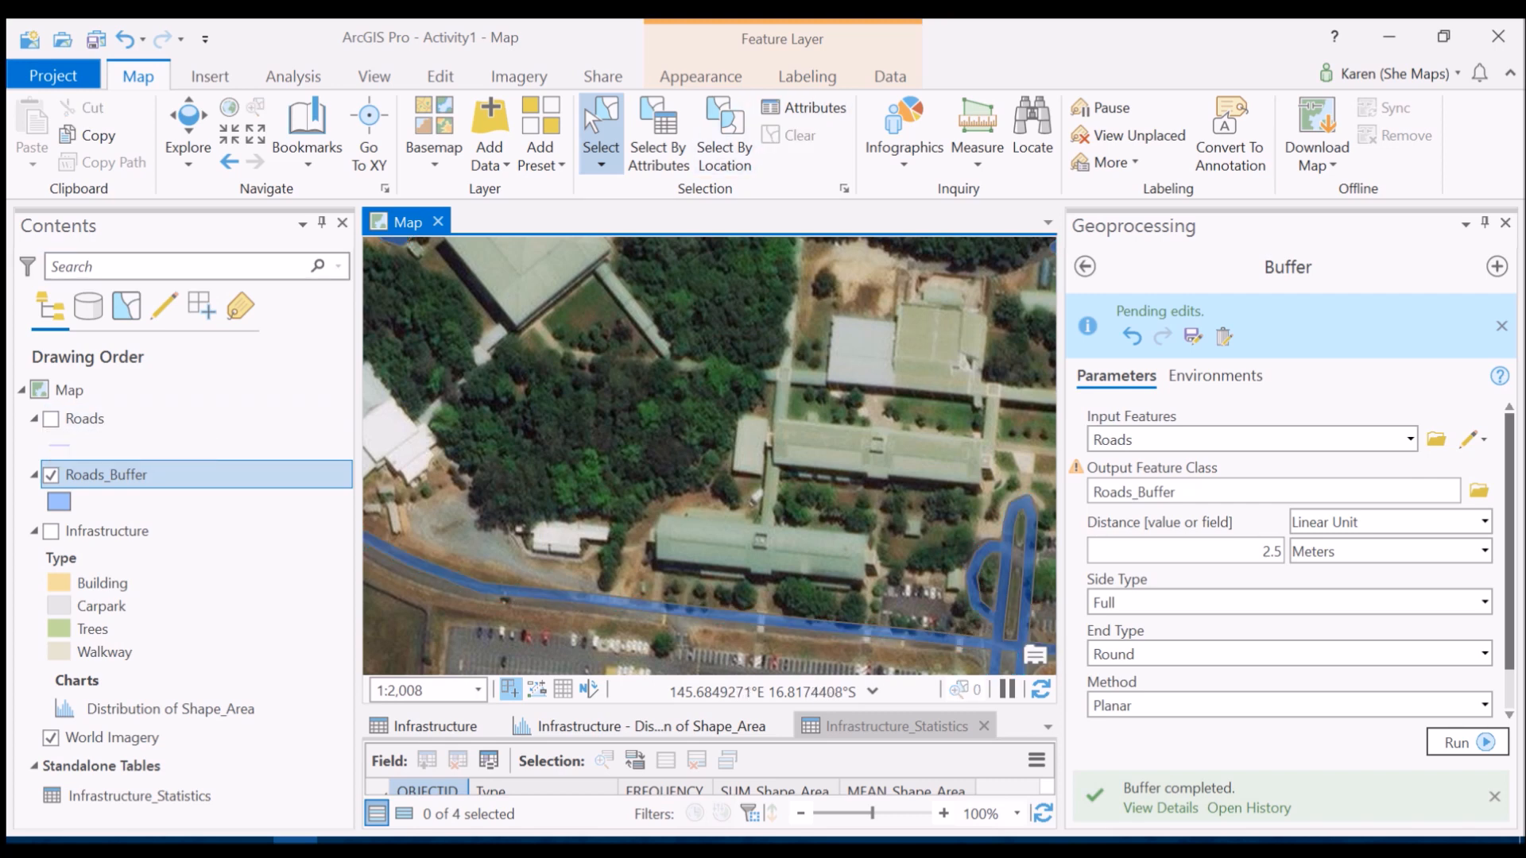
mouse_move(51, 418)
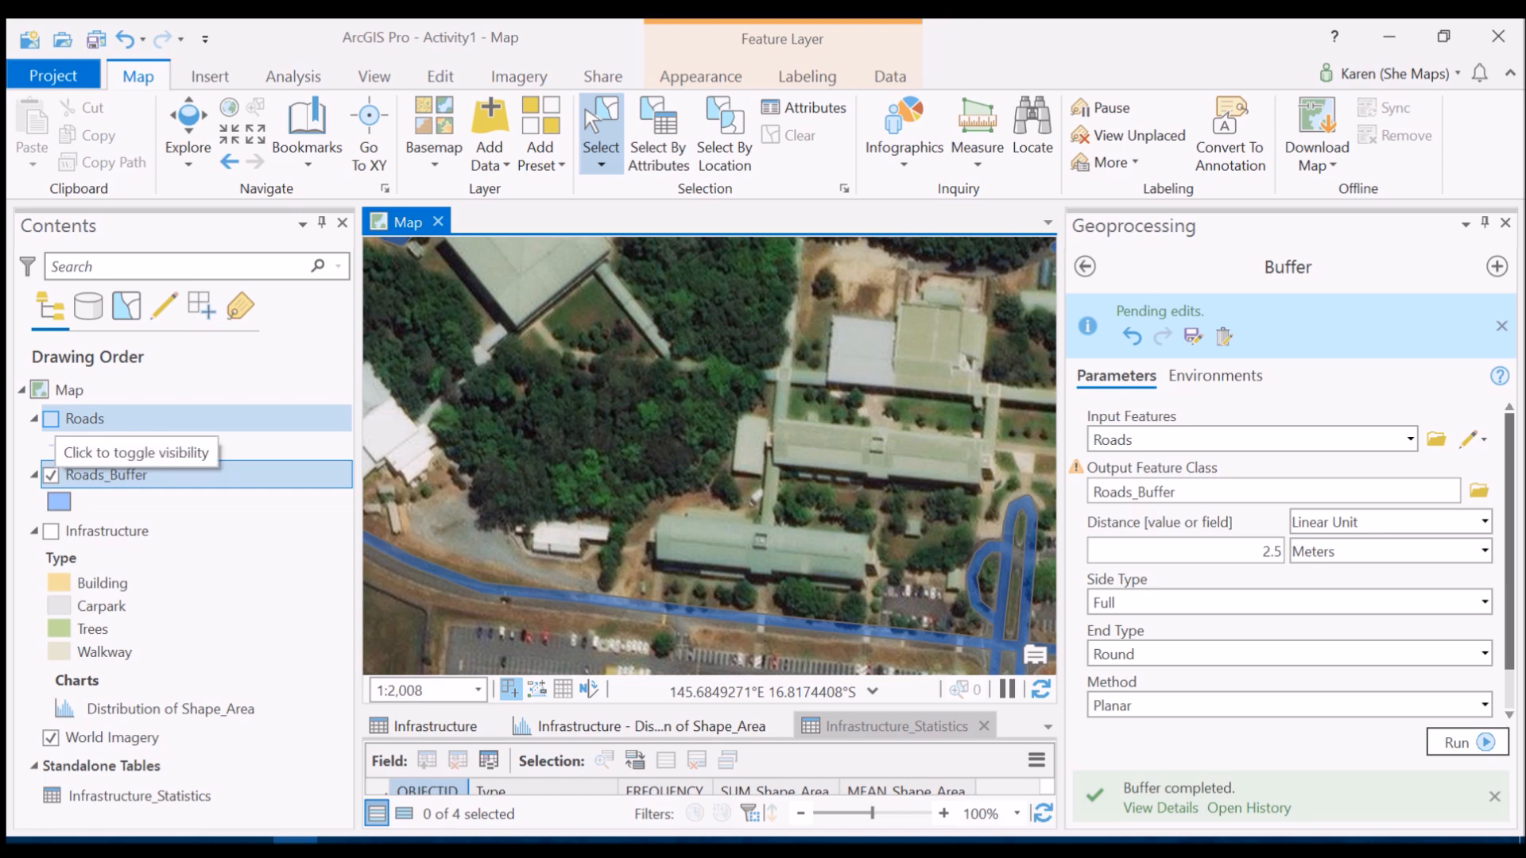
click(51, 418)
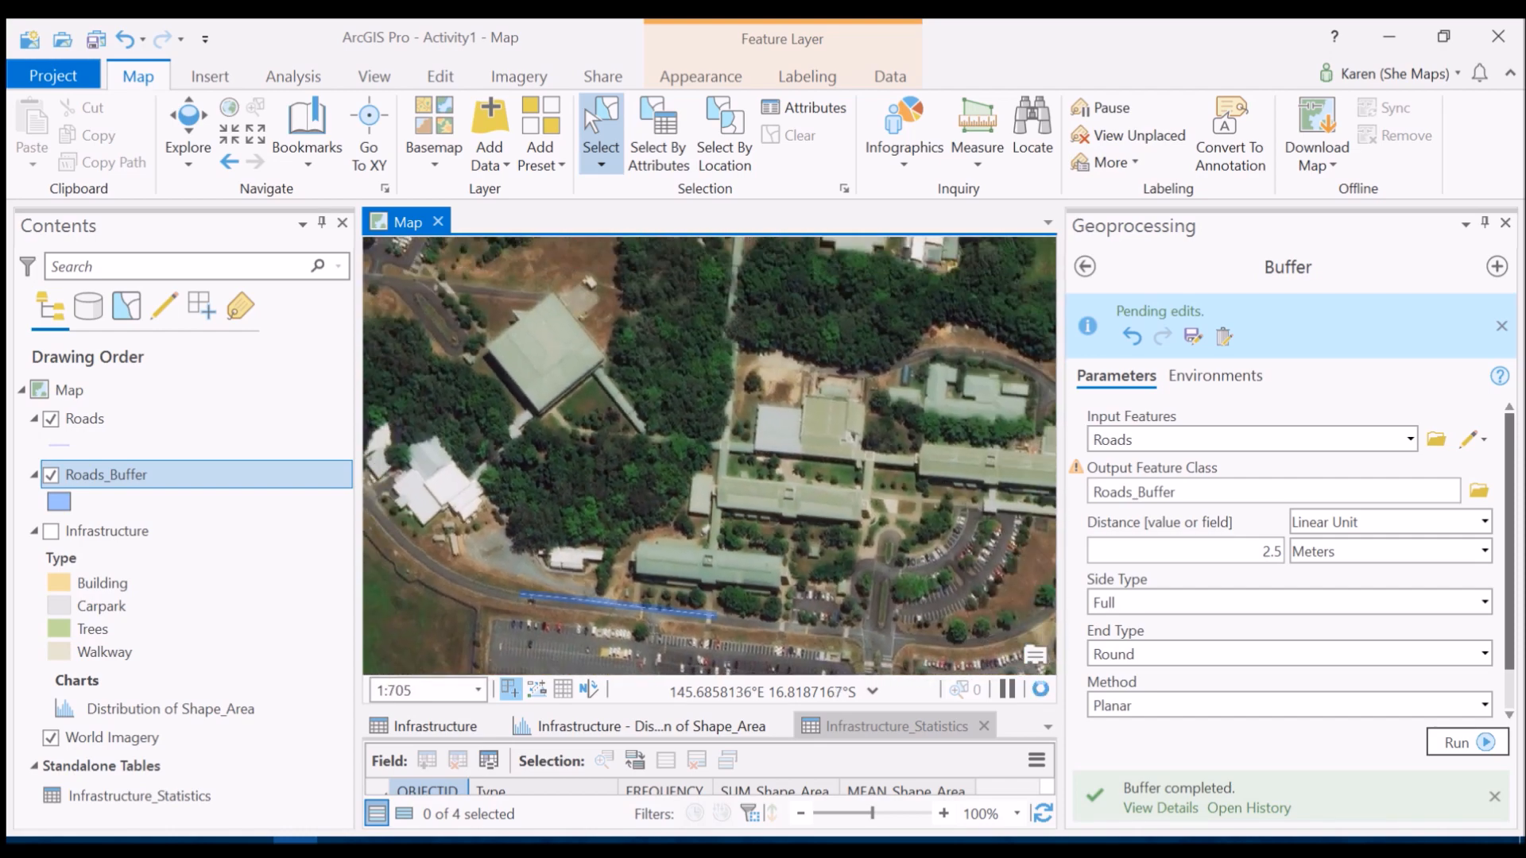
- Turn the Infrastructure layer on with the Infrastructure_Statistics summary table in view
scroll(down, 3)
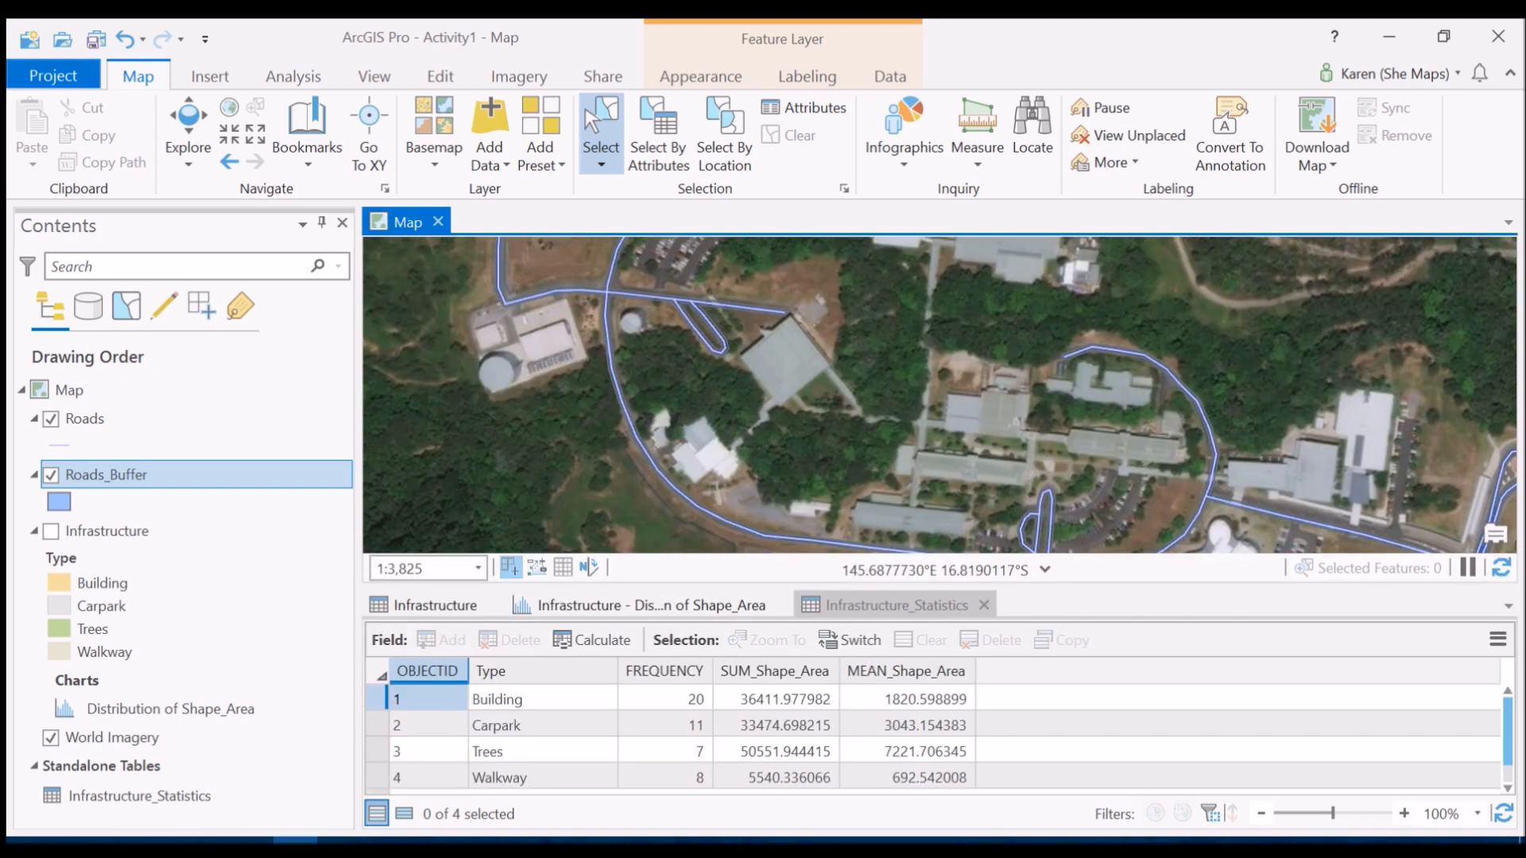
click(51, 535)
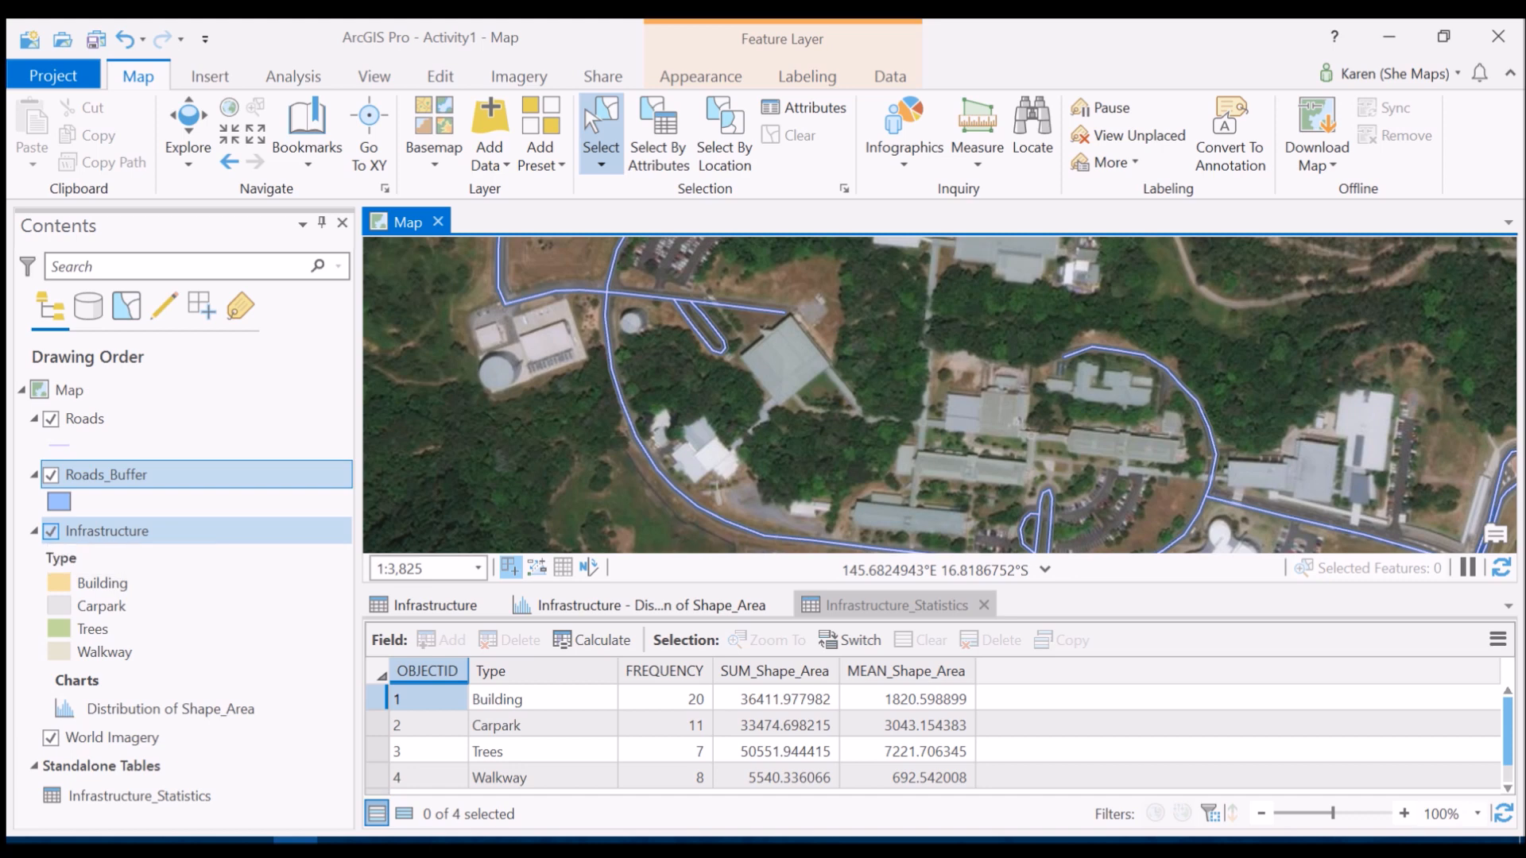